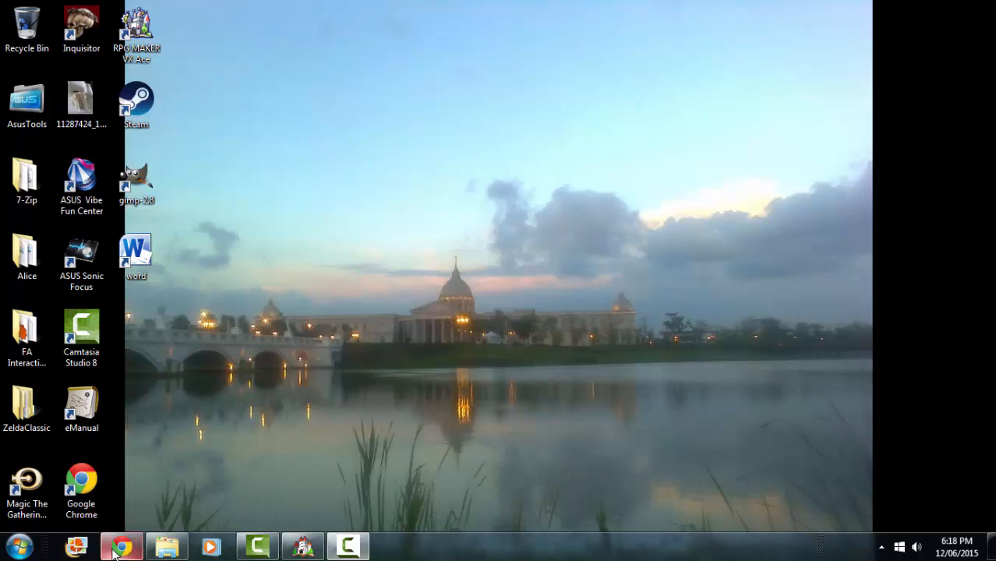
Bring up the DS Resource Pack product page in Chrome and scroll to the sample map thumbnails
{"action": "left_click", "coordinate": [121, 546]}
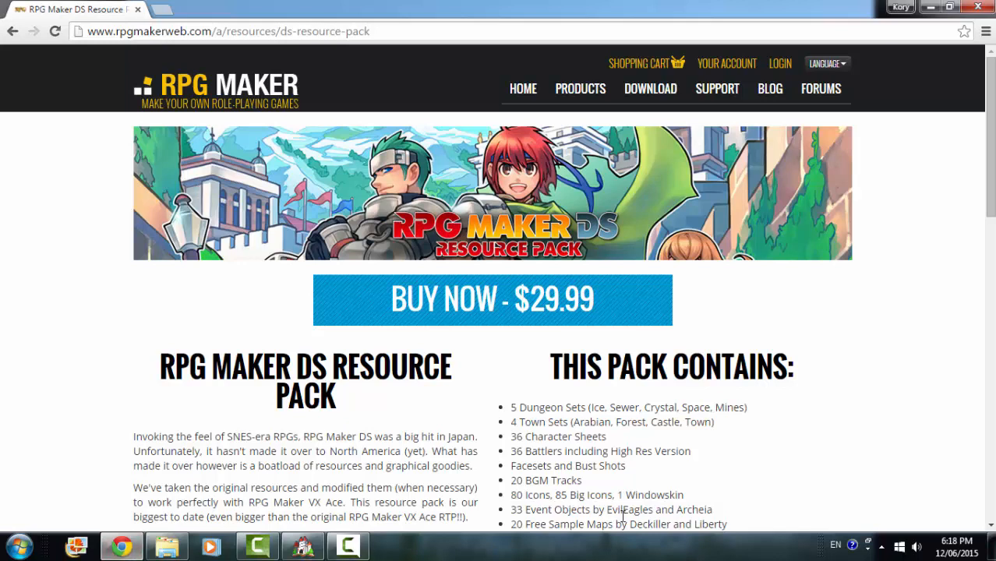
{"action": "mouse_move", "coordinate": [818, 511]}
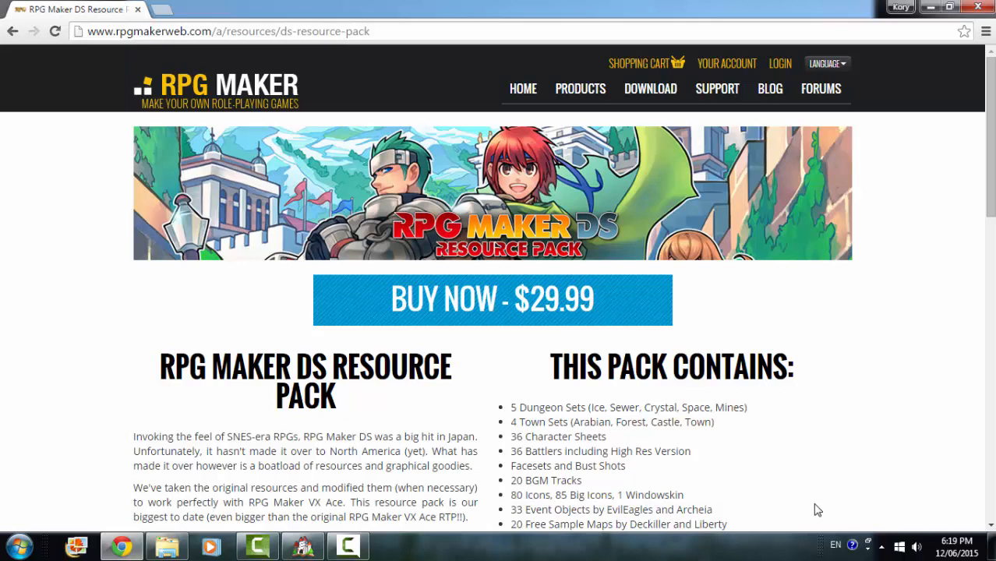
{"action": "mouse_move", "coordinate": [786, 234]}
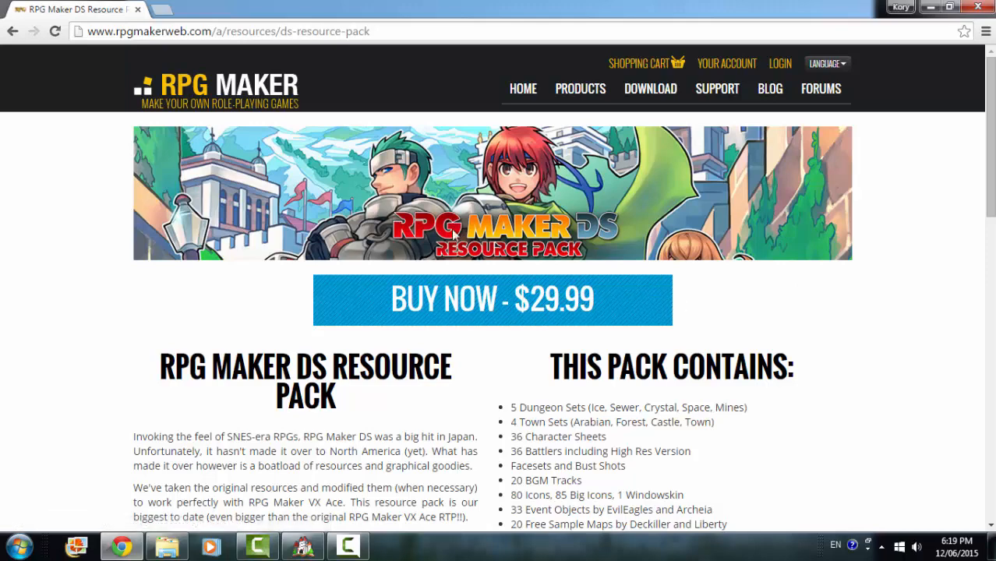
{"action": "mouse_move", "coordinate": [383, 122]}
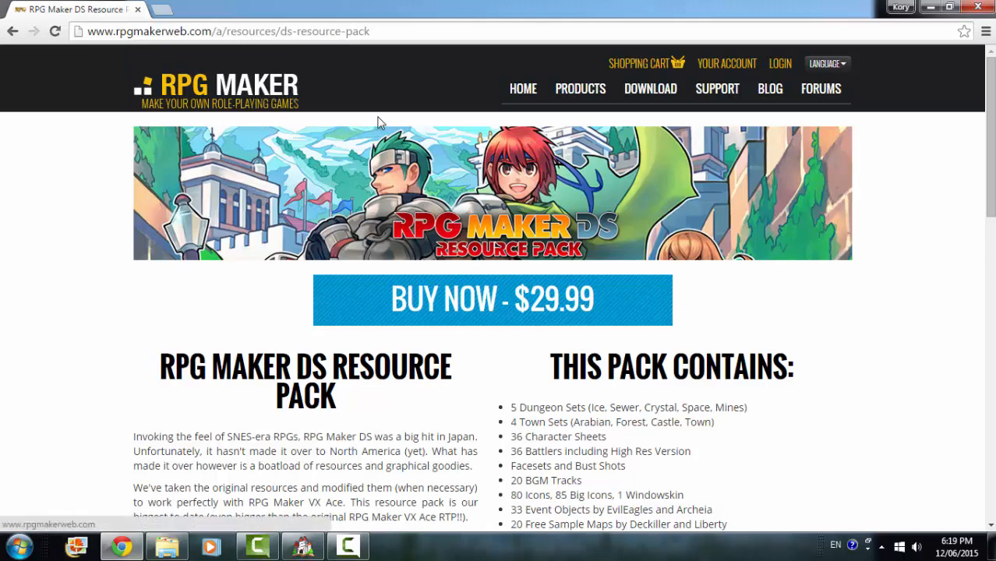
{"action": "mouse_move", "coordinate": [549, 242]}
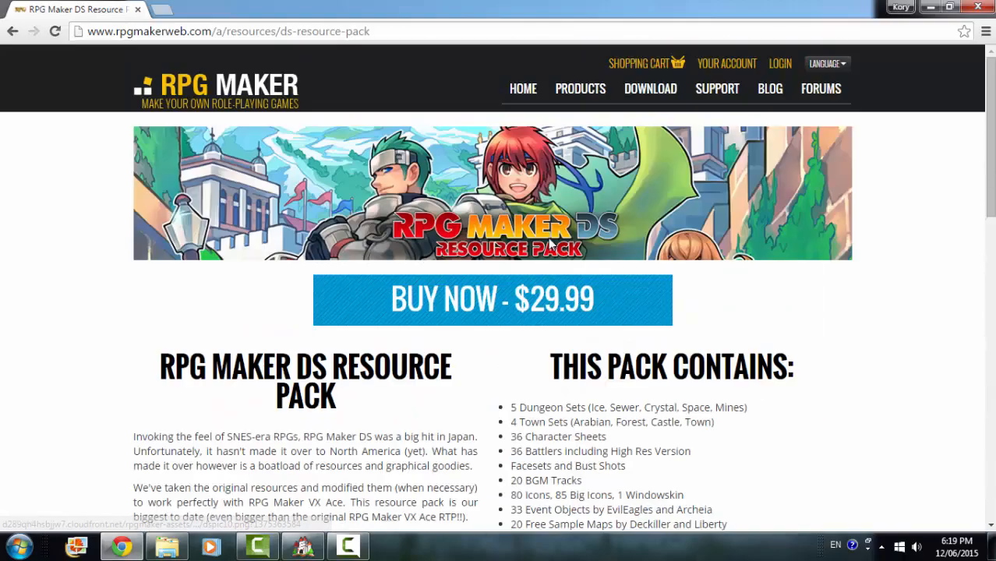
{"action": "scroll", "scroll_direction": "down", "scroll_amount": 3}
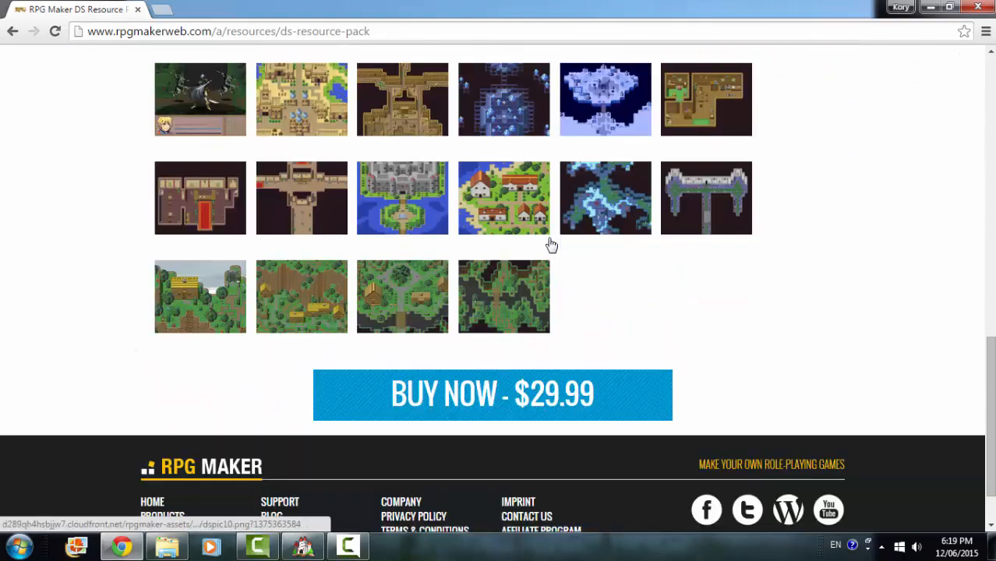
{"action": "scroll", "scroll_direction": "up", "scroll_amount": 3}
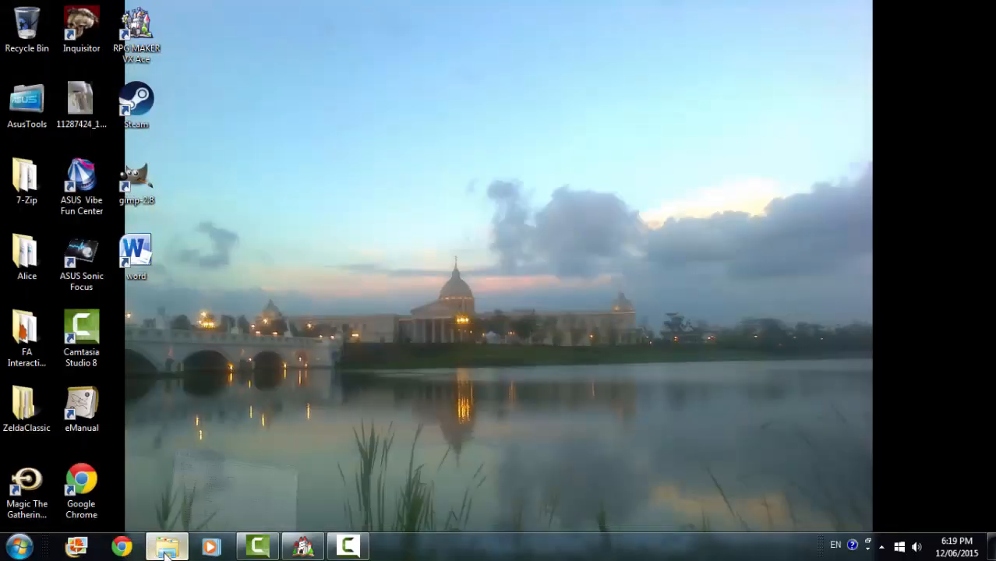
Check the DS Resource Pack folder's properties: 126 MB, 510 files, 22 folders
{"action": "left_click", "coordinate": [166, 546]}
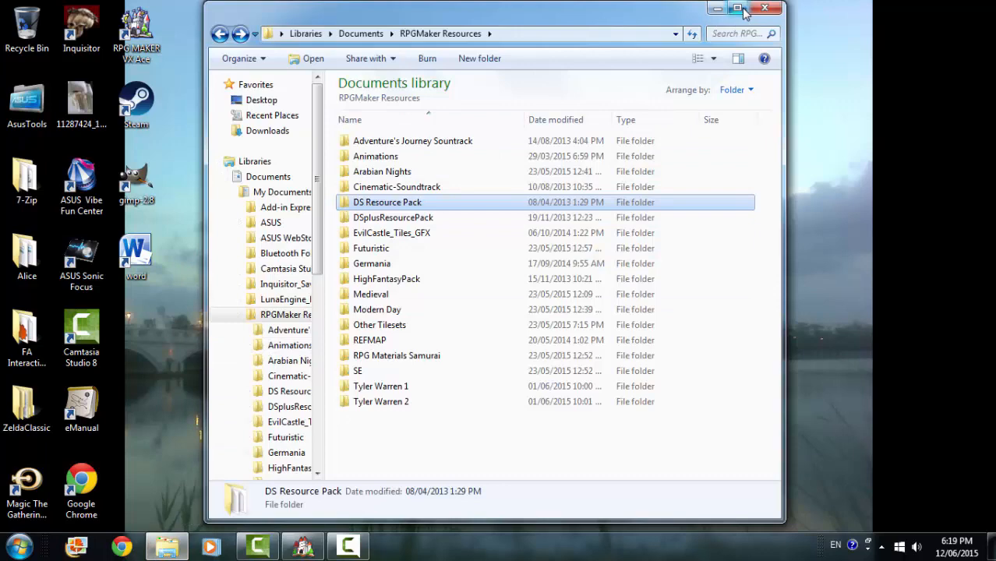
{"action": "left_click", "coordinate": [736, 10]}
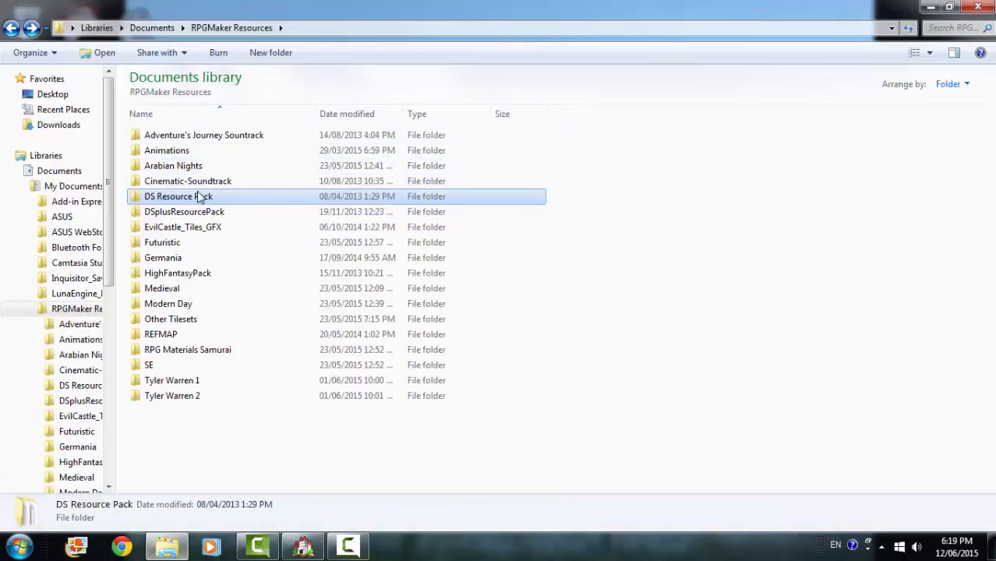
{"action": "mouse_move", "coordinate": [199, 197]}
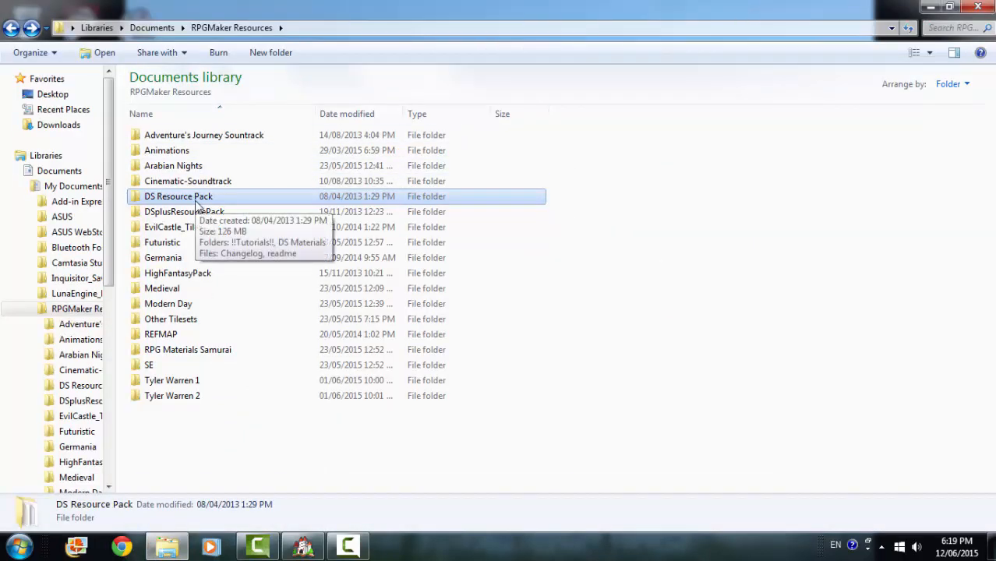
{"action": "right_click", "coordinate": [178, 197]}
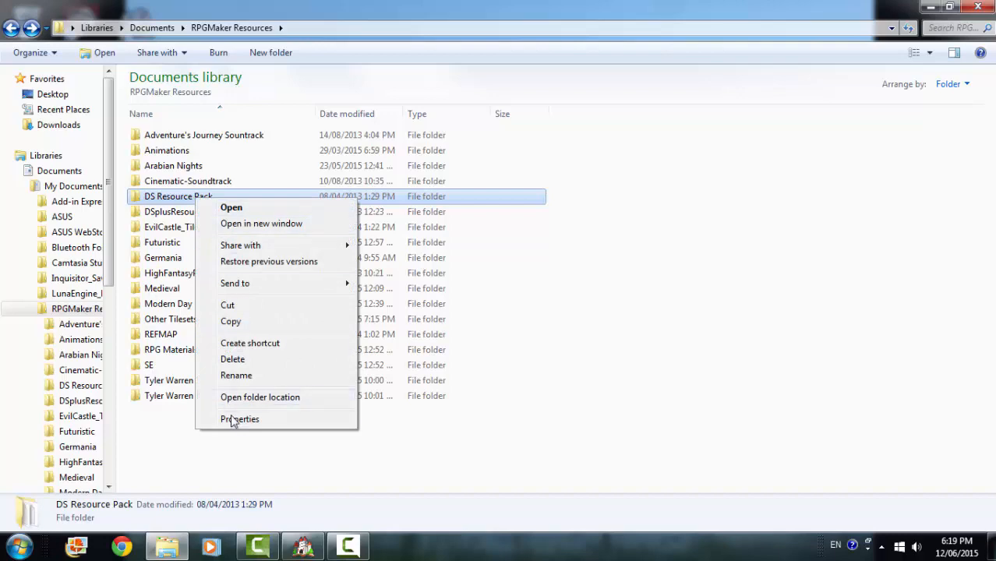
{"action": "left_click", "coordinate": [241, 419]}
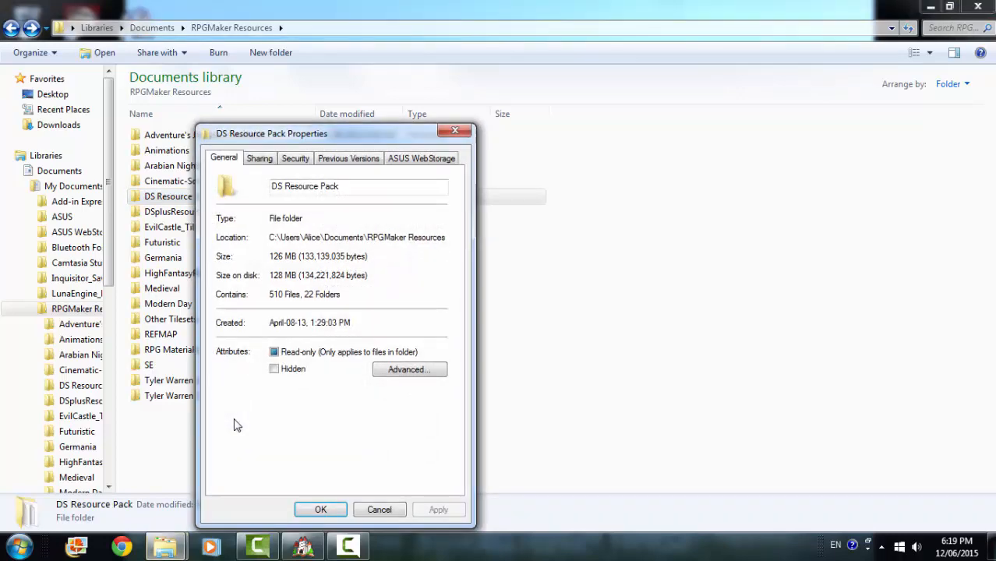
{"action": "left_click_drag", "start_coordinate": [272, 134], "coordinate": [299, 103]}
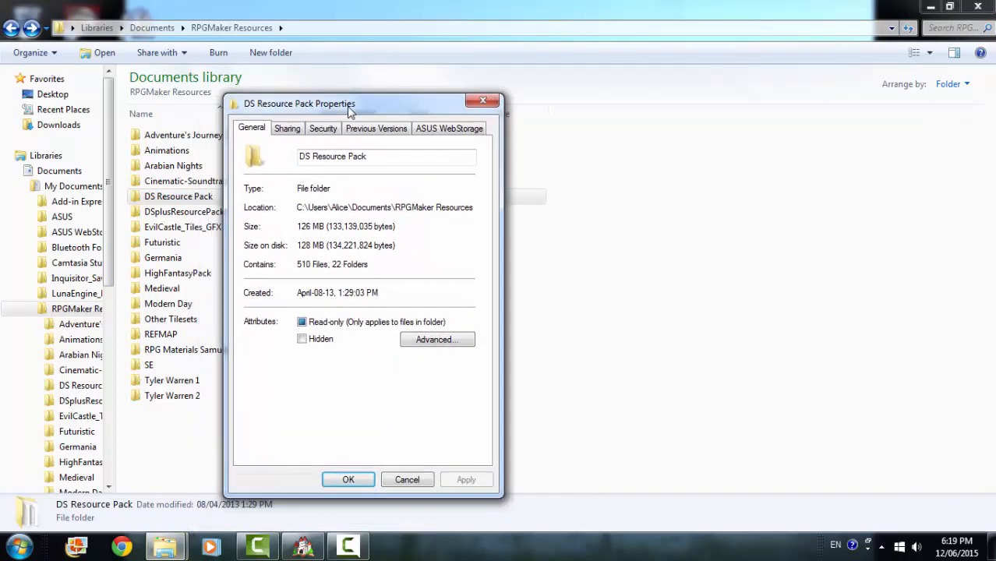
{"action": "mouse_move", "coordinate": [481, 185]}
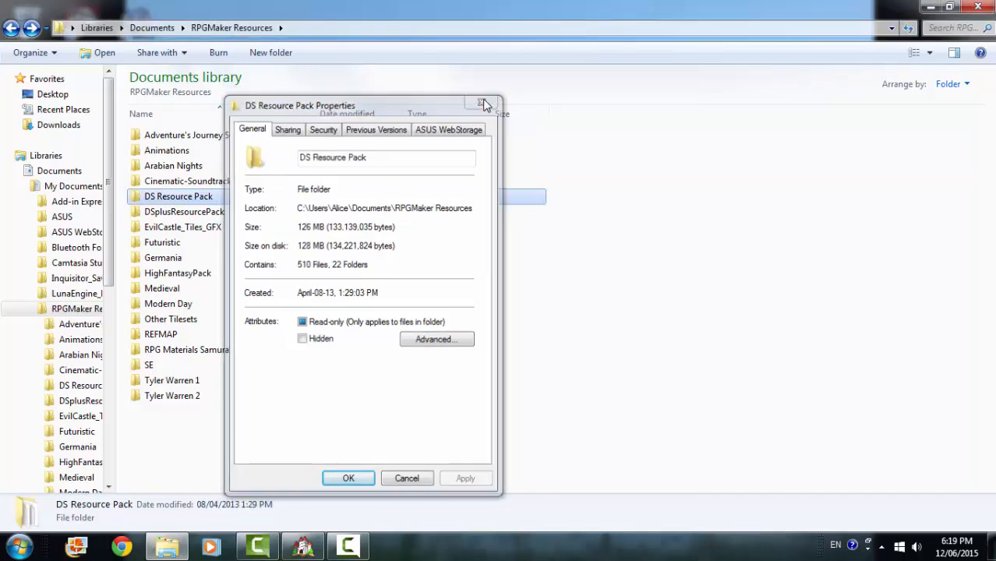
{"action": "left_click", "coordinate": [483, 103]}
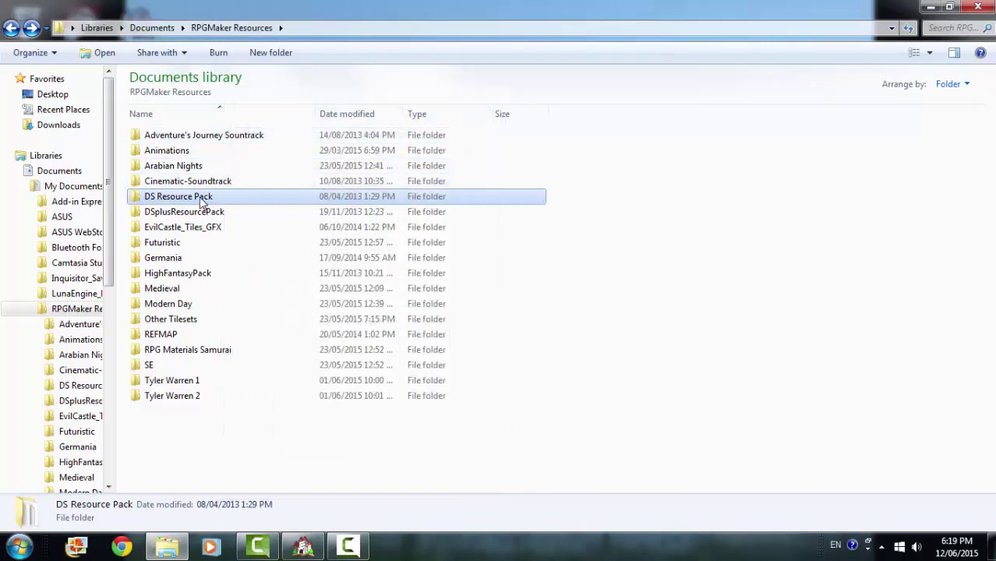
Go into the DS Resource Pack folder and then its DS Materials subfolder
{"action": "double_click", "coordinate": [177, 196]}
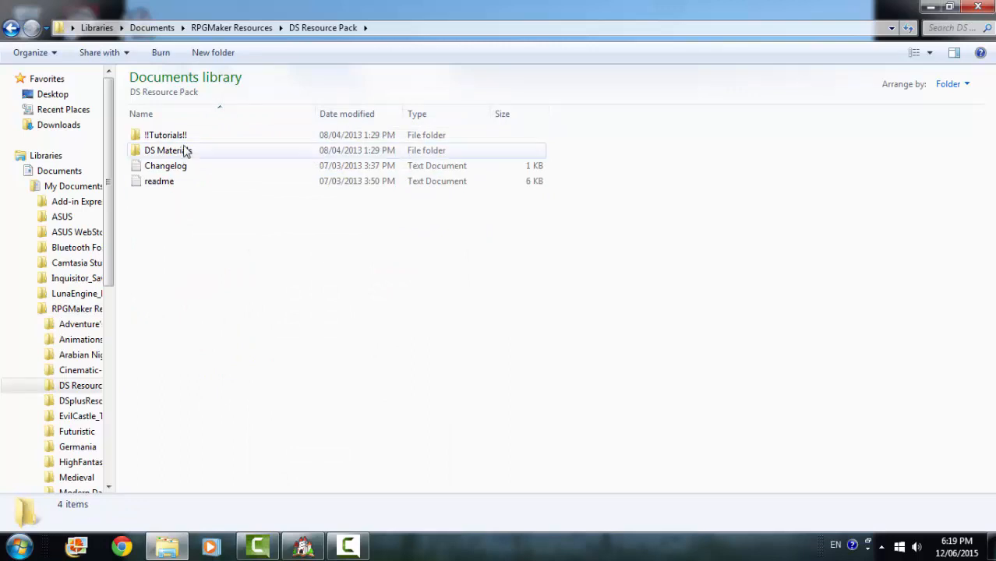
{"action": "left_click", "coordinate": [168, 149]}
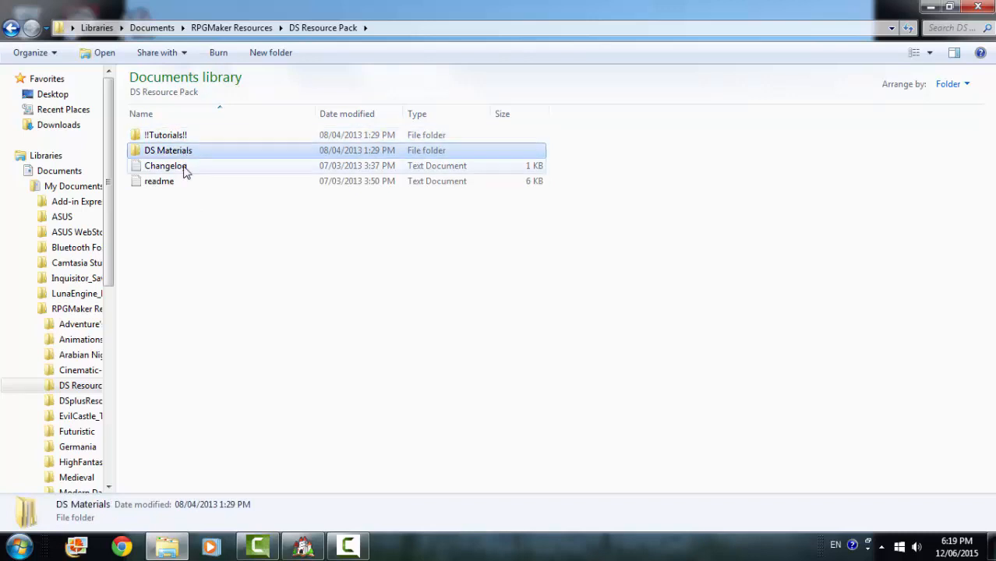
{"action": "left_click", "coordinate": [159, 181]}
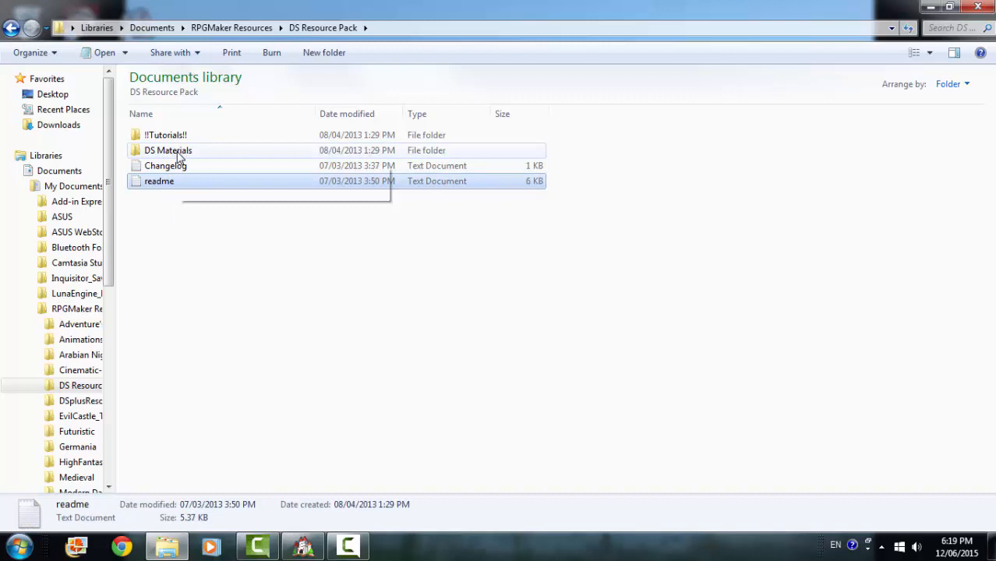
{"action": "double_click", "coordinate": [169, 149]}
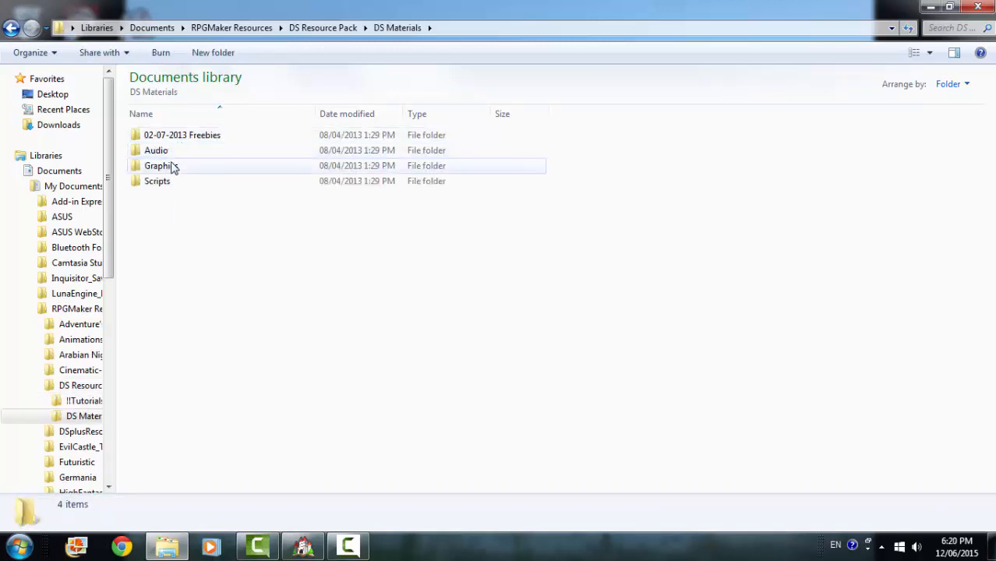
{"action": "mouse_move", "coordinate": [156, 181]}
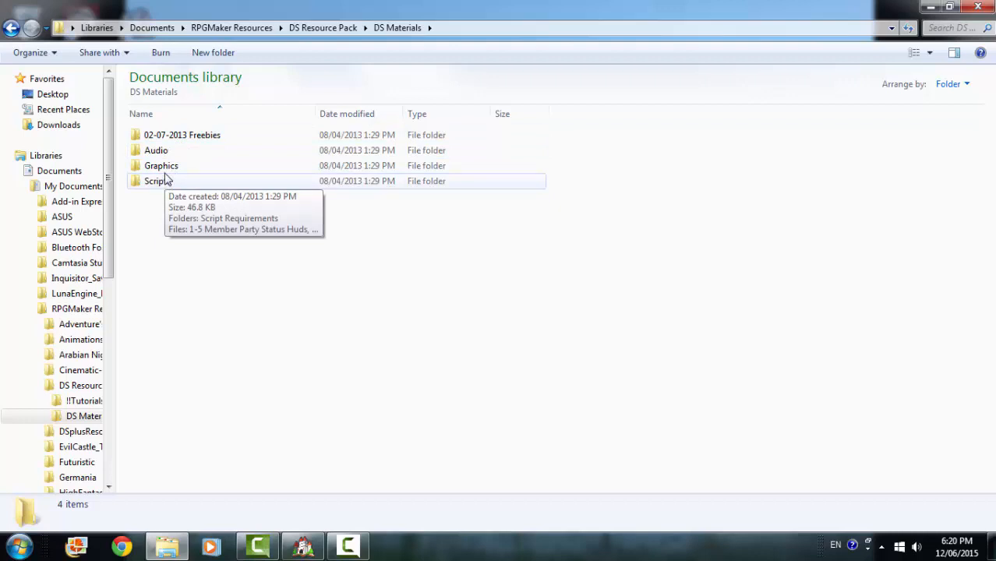
Look into the Audio BGM folder, then the Scripts folder with its nine script files
{"action": "double_click", "coordinate": [156, 149]}
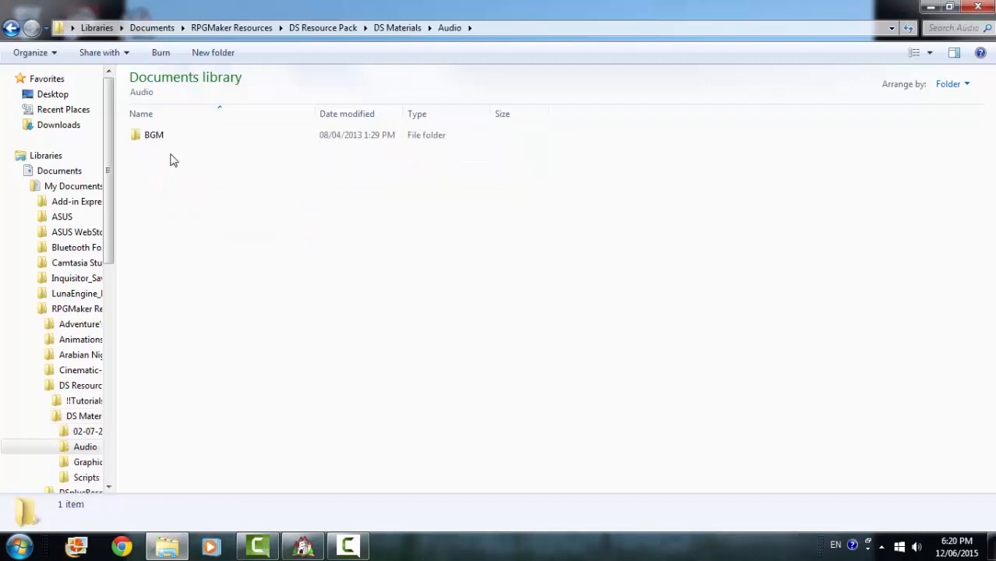
{"action": "double_click", "coordinate": [153, 134]}
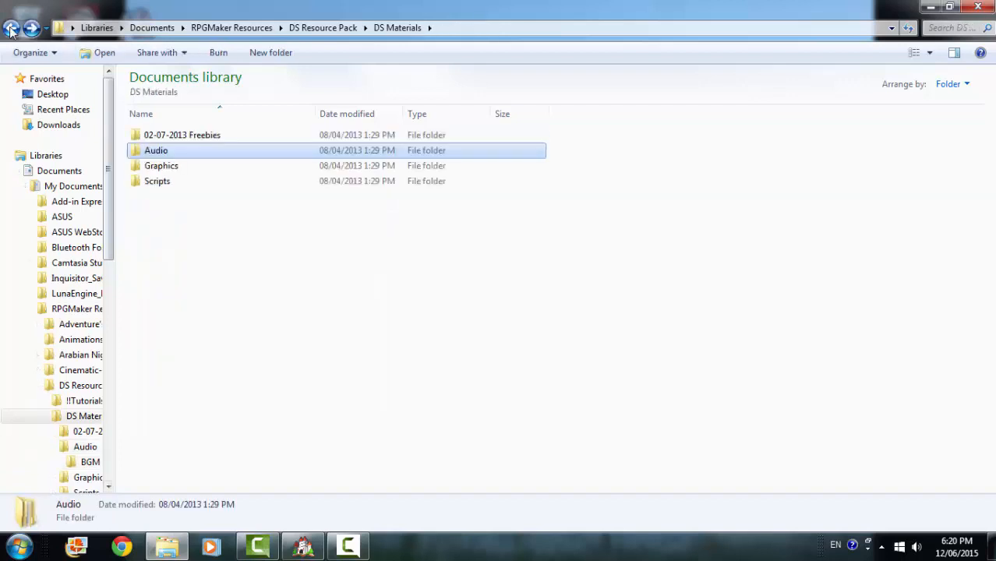
{"action": "mouse_move", "coordinate": [163, 165]}
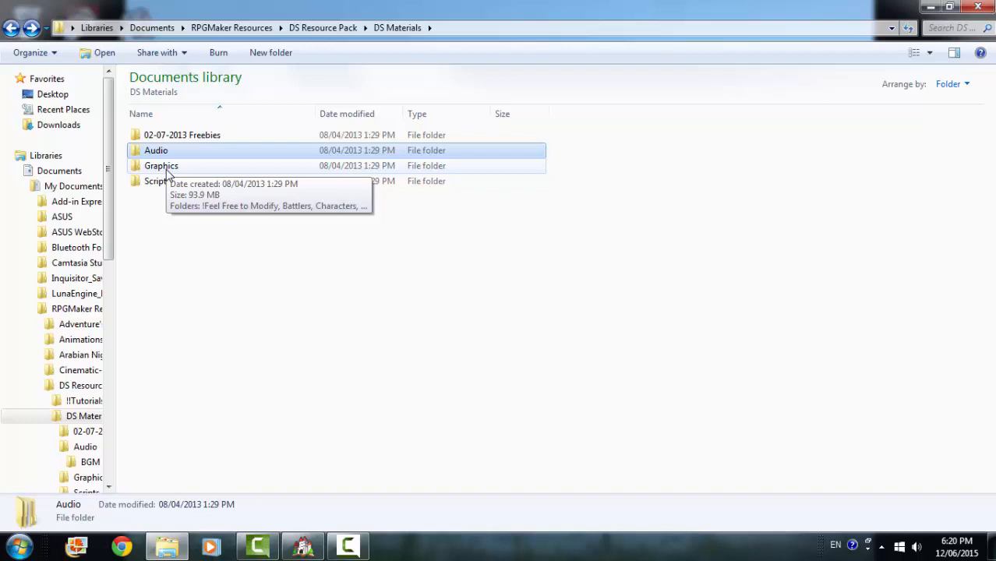
{"action": "left_click", "coordinate": [156, 181]}
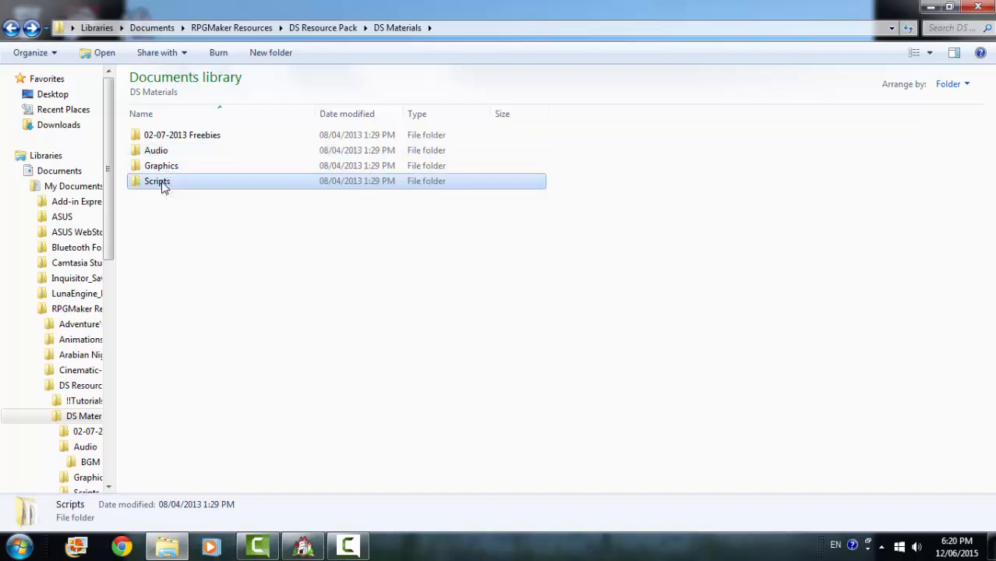
{"action": "double_click", "coordinate": [156, 181]}
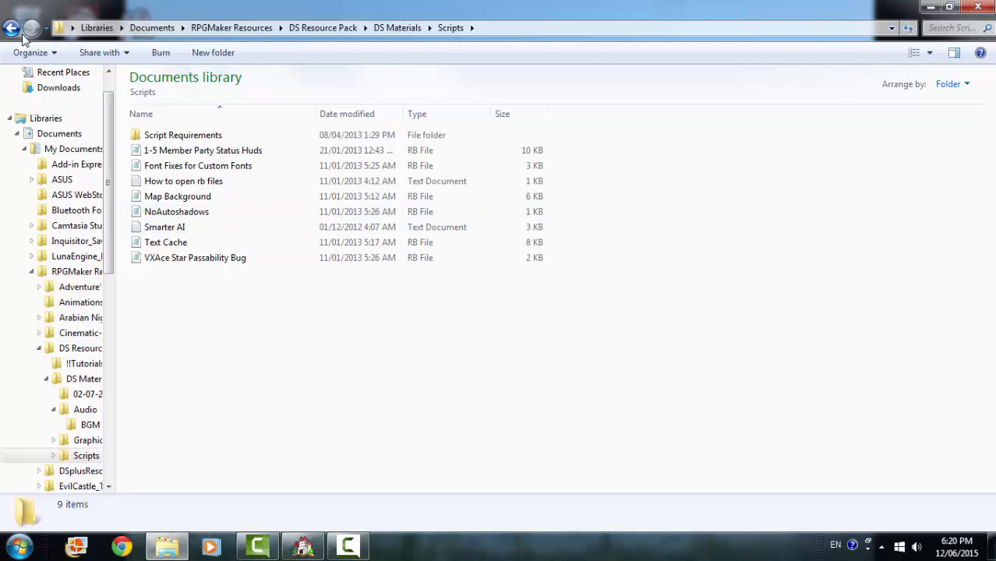
{"action": "mouse_move", "coordinate": [12, 28]}
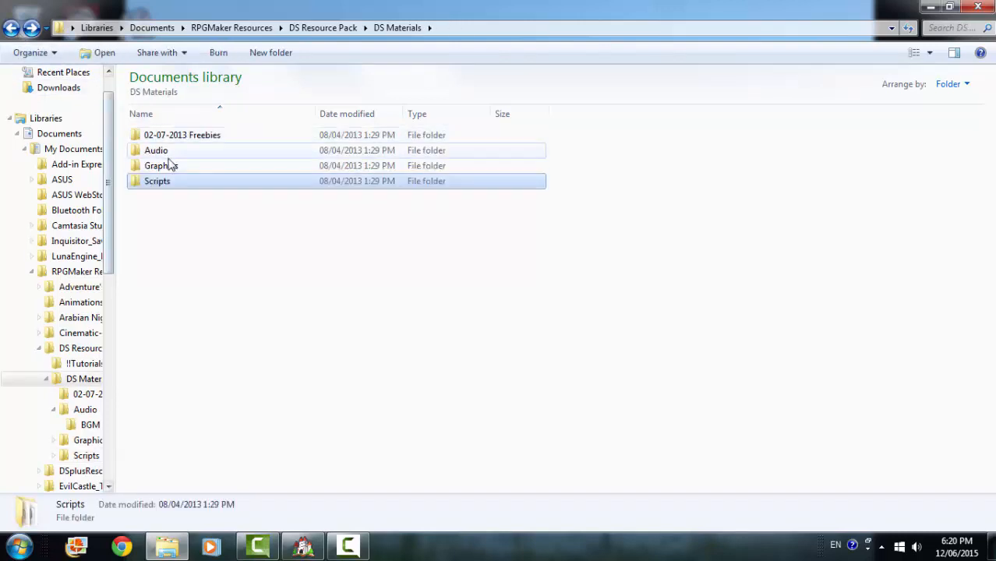
{"action": "mouse_move", "coordinate": [162, 165]}
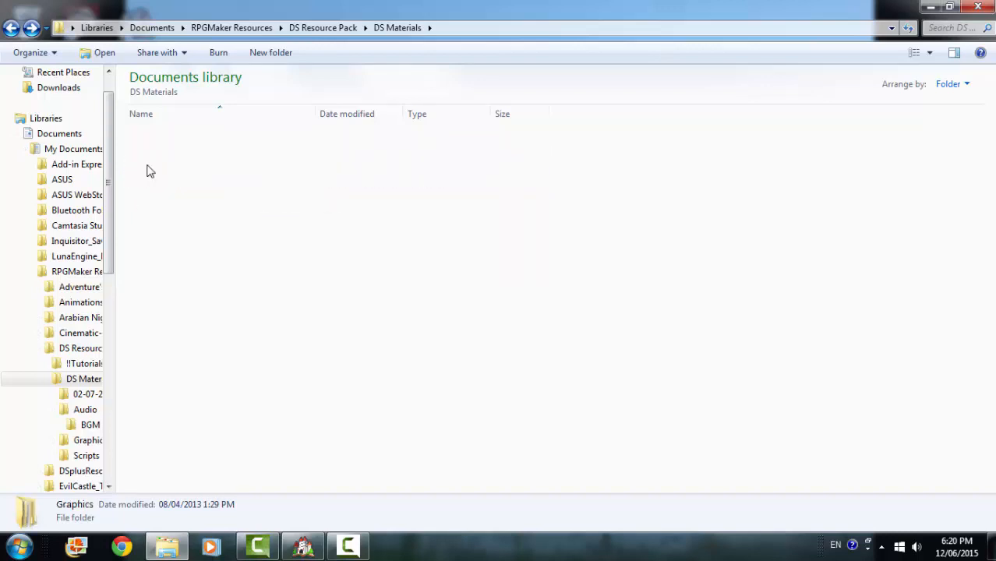
Preview the Archer battler artwork from the Graphics folder in Photo Gallery
{"action": "double_click", "coordinate": [87, 440]}
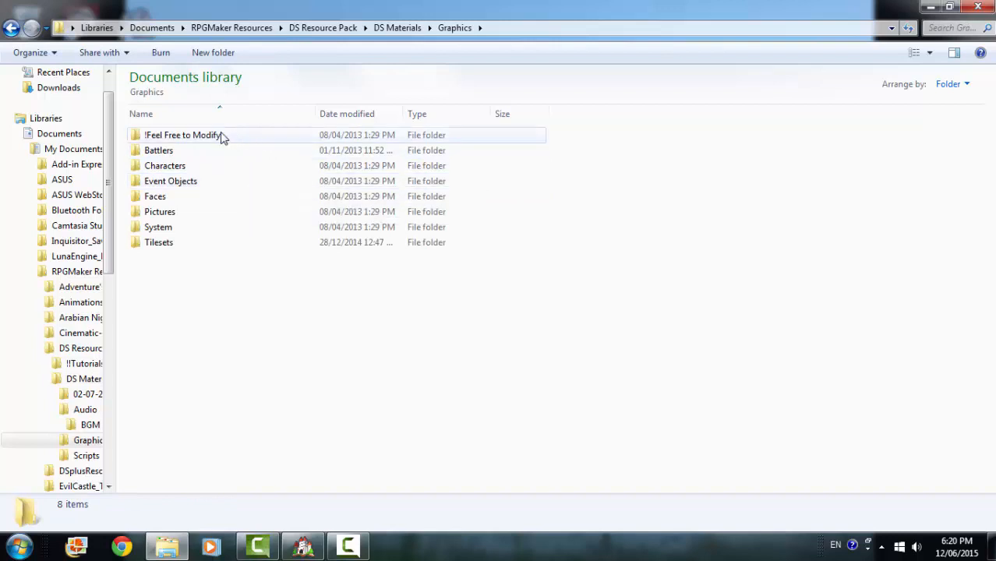
{"action": "mouse_move", "coordinate": [209, 144]}
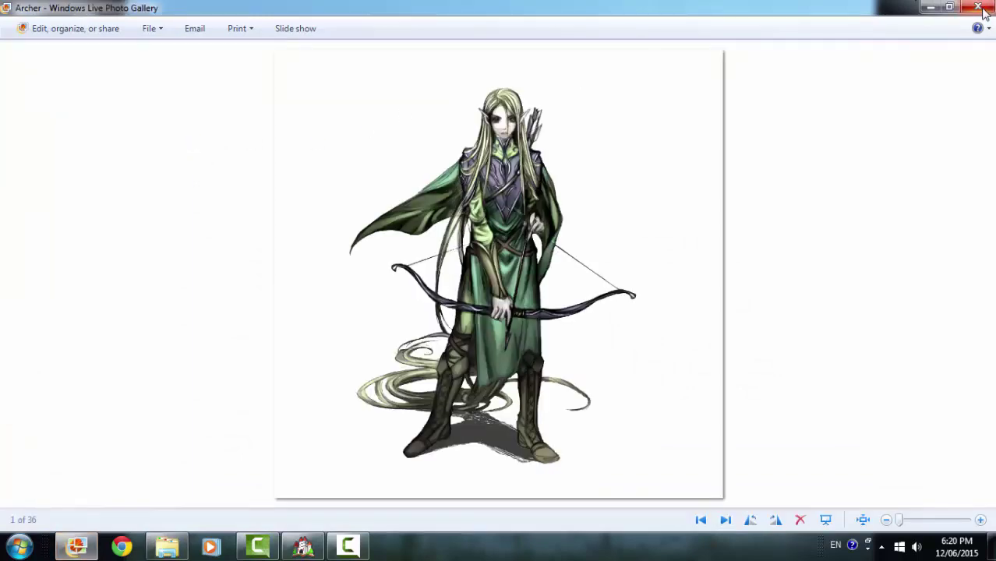
{"action": "mouse_move", "coordinate": [716, 524]}
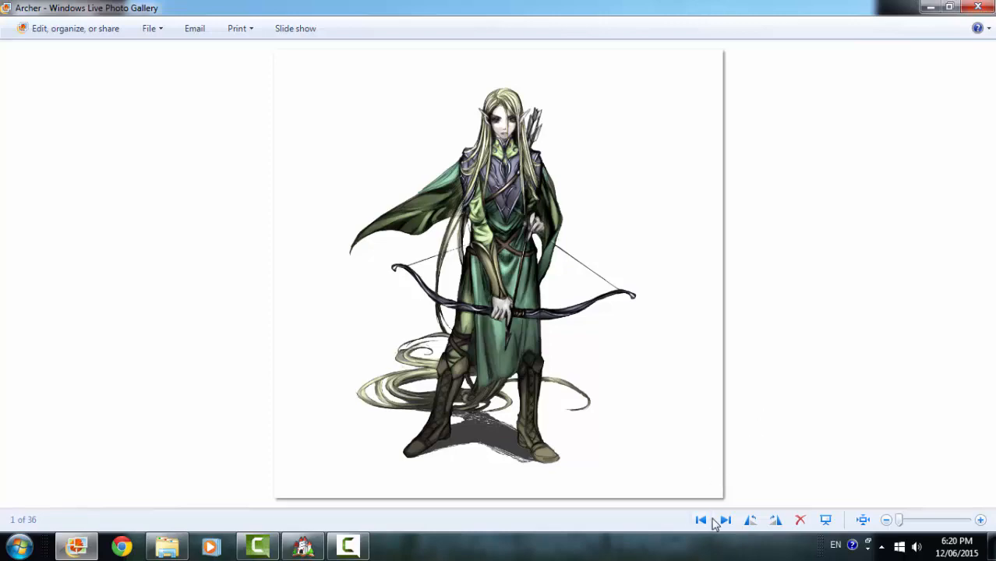
{"action": "left_click", "coordinate": [726, 521]}
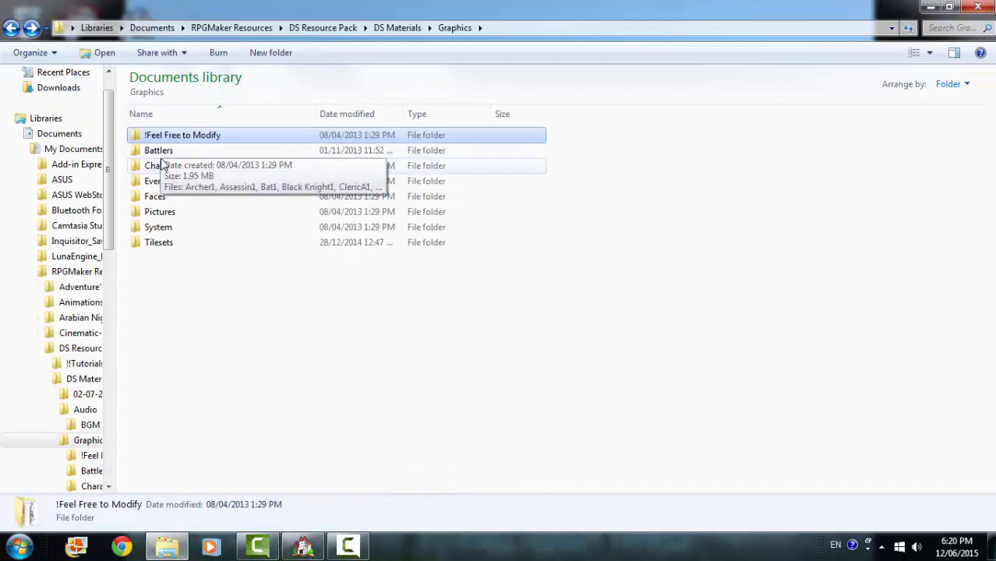
{"action": "double_click", "coordinate": [158, 149]}
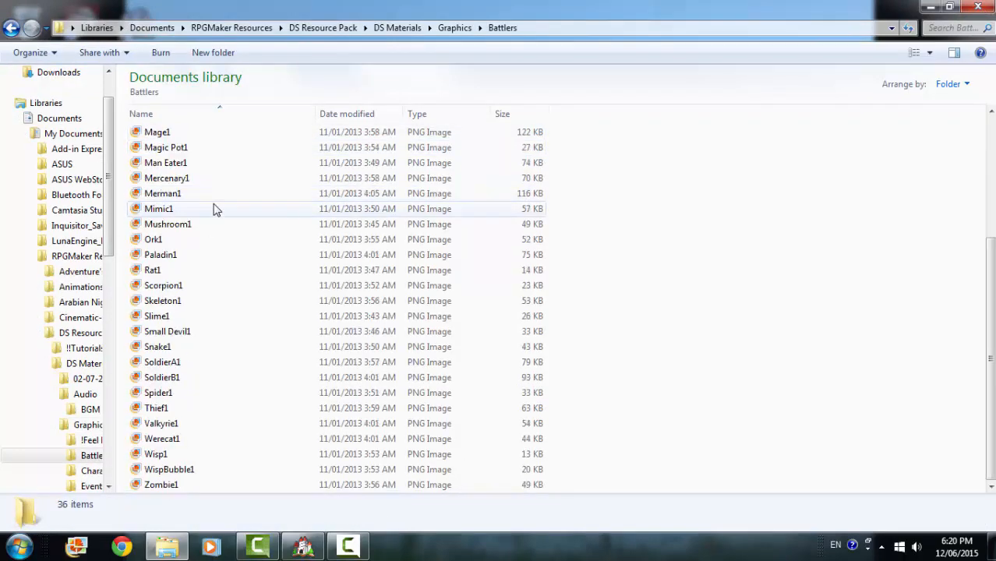
{"action": "scroll", "scroll_direction": "up", "scroll_amount": 3}
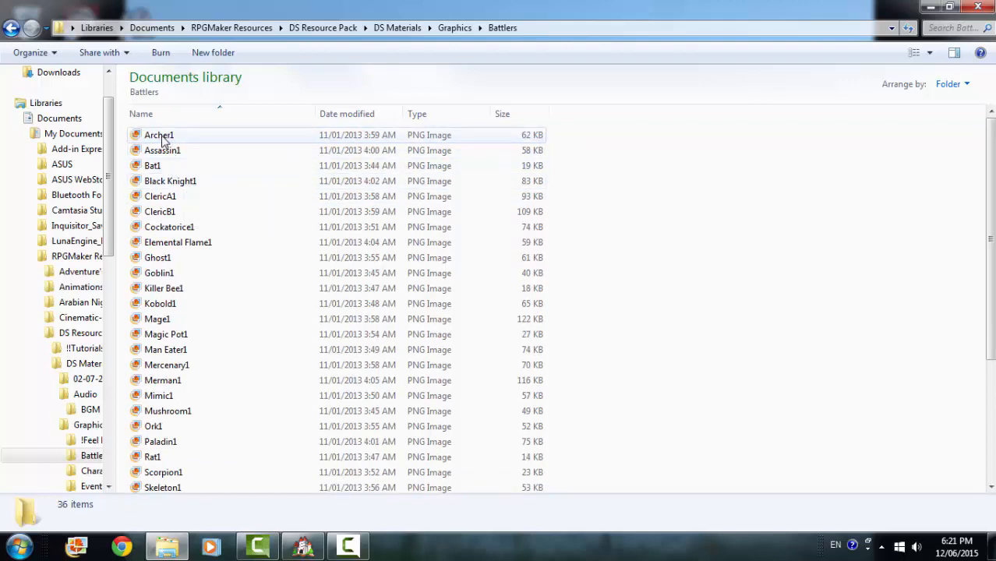
{"action": "double_click", "coordinate": [160, 134]}
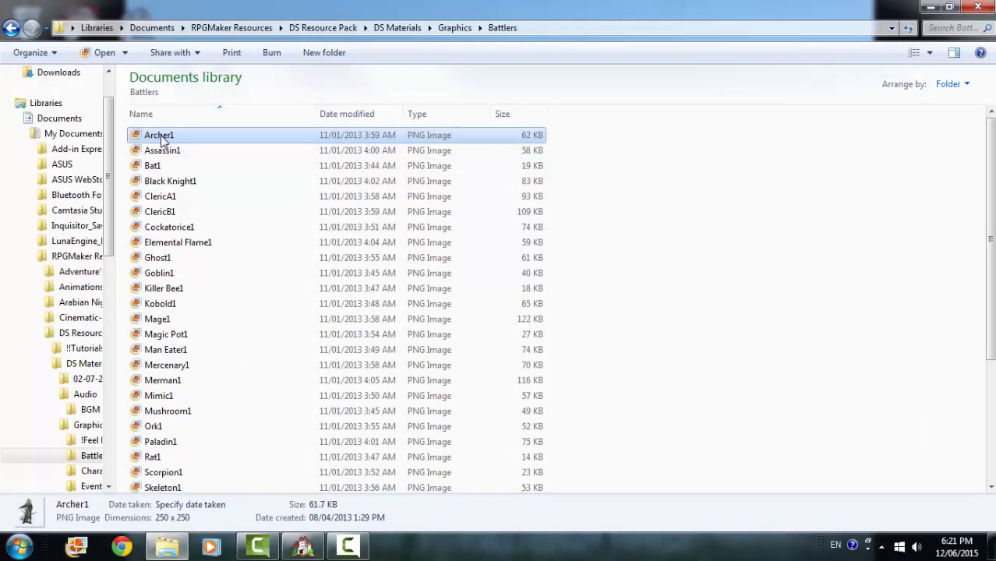
{"action": "mouse_move", "coordinate": [159, 134]}
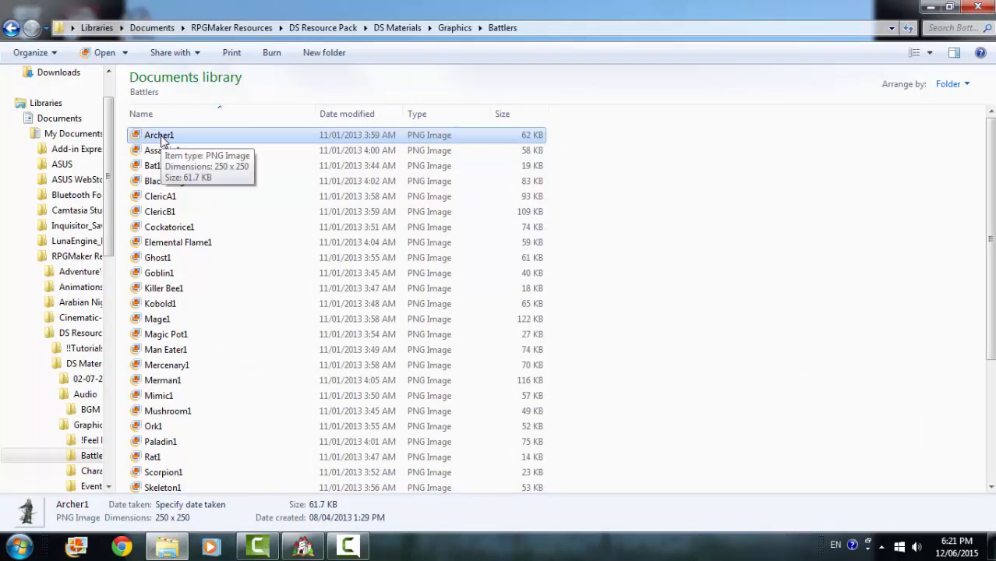
{"action": "mouse_move", "coordinate": [180, 142]}
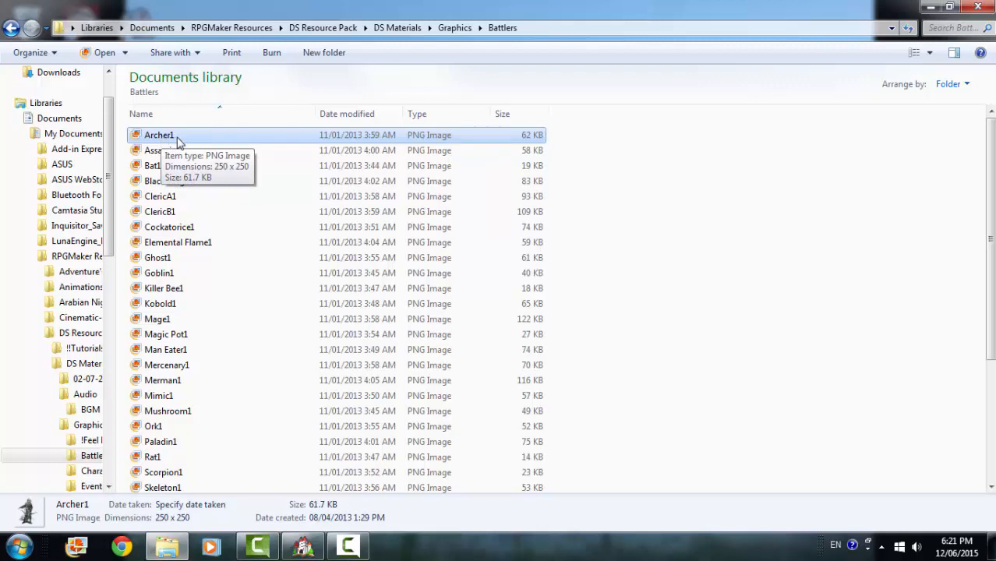
{"action": "mouse_move", "coordinate": [186, 142]}
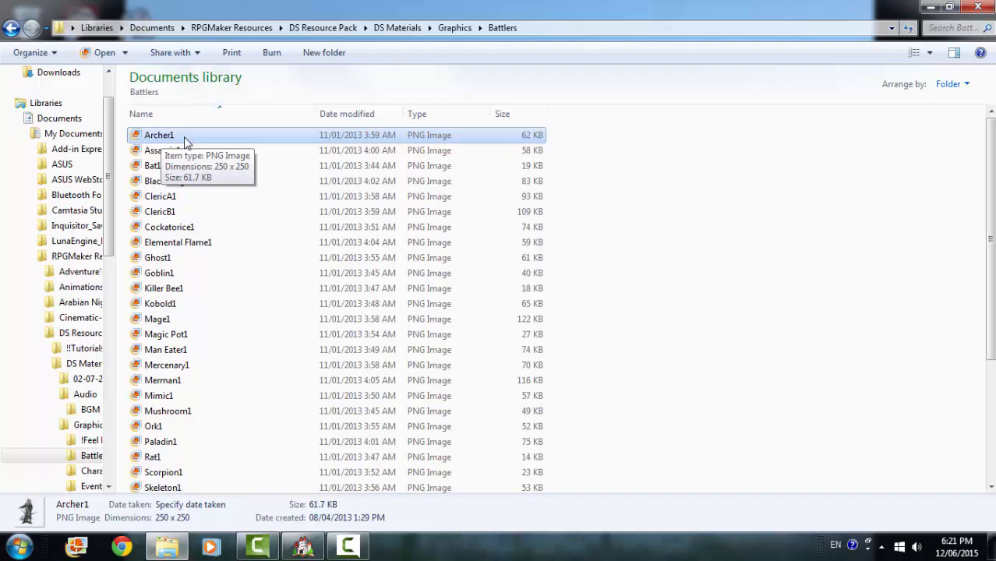
{"action": "mouse_move", "coordinate": [265, 321]}
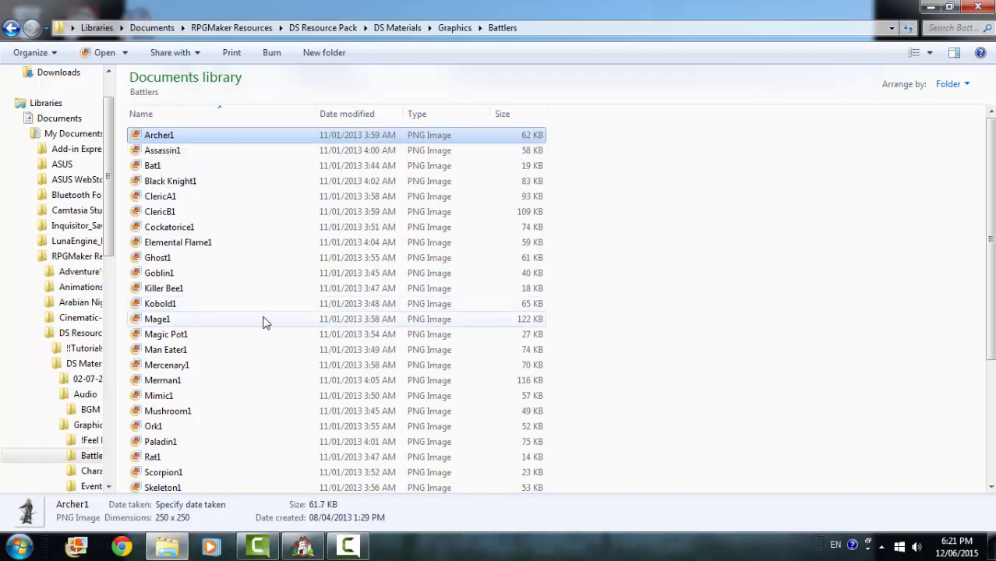
{"action": "scroll", "scroll_direction": "down", "scroll_amount": 3}
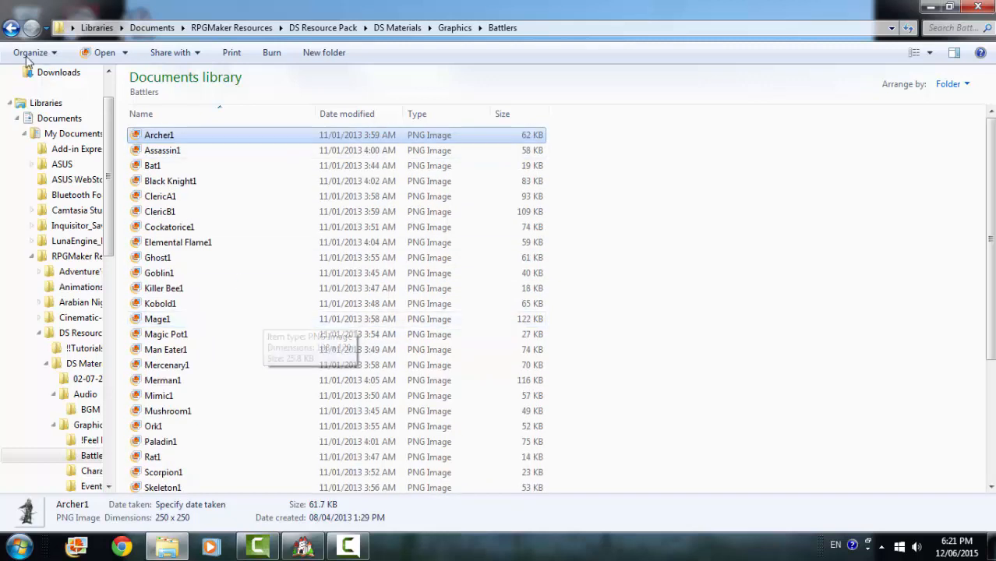
{"action": "left_click", "coordinate": [11, 28]}
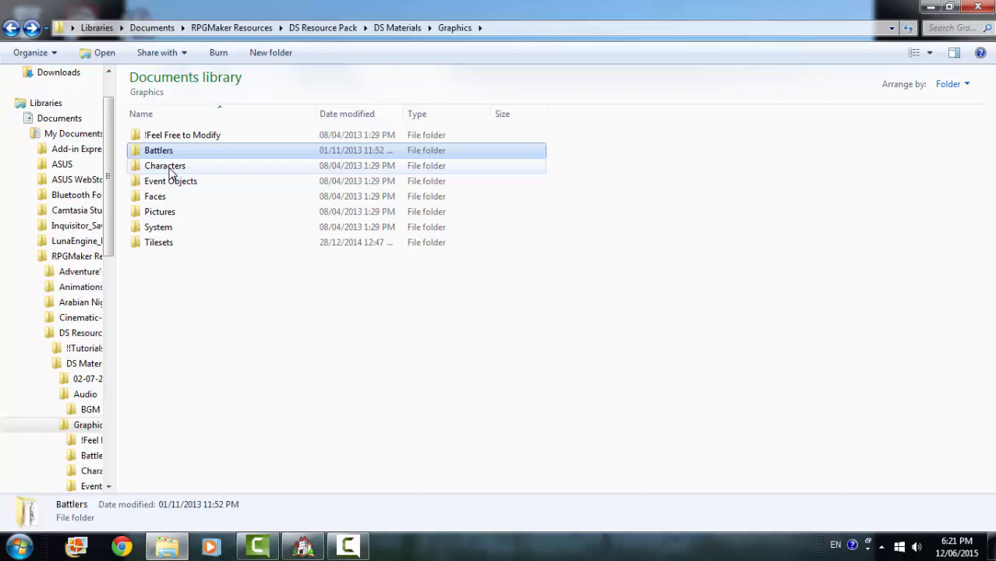
{"action": "double_click", "coordinate": [166, 165]}
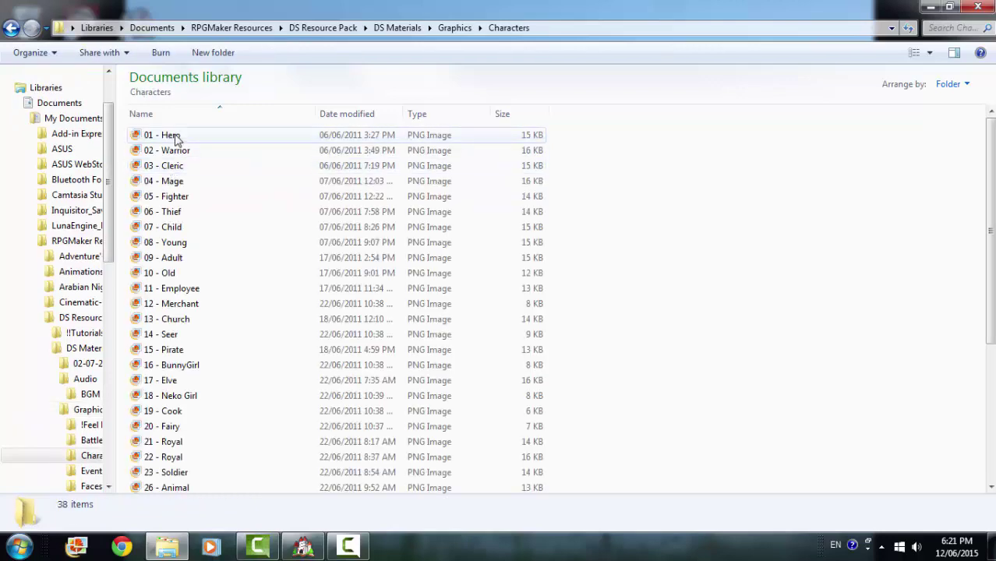
{"action": "double_click", "coordinate": [162, 134]}
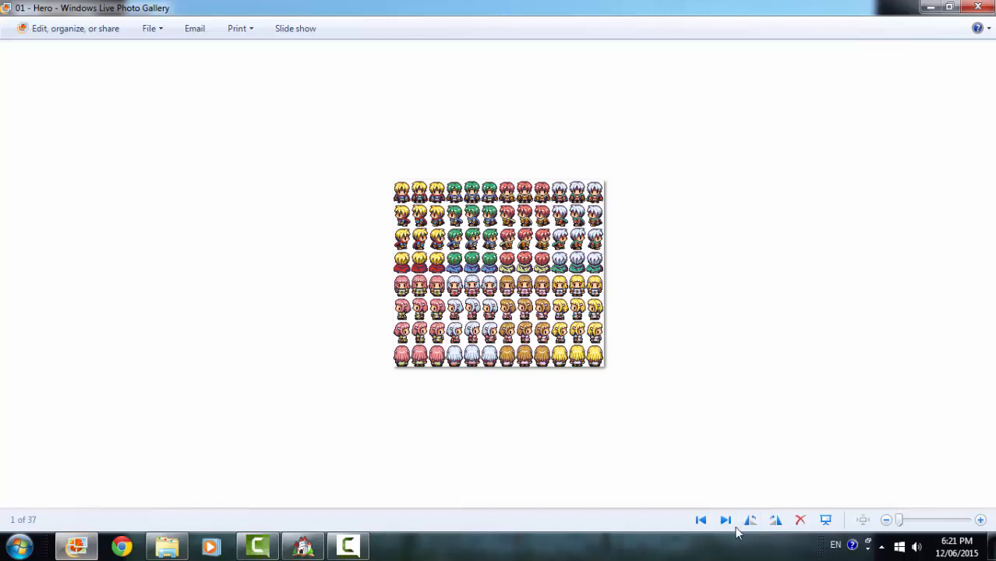
{"action": "left_click", "coordinate": [725, 521]}
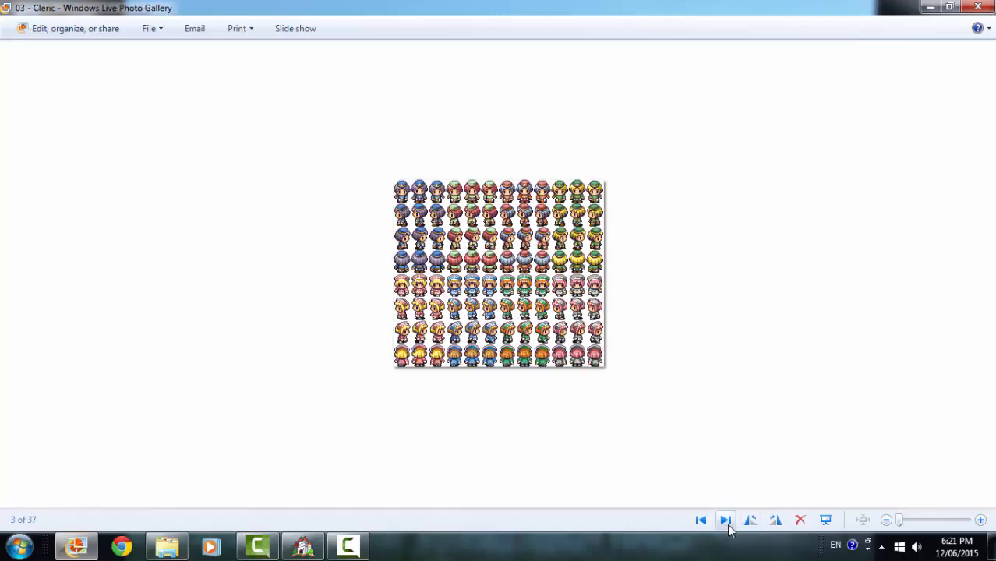
{"action": "left_click", "coordinate": [725, 520]}
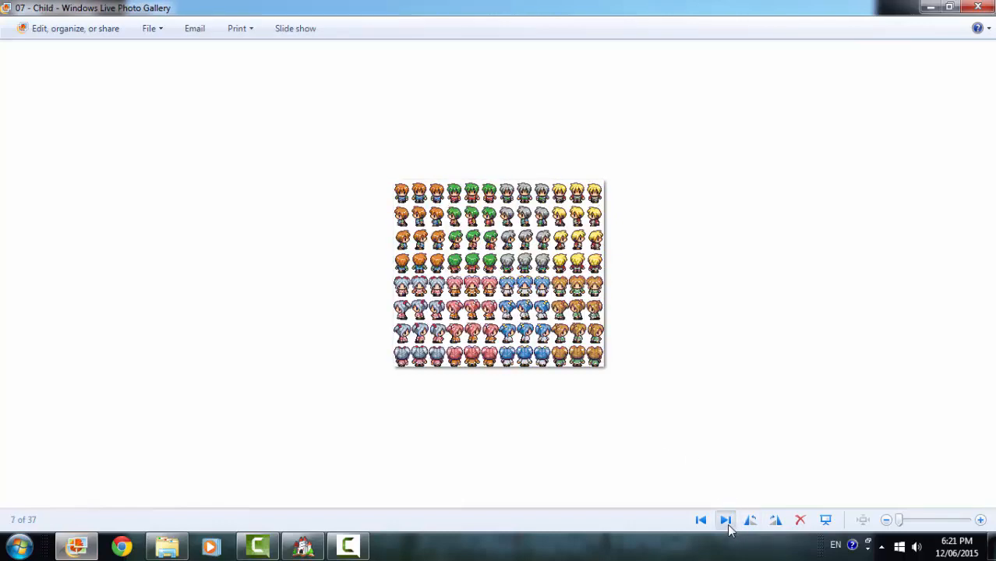
{"action": "left_click", "coordinate": [726, 521]}
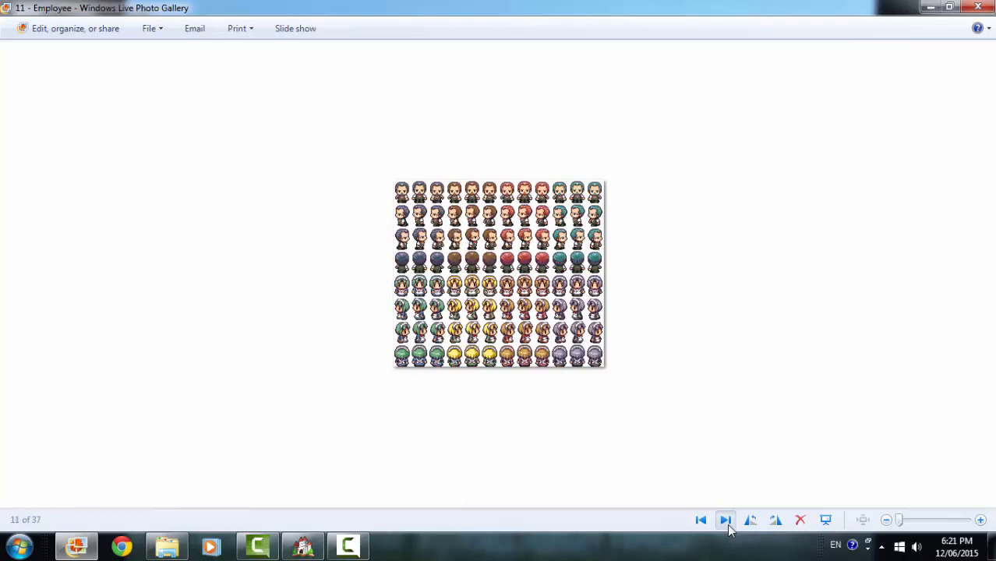
{"action": "left_click", "coordinate": [726, 520]}
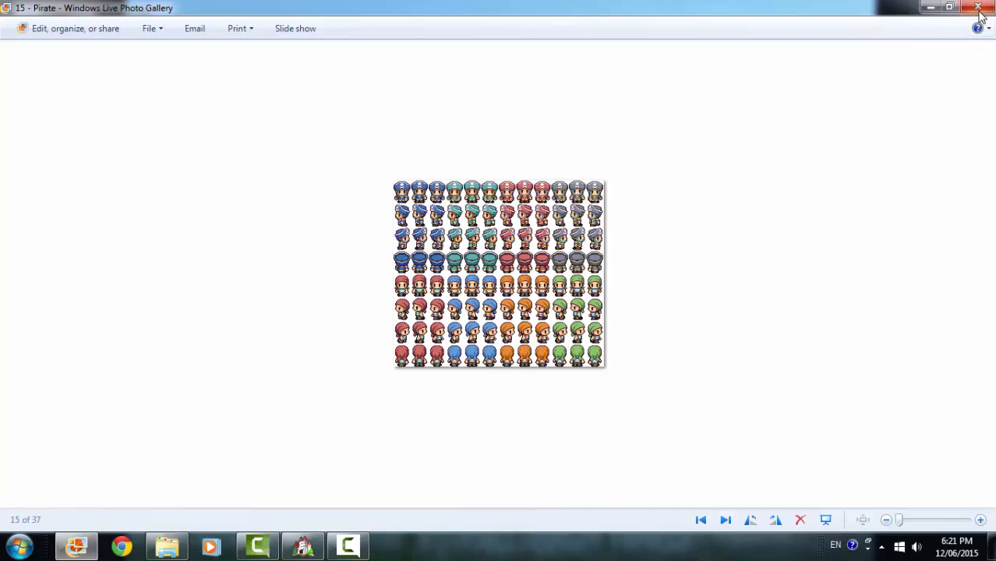
{"action": "left_click", "coordinate": [979, 7]}
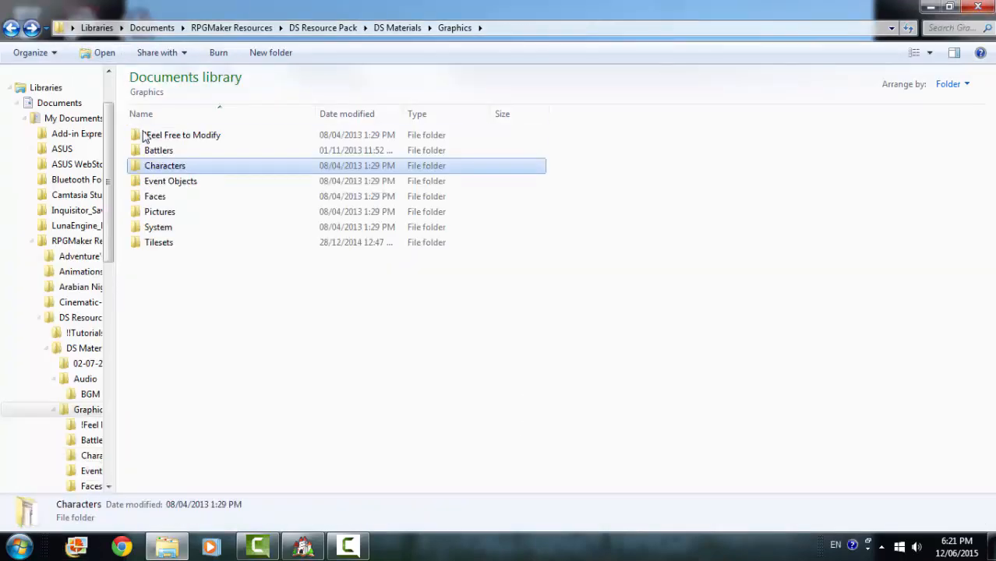
Preview the !SDrain and Fountain event object sprites, then return to the Event Objects list
{"action": "double_click", "coordinate": [170, 181]}
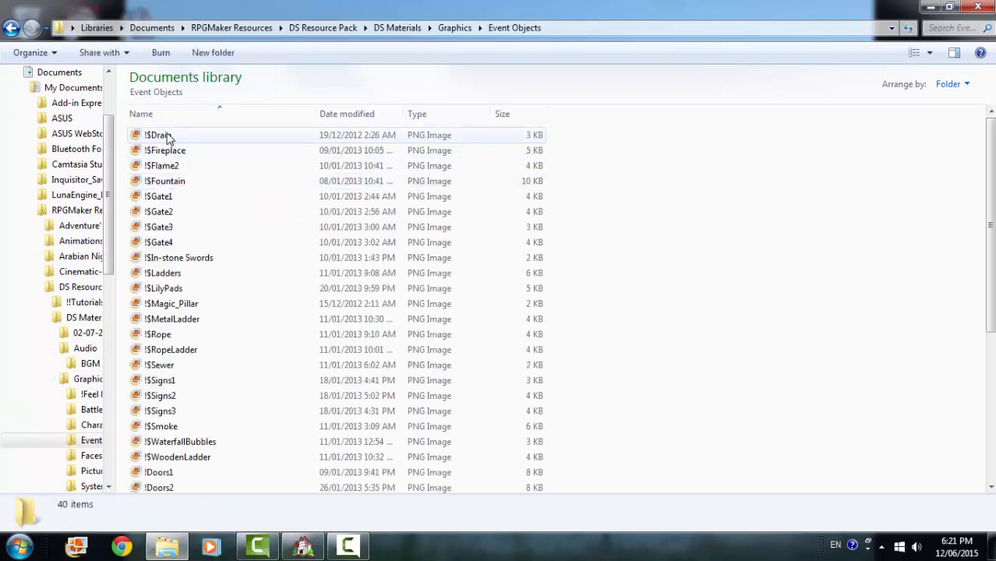
{"action": "double_click", "coordinate": [156, 134]}
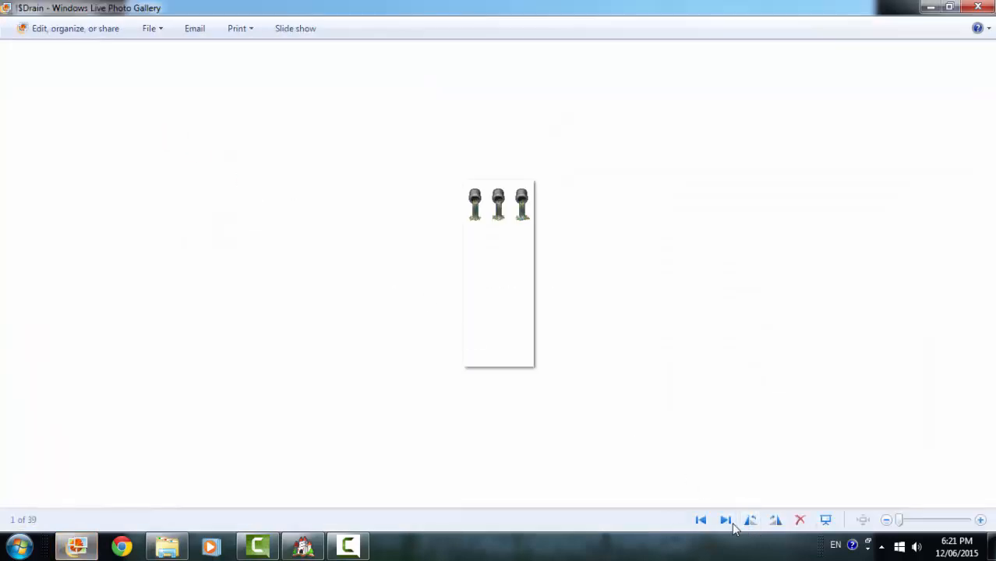
{"action": "left_click", "coordinate": [725, 521]}
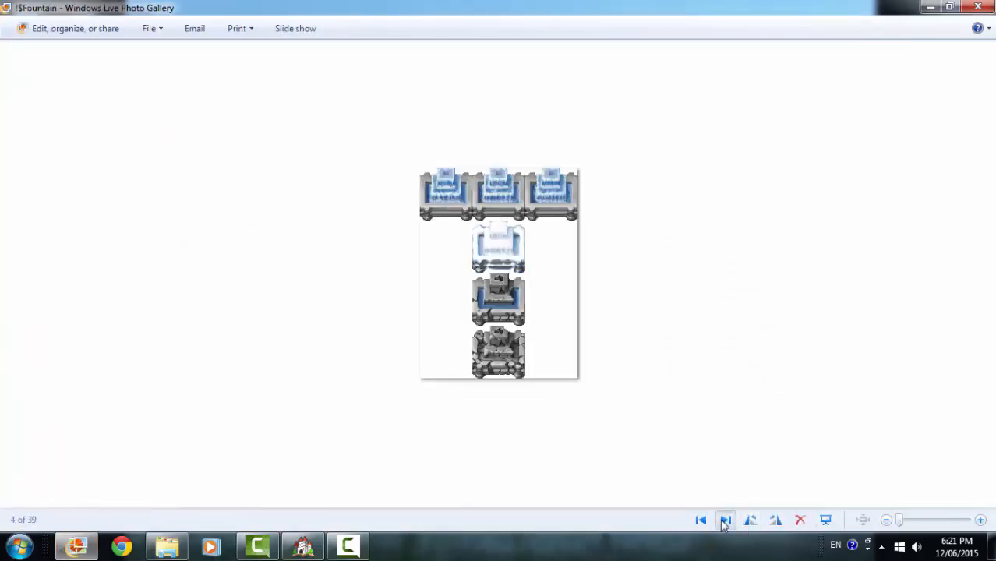
{"action": "left_click", "coordinate": [725, 520]}
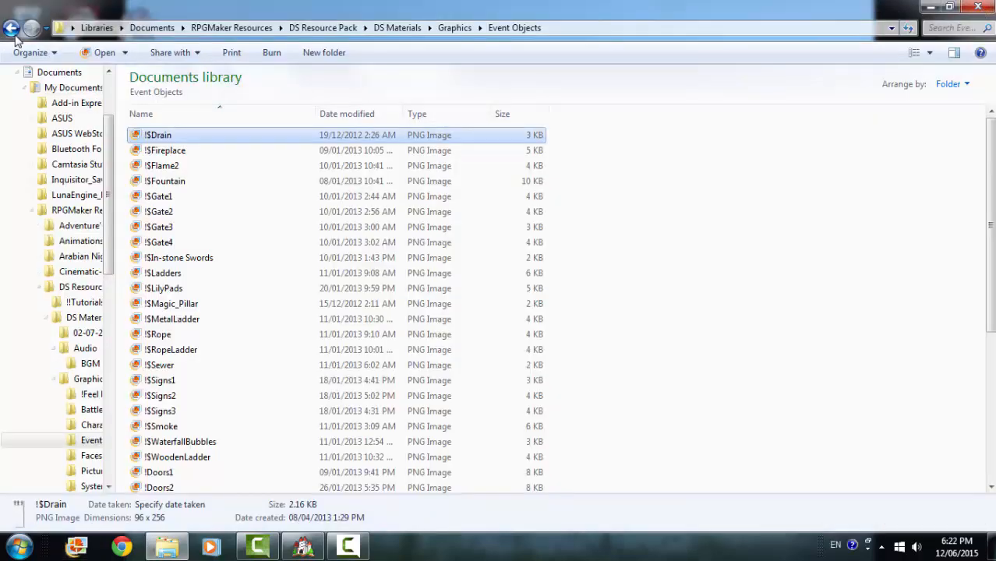
Flip through the Faces folder's portrait sheets in Photo Gallery up to the pirates
{"action": "left_click", "coordinate": [13, 28]}
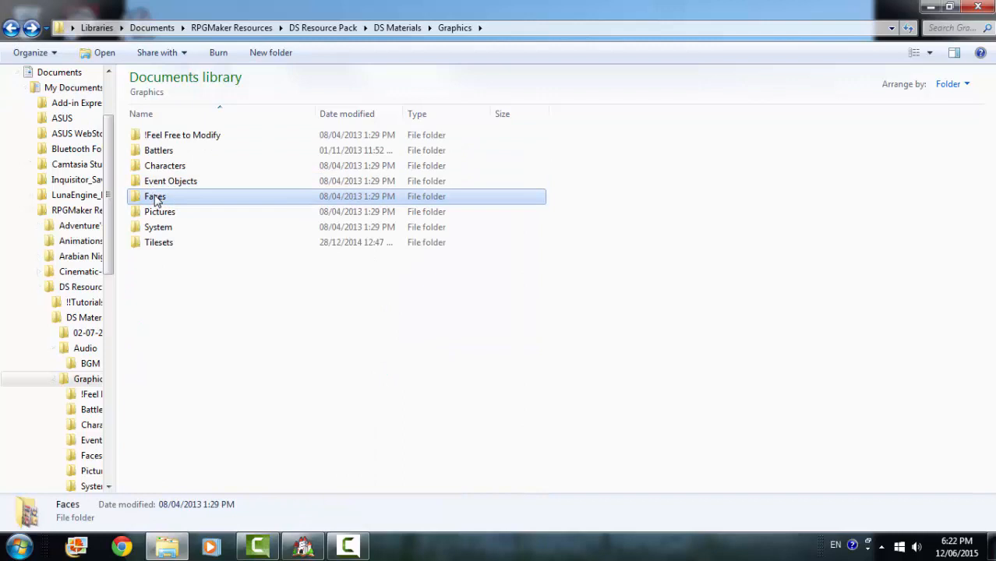
{"action": "double_click", "coordinate": [155, 196]}
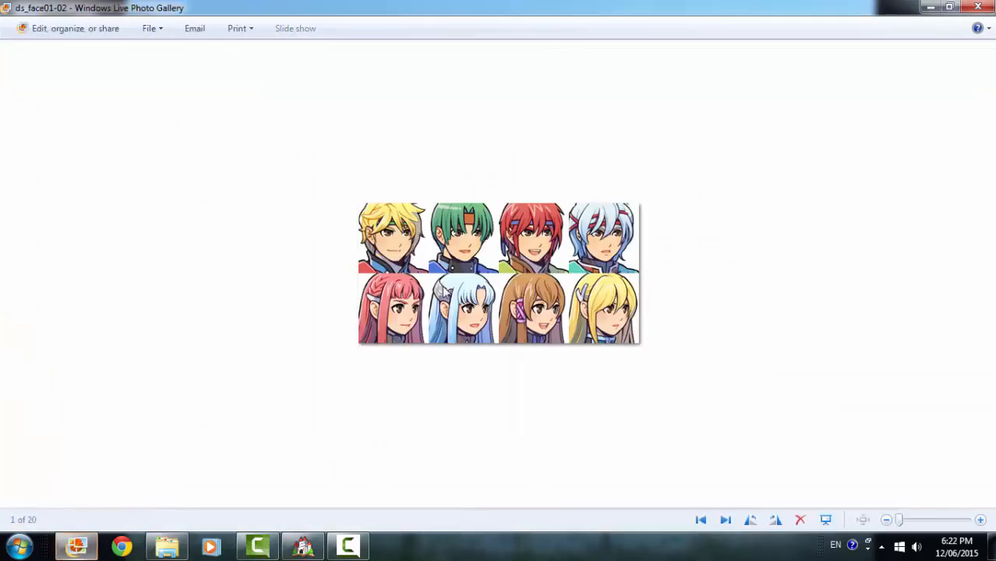
{"action": "mouse_move", "coordinate": [725, 521]}
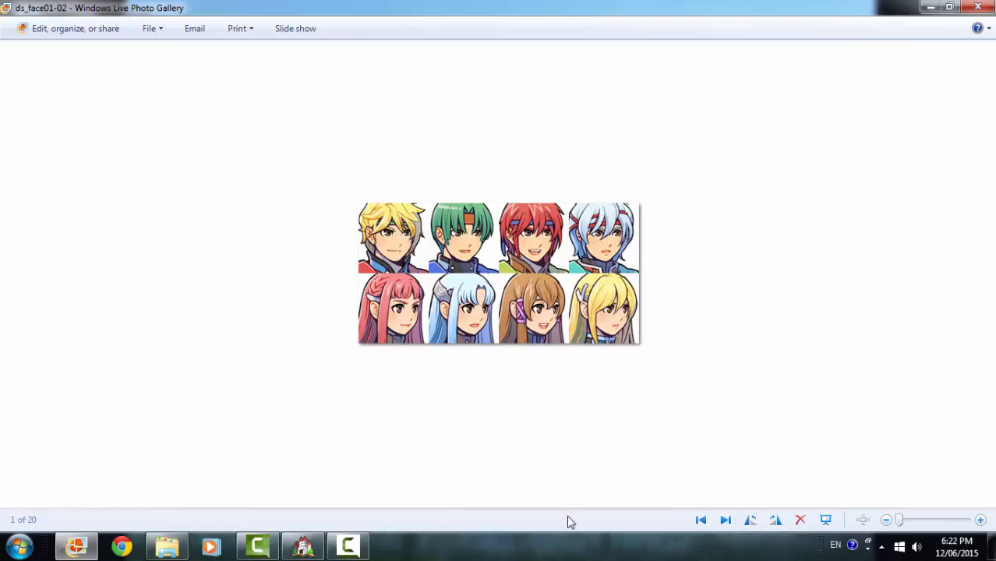
{"action": "mouse_move", "coordinate": [726, 521]}
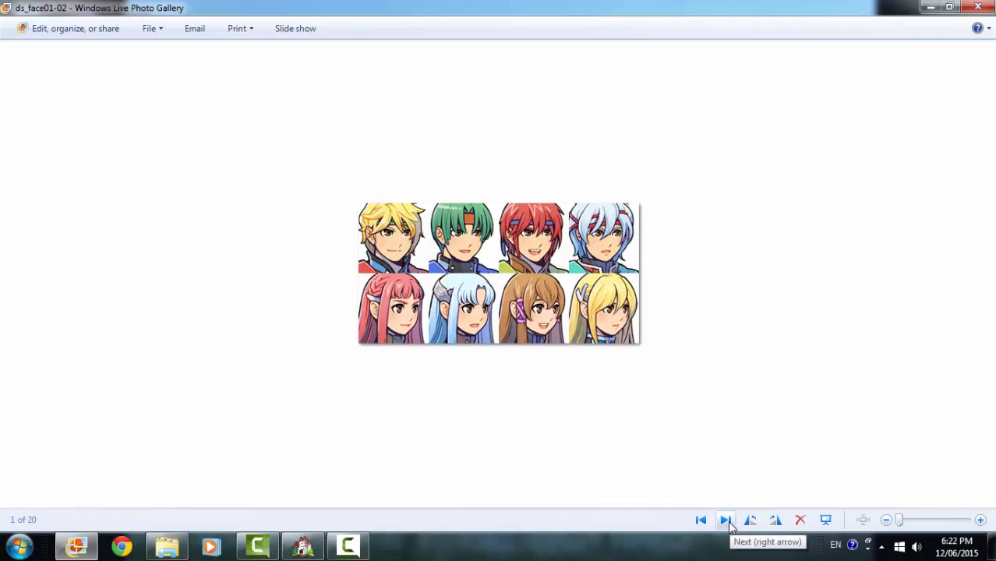
{"action": "left_click", "coordinate": [725, 521]}
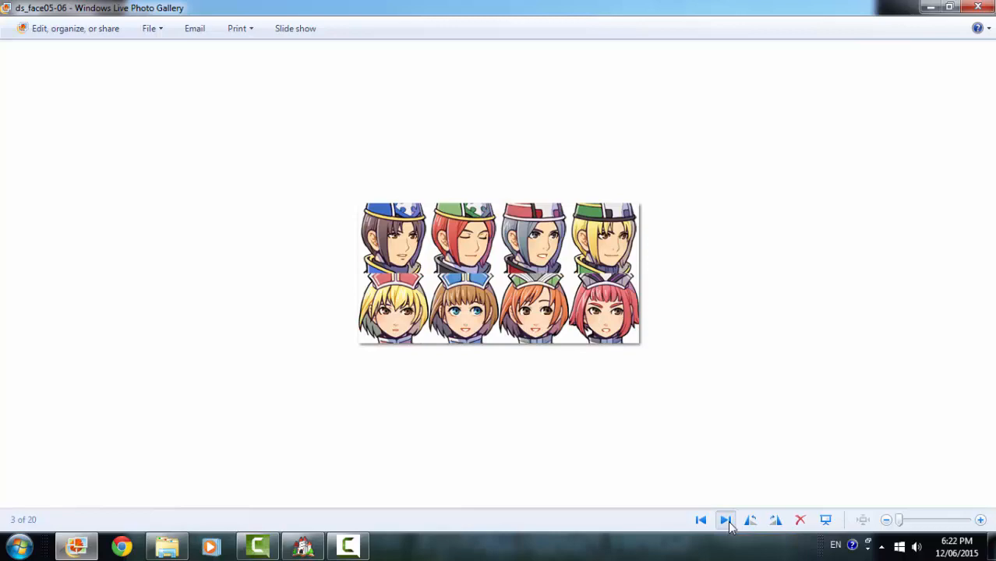
{"action": "left_click", "coordinate": [725, 521]}
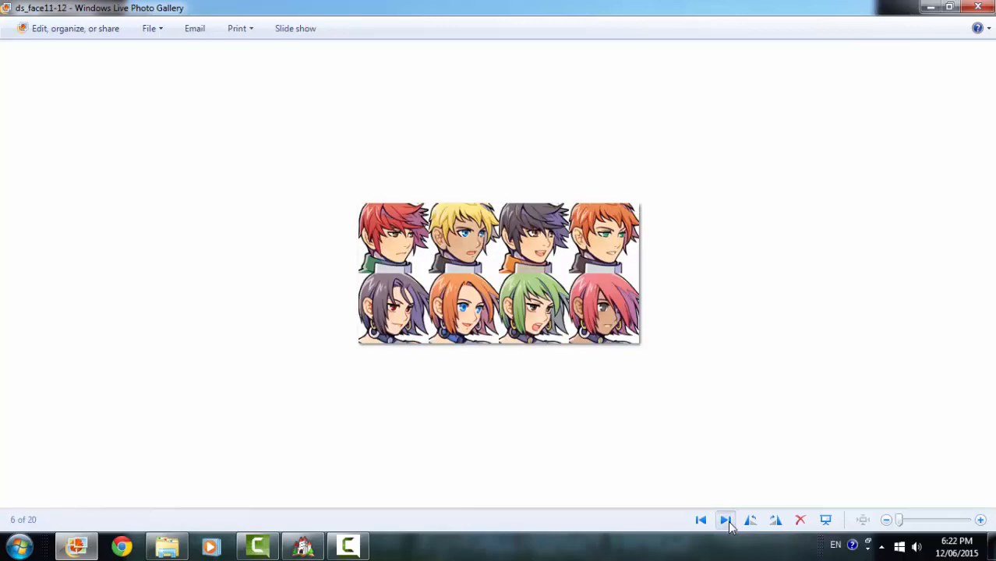
{"action": "left_click", "coordinate": [725, 521]}
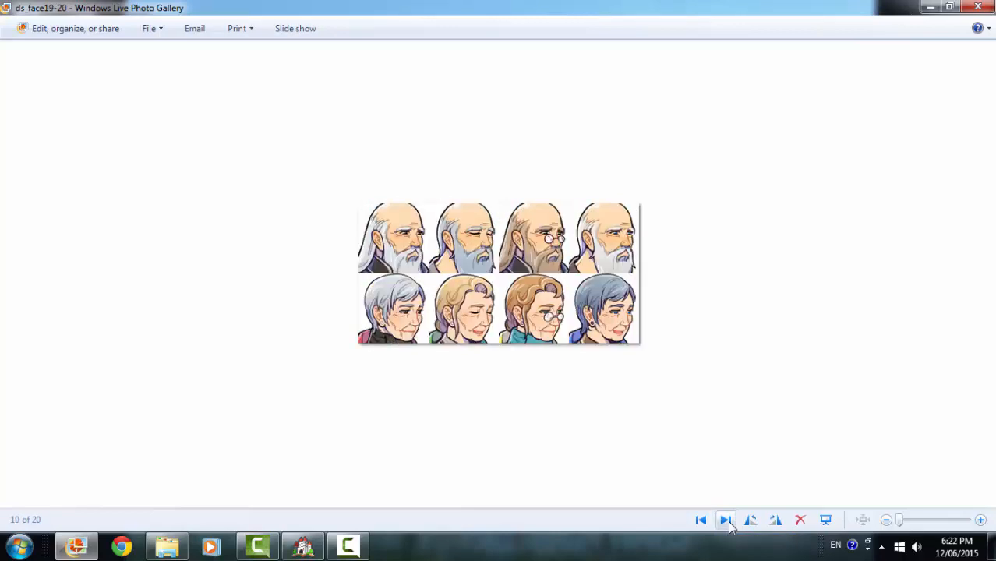
{"action": "left_click", "coordinate": [725, 520]}
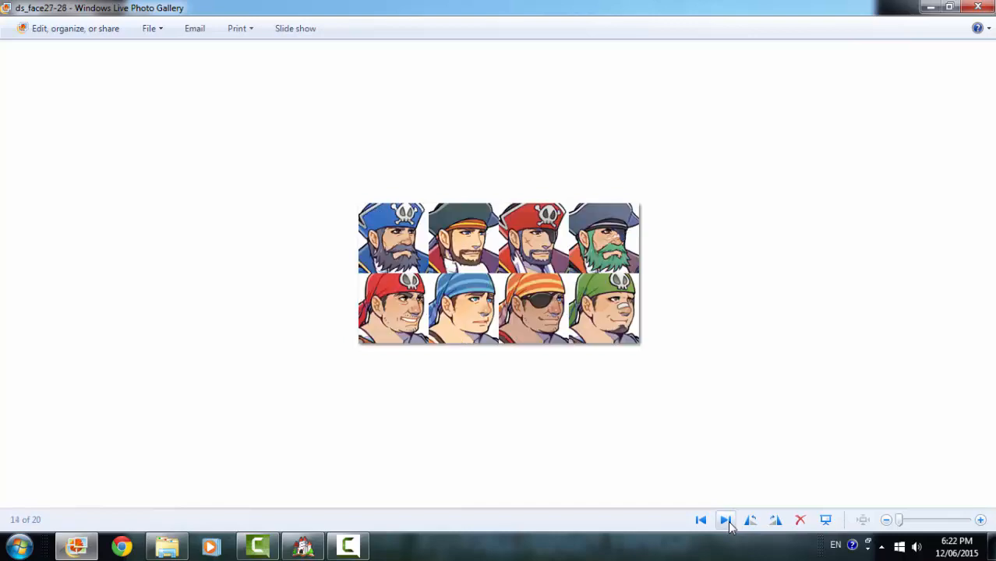
{"action": "left_click", "coordinate": [726, 521]}
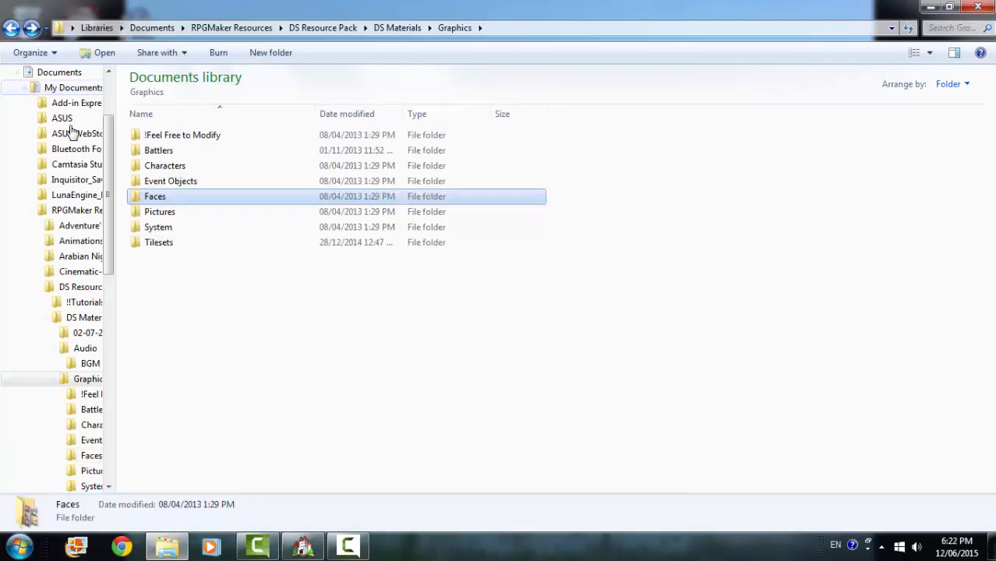
Preview the ds_face01a and 01b portraits from the Pictures folder
{"action": "double_click", "coordinate": [161, 212]}
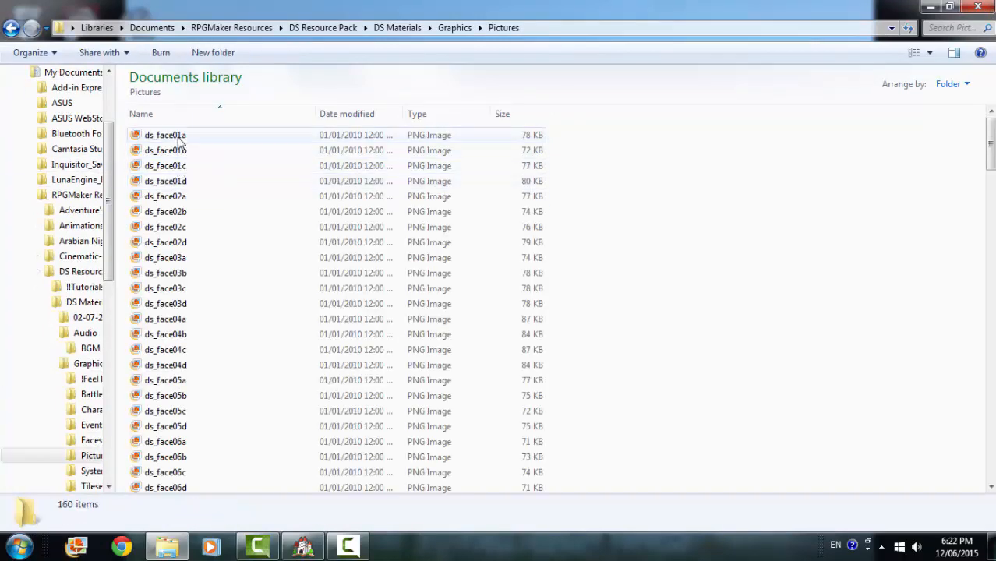
{"action": "double_click", "coordinate": [165, 135]}
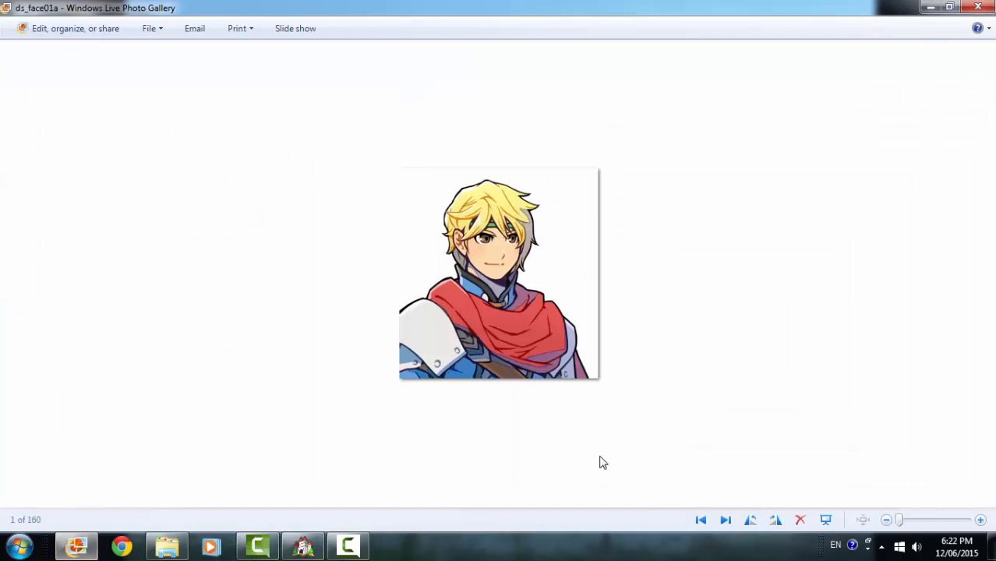
{"action": "left_click", "coordinate": [725, 521]}
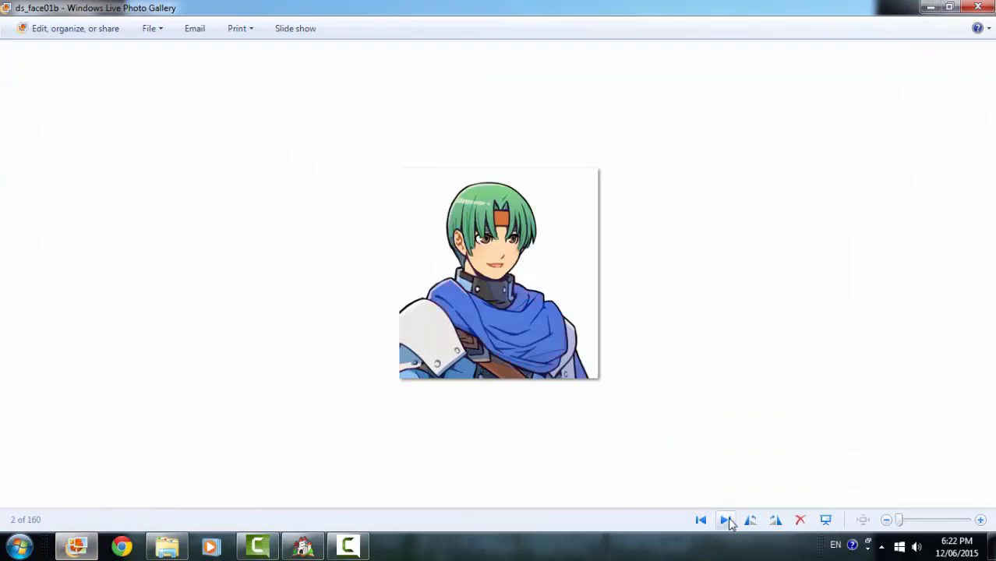
{"action": "left_click", "coordinate": [725, 521]}
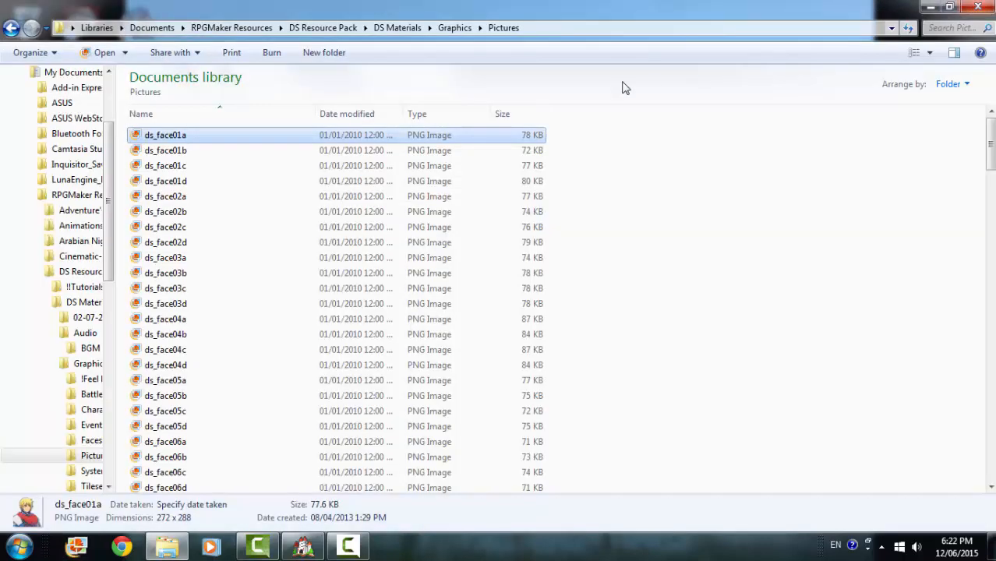
View the IconSet and IconsetbyArcheia sheets from System's Icons folder, then return to System
{"action": "left_click", "coordinate": [455, 28]}
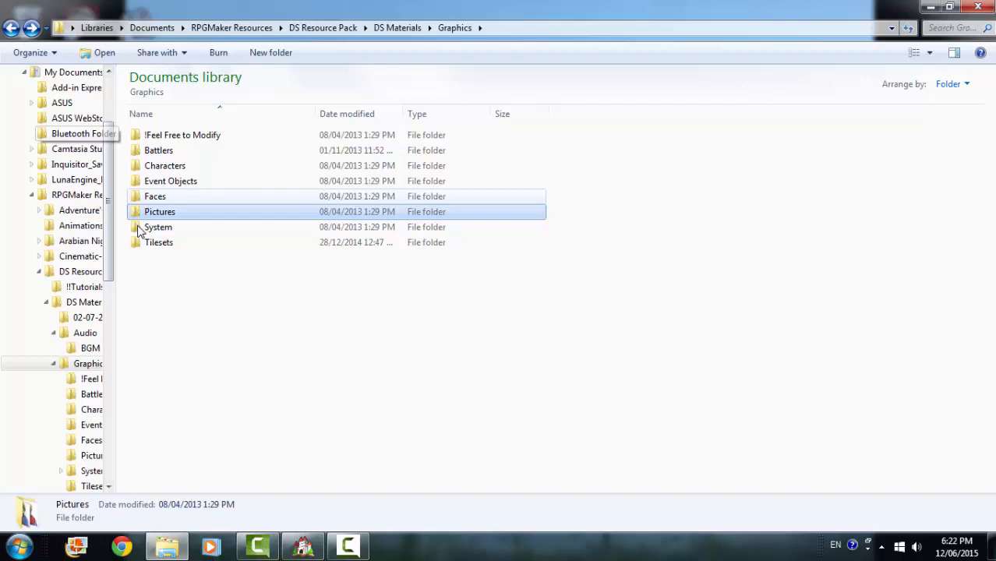
{"action": "double_click", "coordinate": [157, 227]}
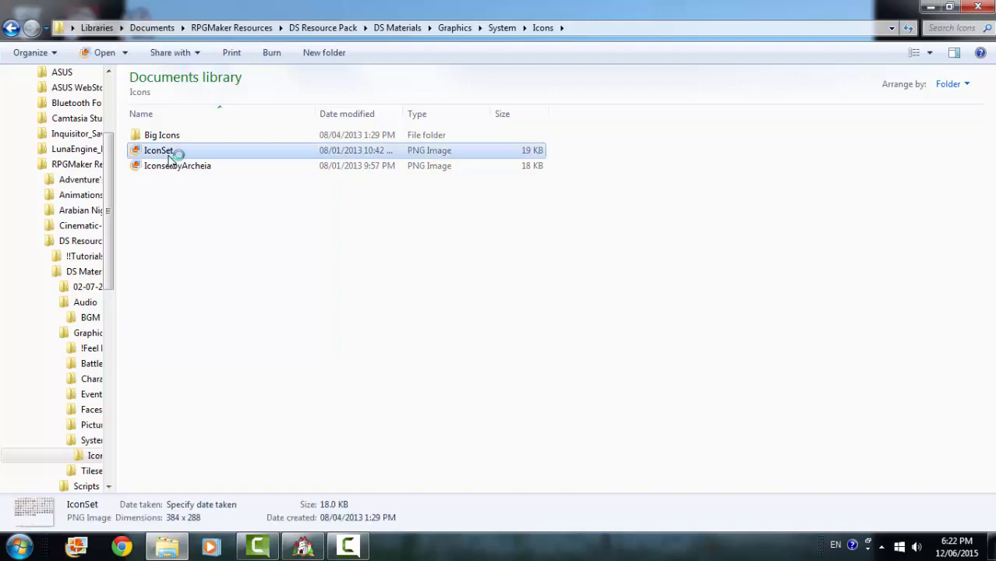
{"action": "double_click", "coordinate": [158, 150]}
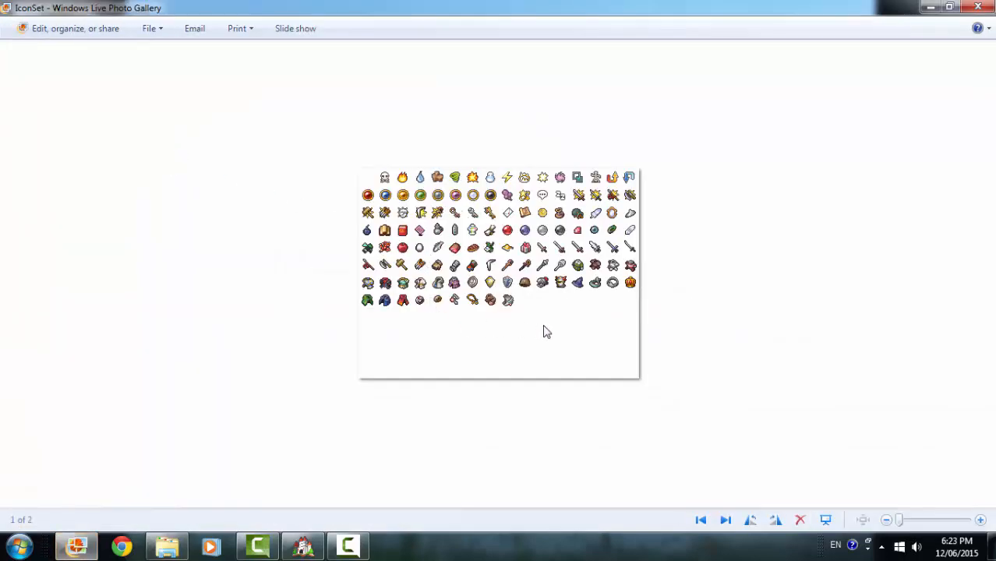
{"action": "mouse_move", "coordinate": [393, 262]}
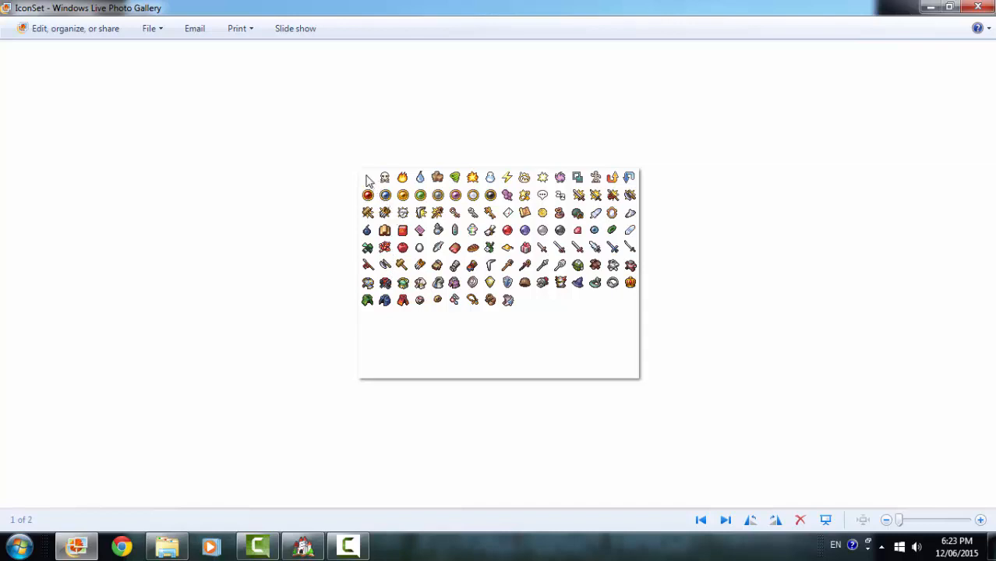
{"action": "mouse_move", "coordinate": [477, 297]}
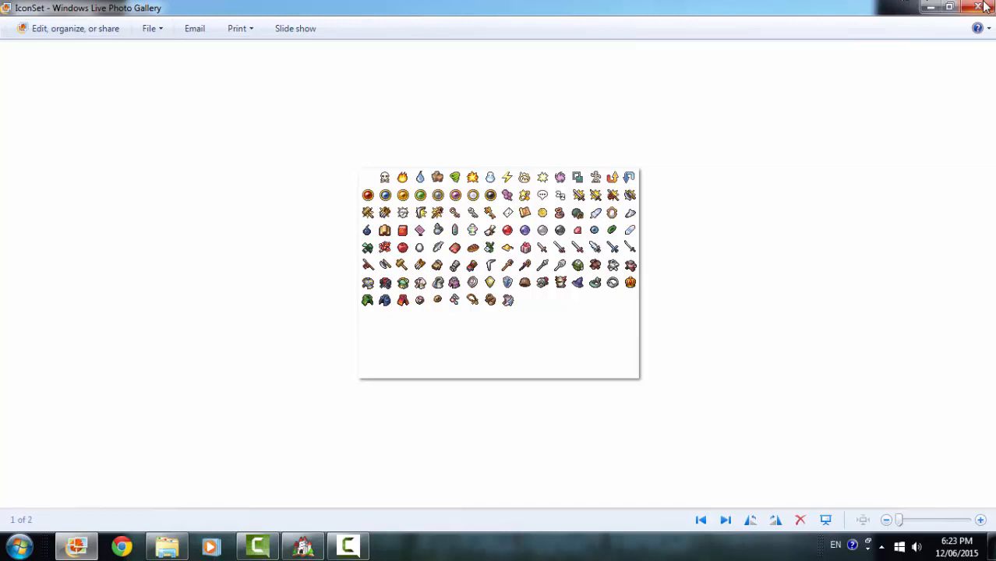
{"action": "left_click", "coordinate": [725, 521]}
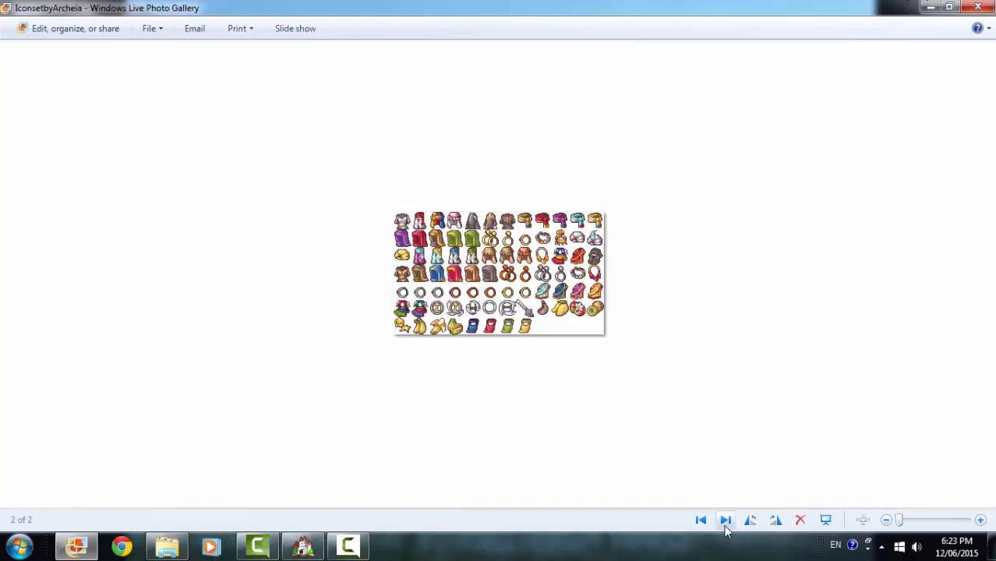
{"action": "mouse_move", "coordinate": [990, 7]}
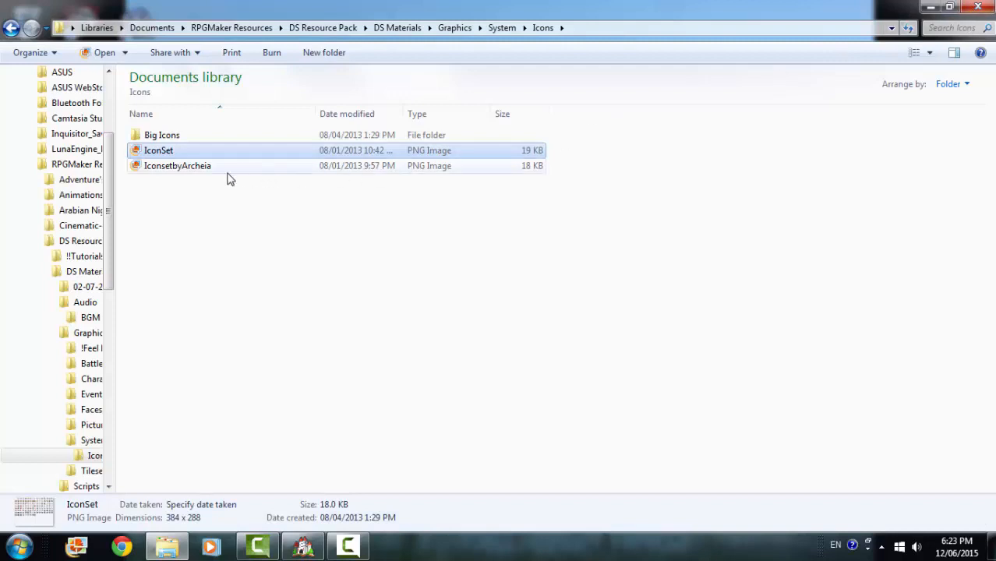
{"action": "mouse_move", "coordinate": [201, 165]}
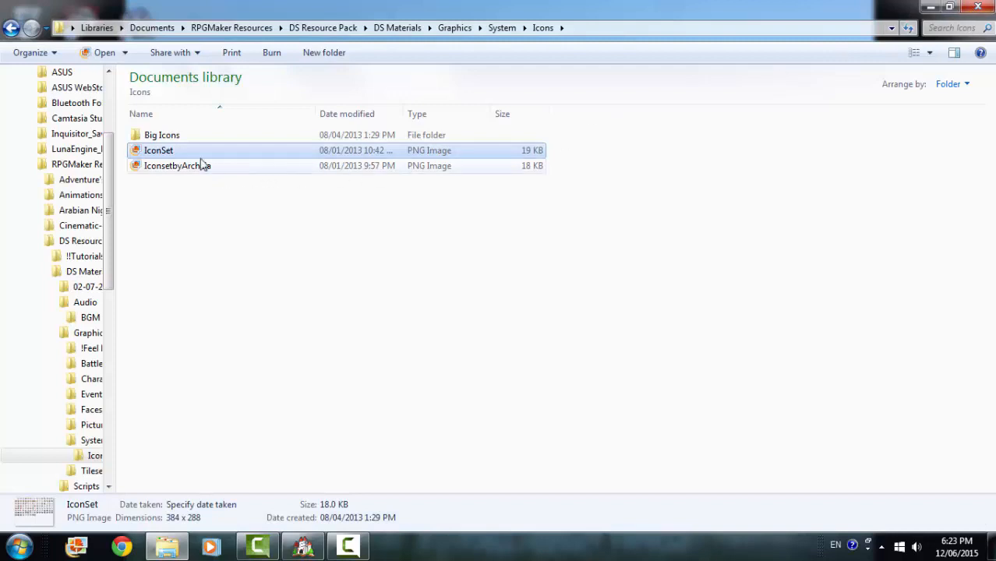
{"action": "mouse_move", "coordinate": [134, 135]}
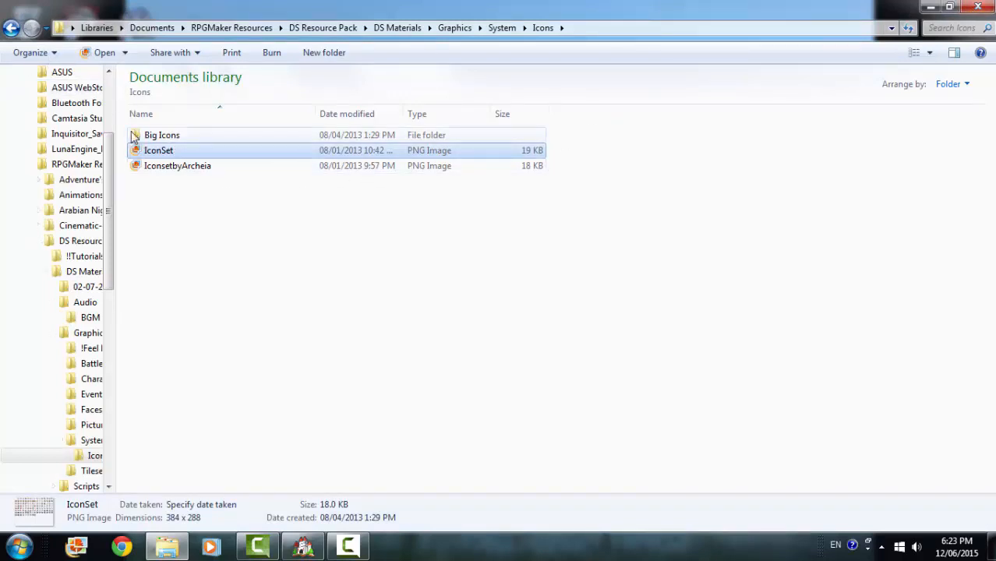
{"action": "left_click", "coordinate": [12, 28]}
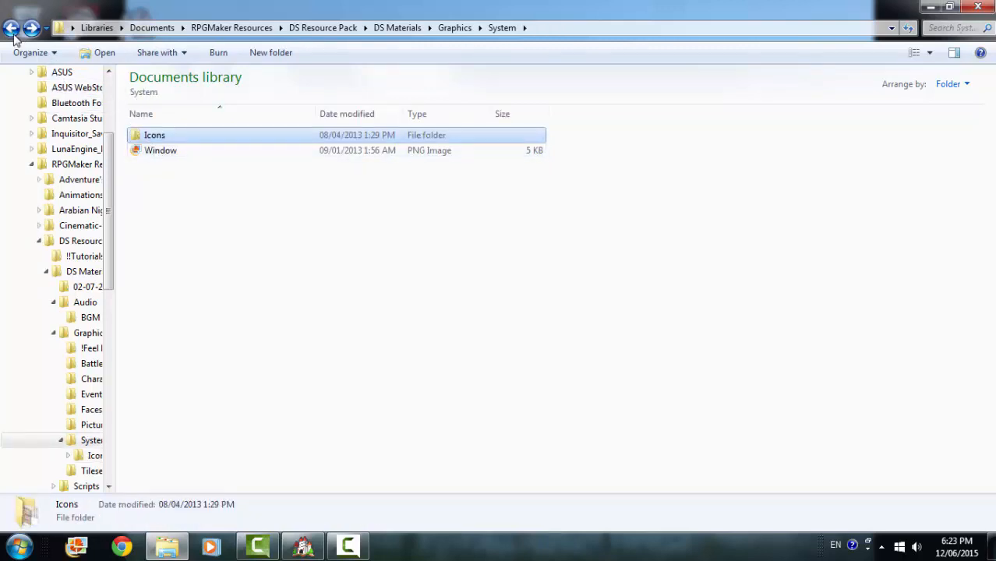
Go into the Tilesets folder and bring up Dungeon_Cave_TileA2 in Photo Gallery
{"action": "left_click", "coordinate": [13, 28]}
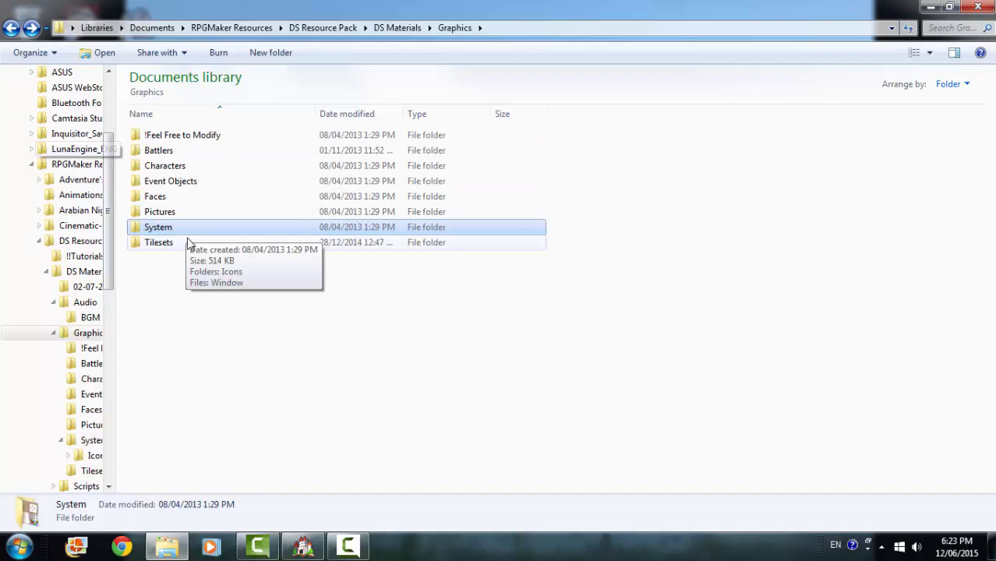
{"action": "left_click", "coordinate": [159, 243]}
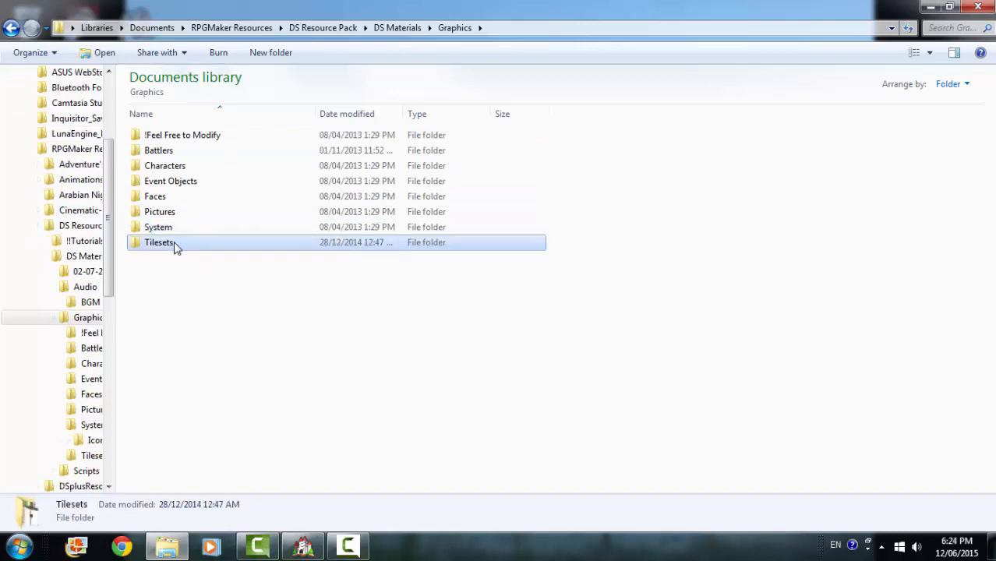
{"action": "double_click", "coordinate": [159, 243]}
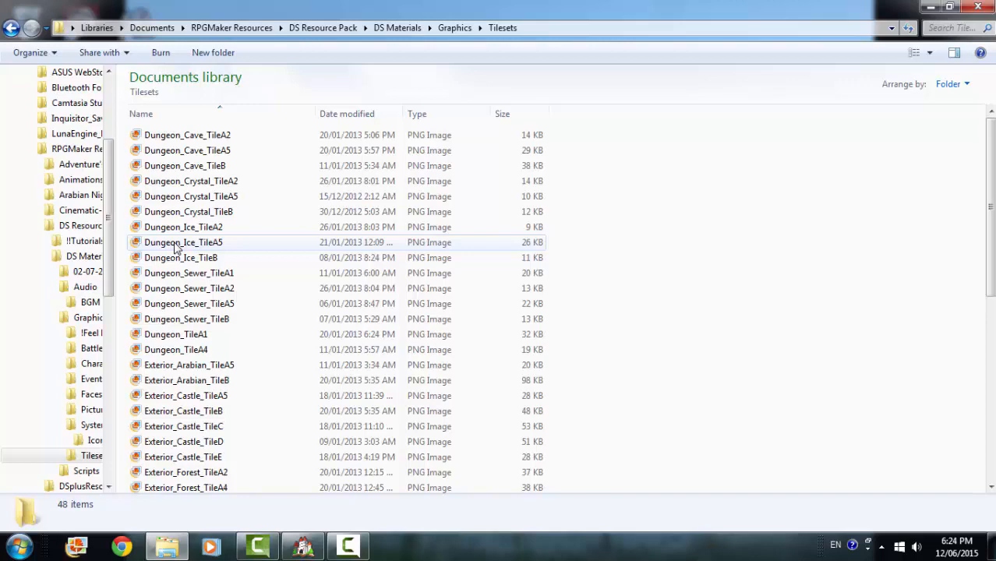
{"action": "scroll", "scroll_direction": "down", "scroll_amount": 3}
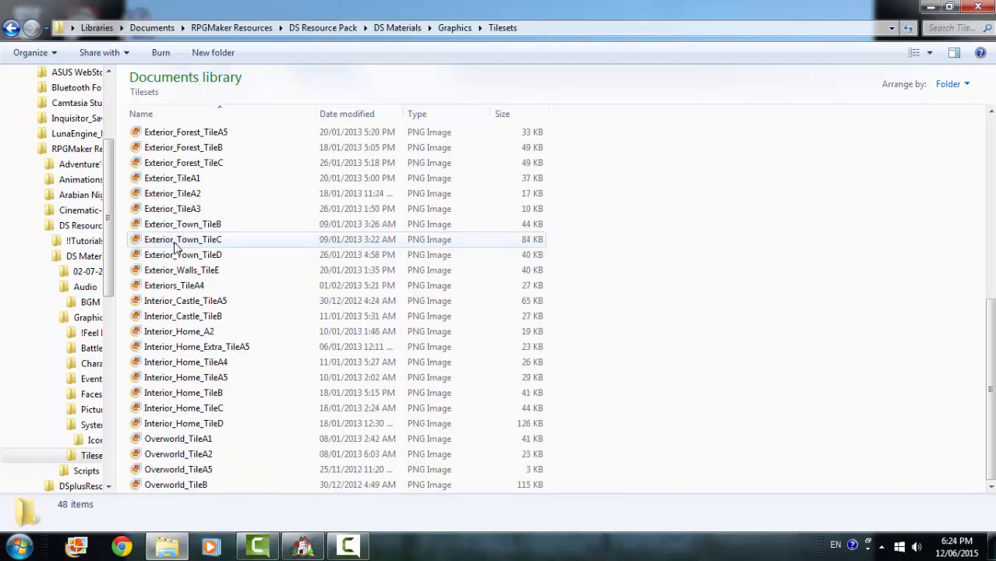
{"action": "scroll", "scroll_direction": "up", "scroll_amount": 3}
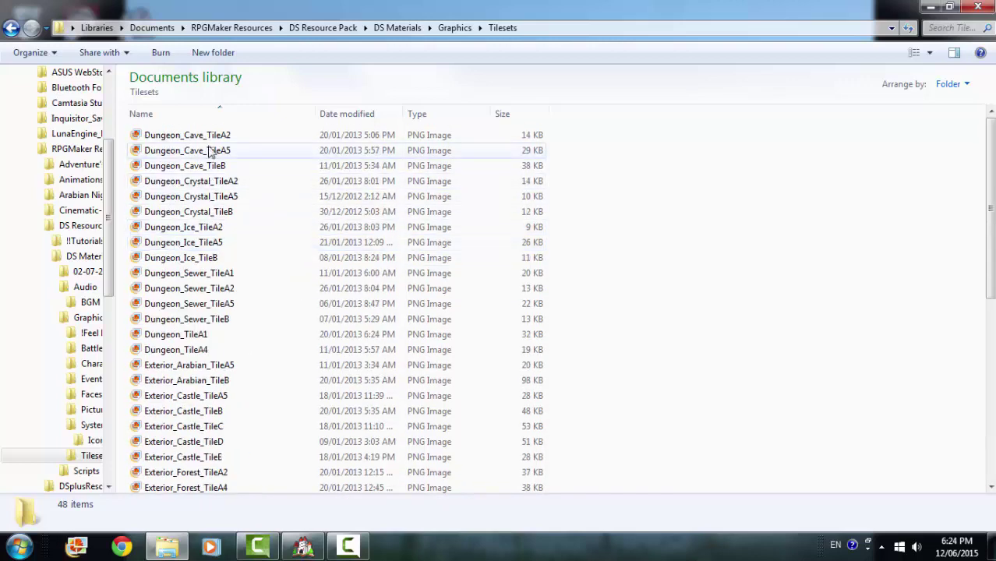
{"action": "double_click", "coordinate": [187, 150]}
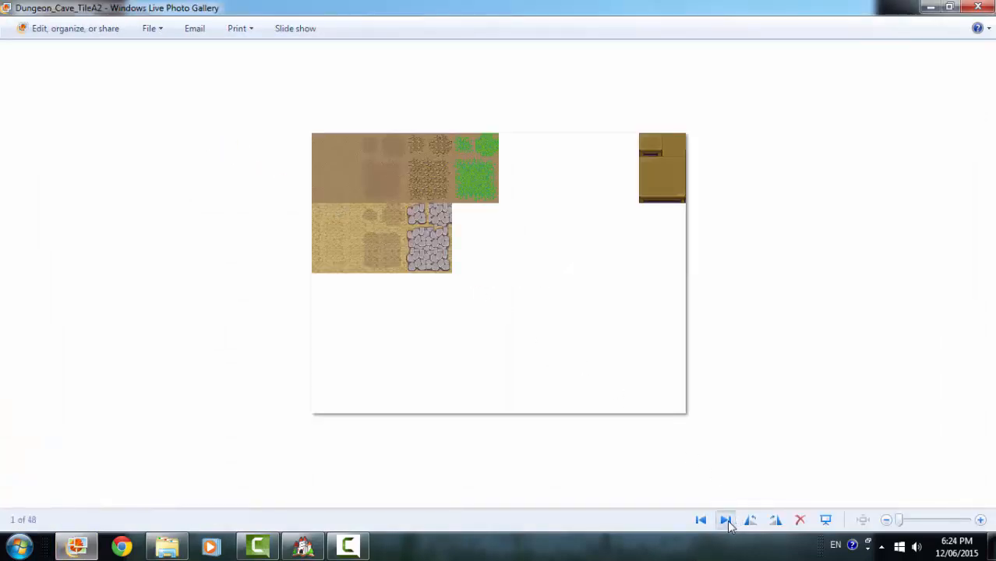
Page through the tileset sheets up to Interior_Home_TileC, then close the viewer
{"action": "left_click", "coordinate": [726, 521]}
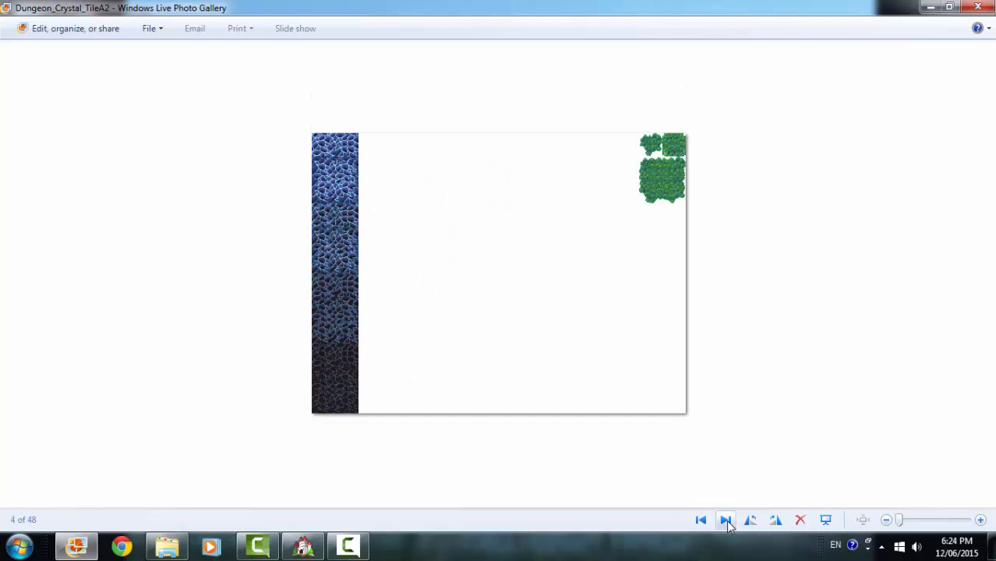
{"action": "left_click", "coordinate": [725, 520]}
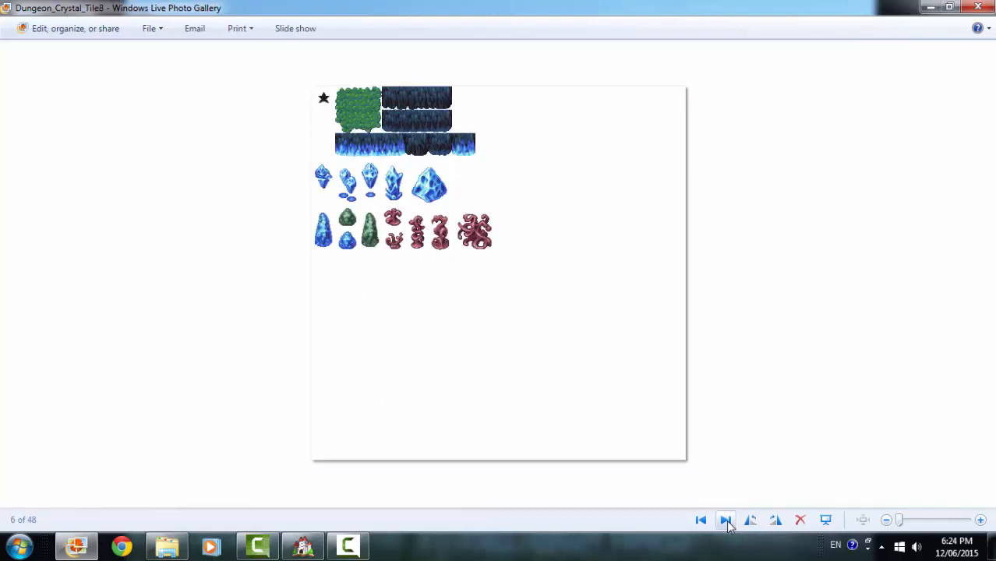
{"action": "left_click", "coordinate": [726, 520]}
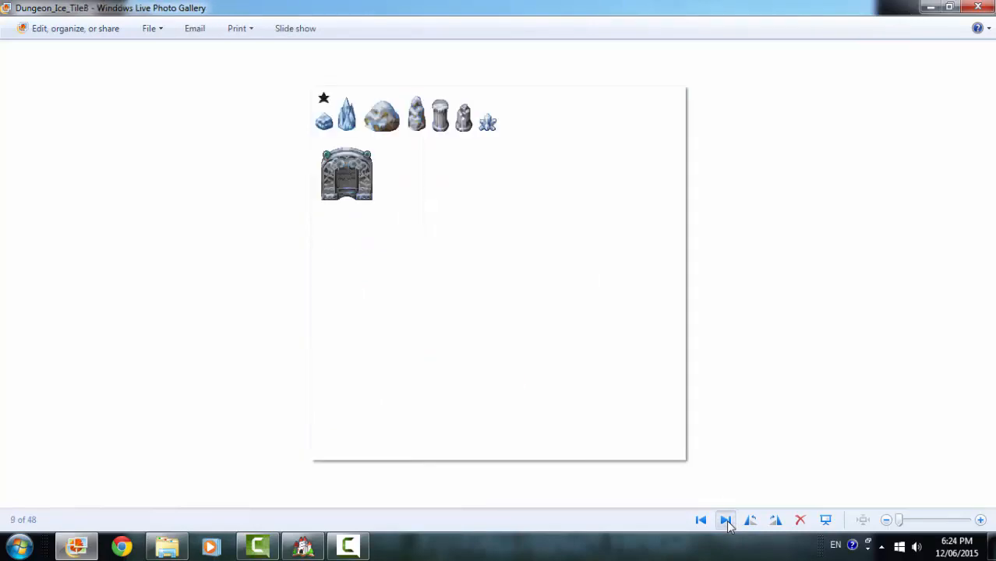
{"action": "left_click", "coordinate": [725, 521]}
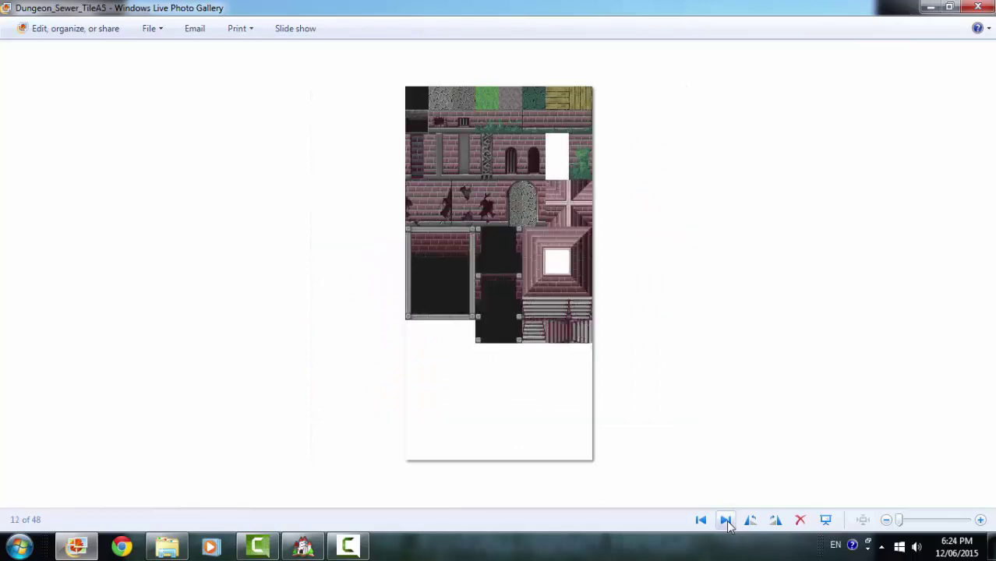
{"action": "left_click", "coordinate": [725, 520]}
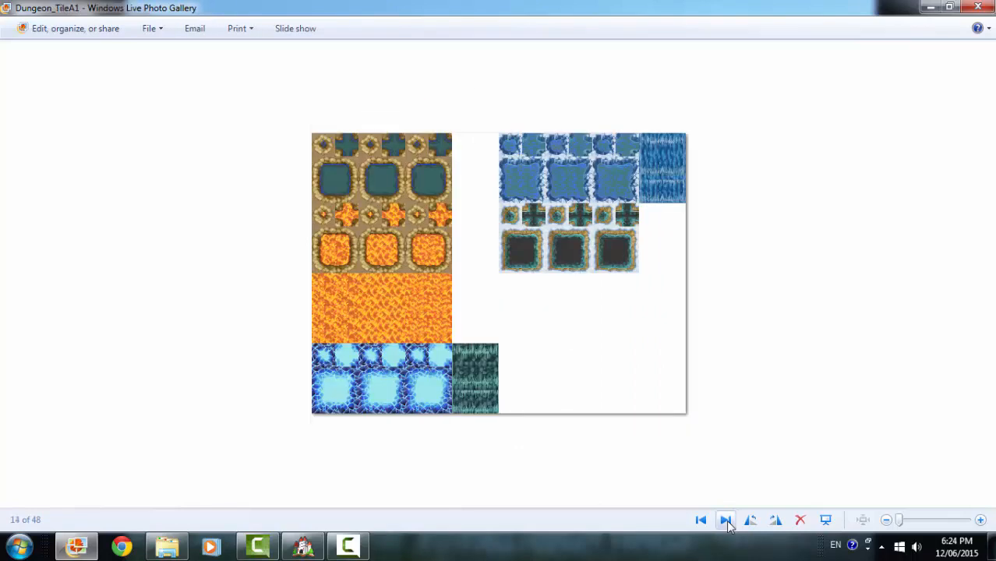
{"action": "left_click", "coordinate": [725, 521]}
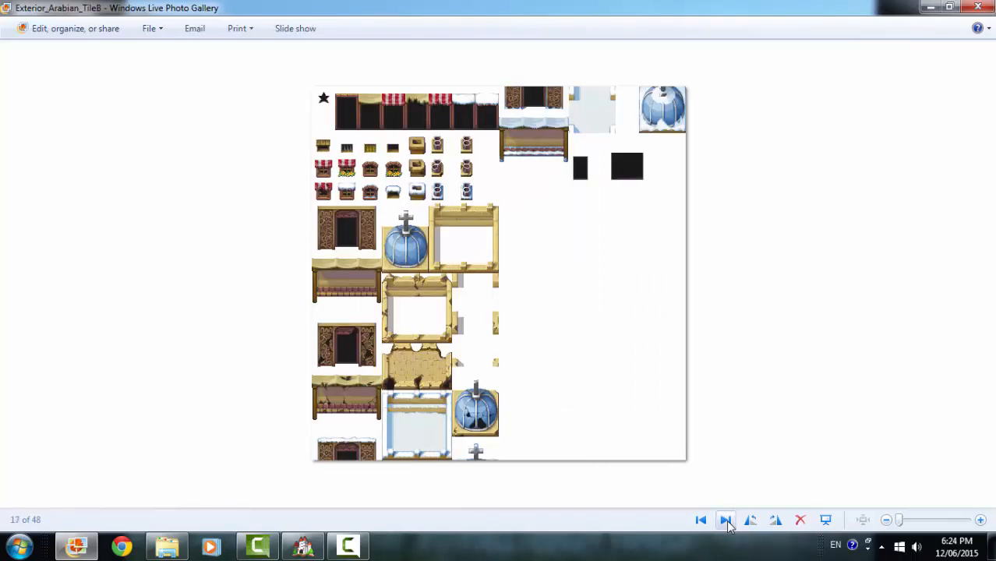
{"action": "left_click", "coordinate": [700, 521]}
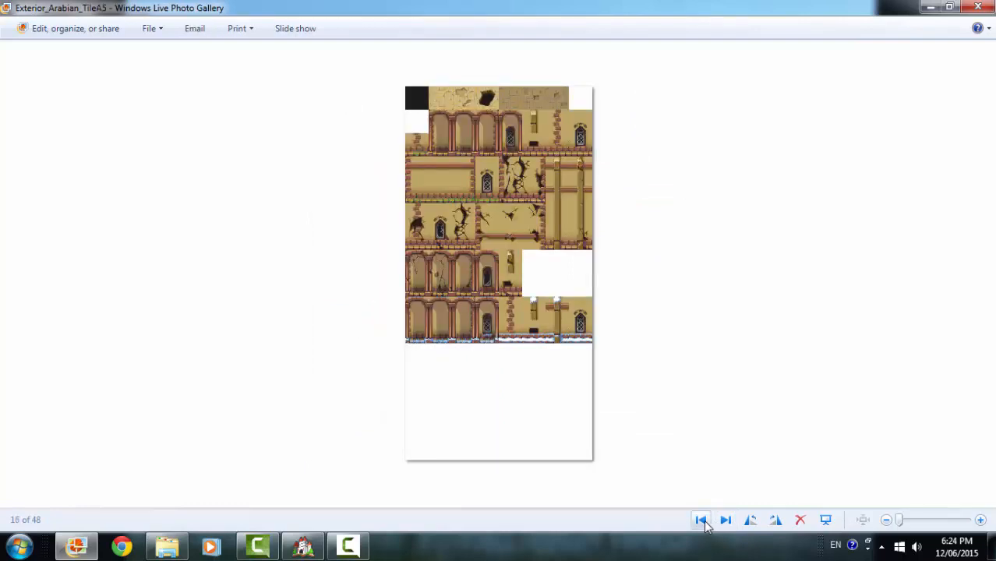
{"action": "left_click", "coordinate": [725, 521]}
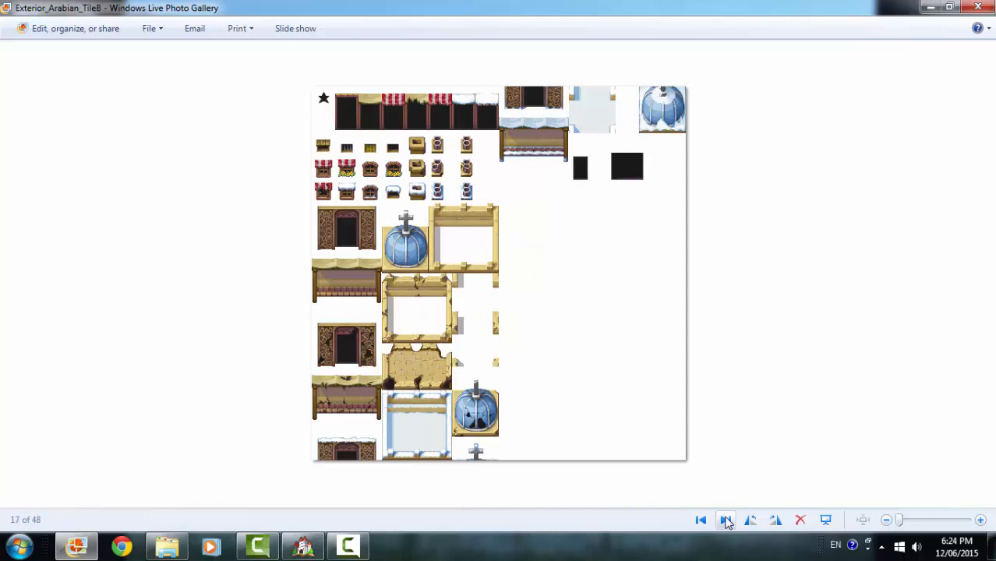
{"action": "left_click", "coordinate": [727, 521]}
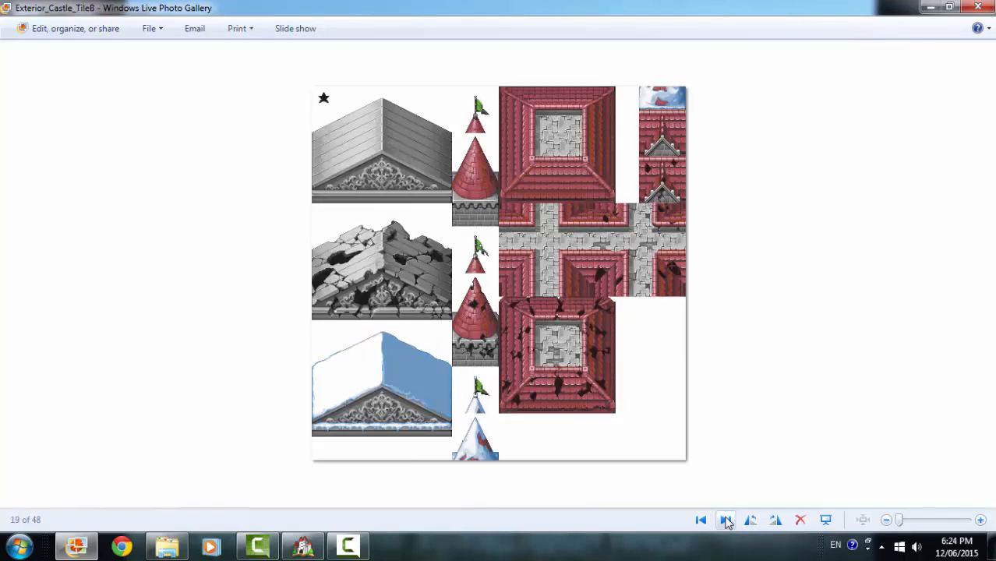
{"action": "left_click", "coordinate": [726, 521]}
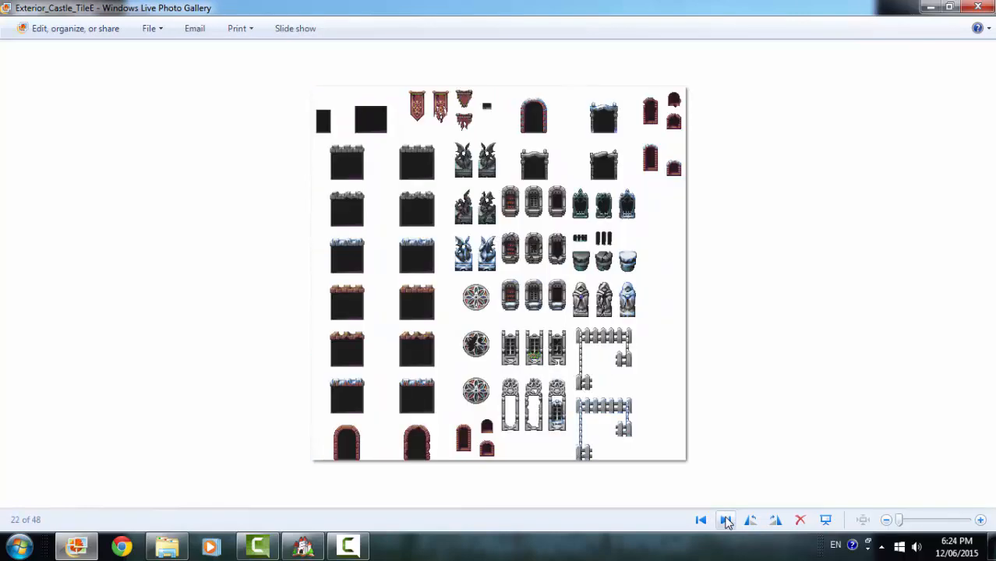
{"action": "left_click", "coordinate": [727, 521]}
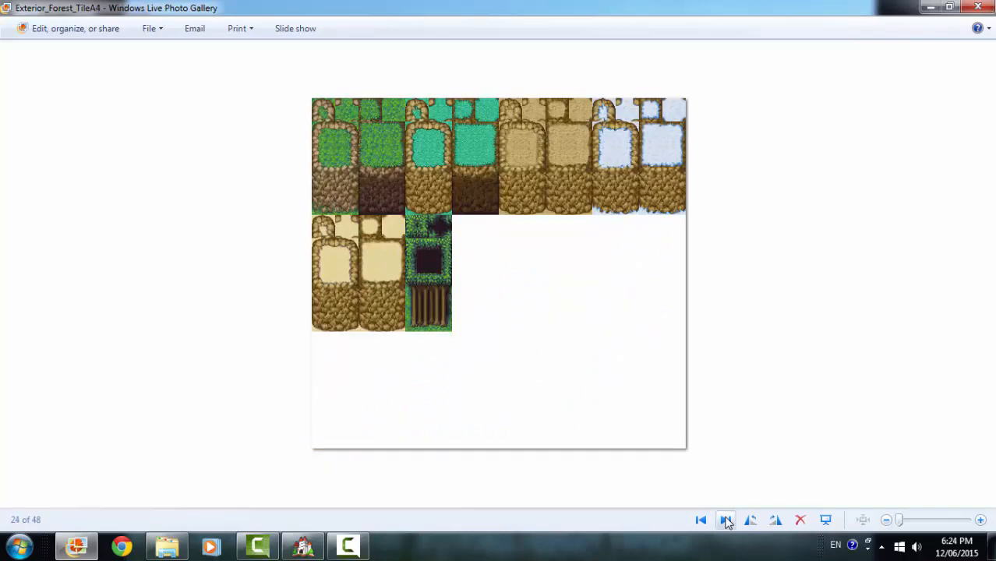
{"action": "left_click", "coordinate": [725, 521]}
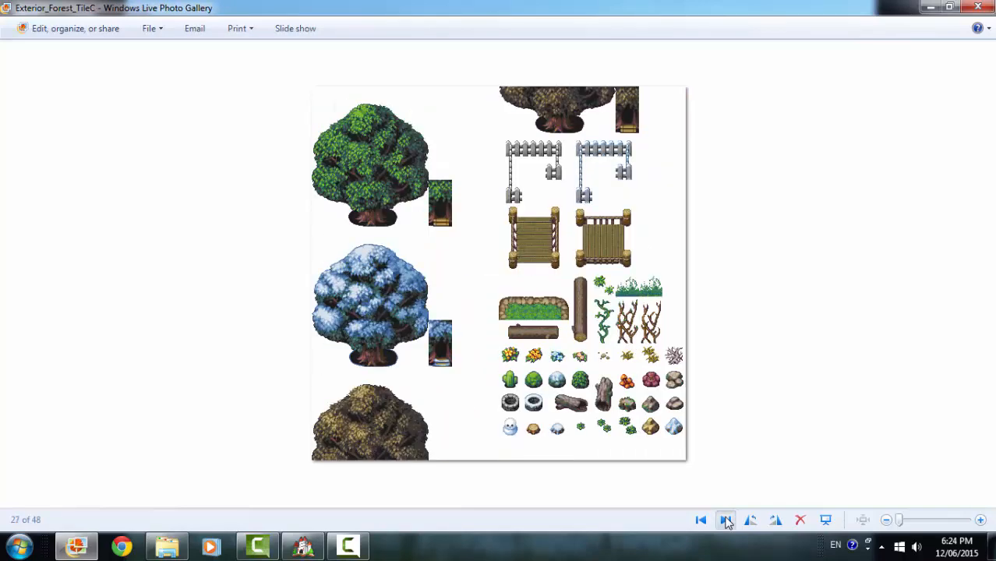
{"action": "left_click", "coordinate": [725, 521]}
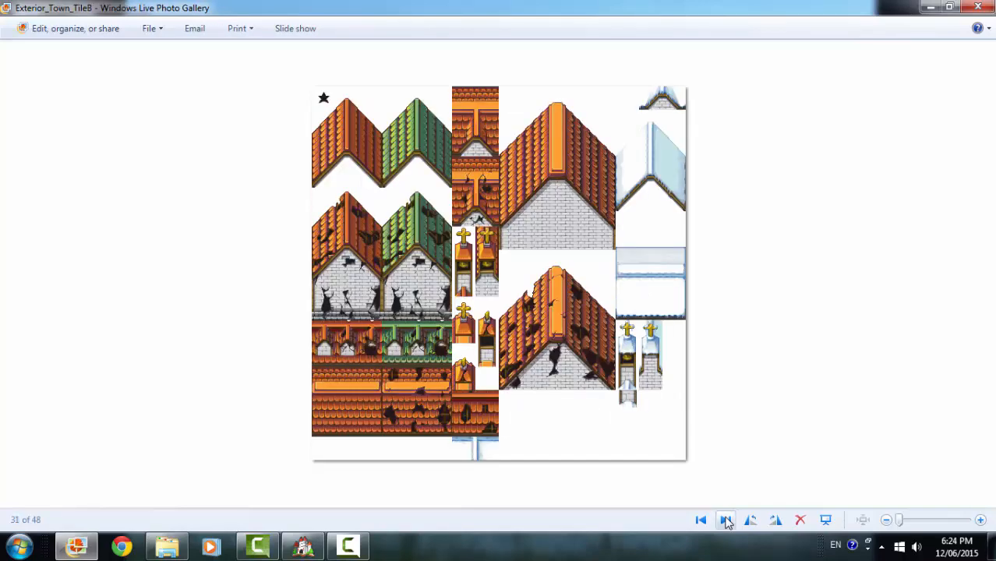
{"action": "left_click", "coordinate": [726, 521]}
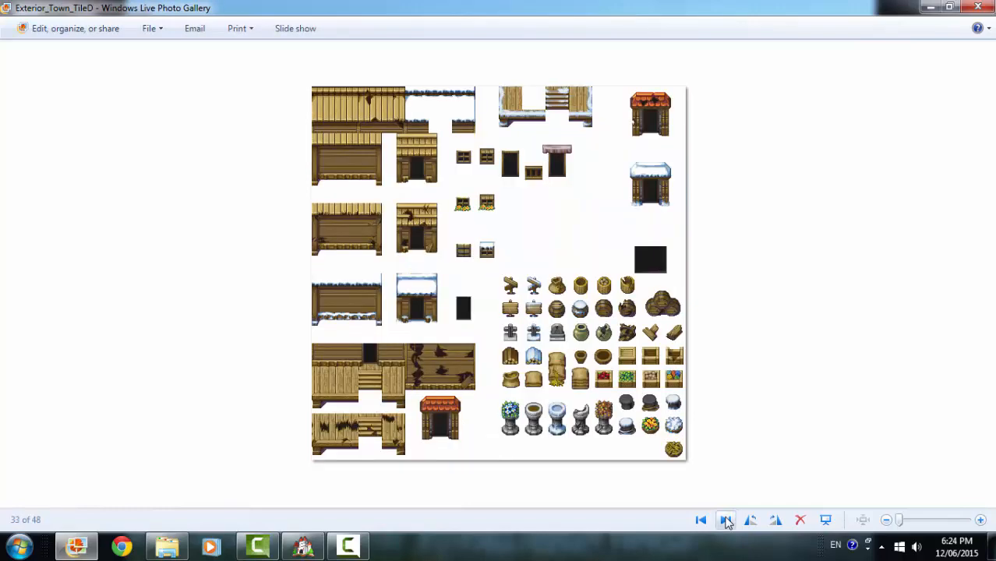
{"action": "left_click", "coordinate": [725, 521]}
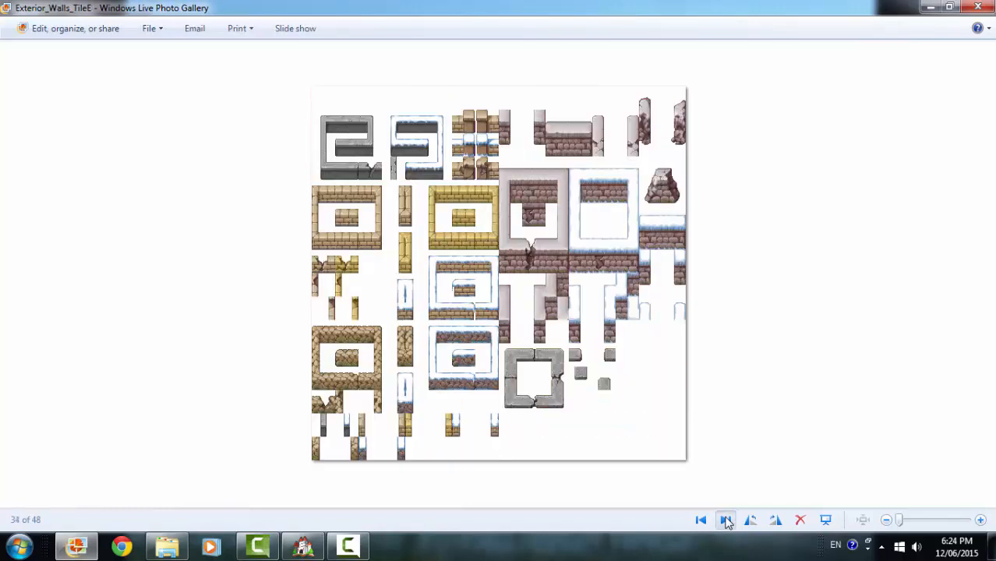
{"action": "left_click", "coordinate": [725, 521]}
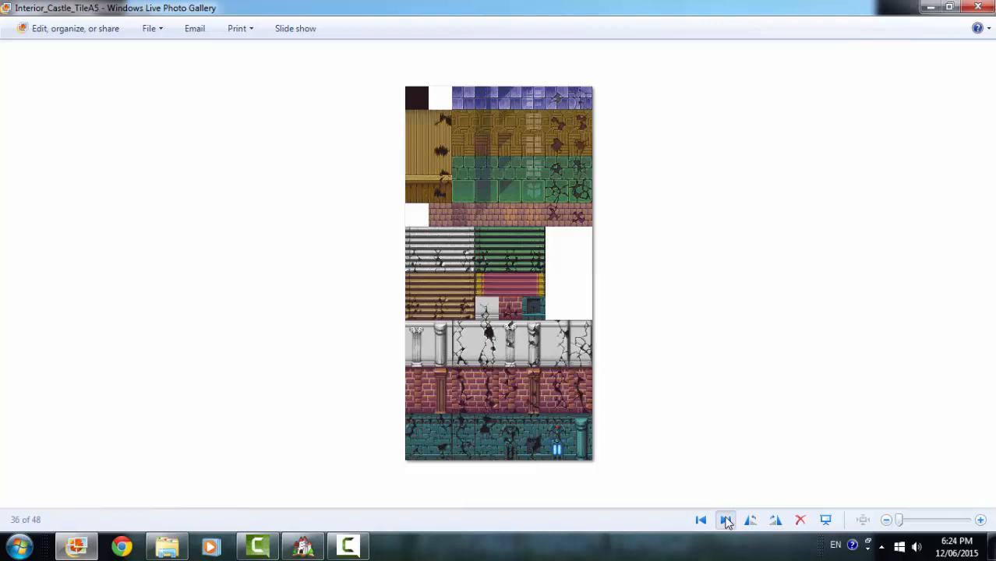
{"action": "left_click", "coordinate": [725, 521]}
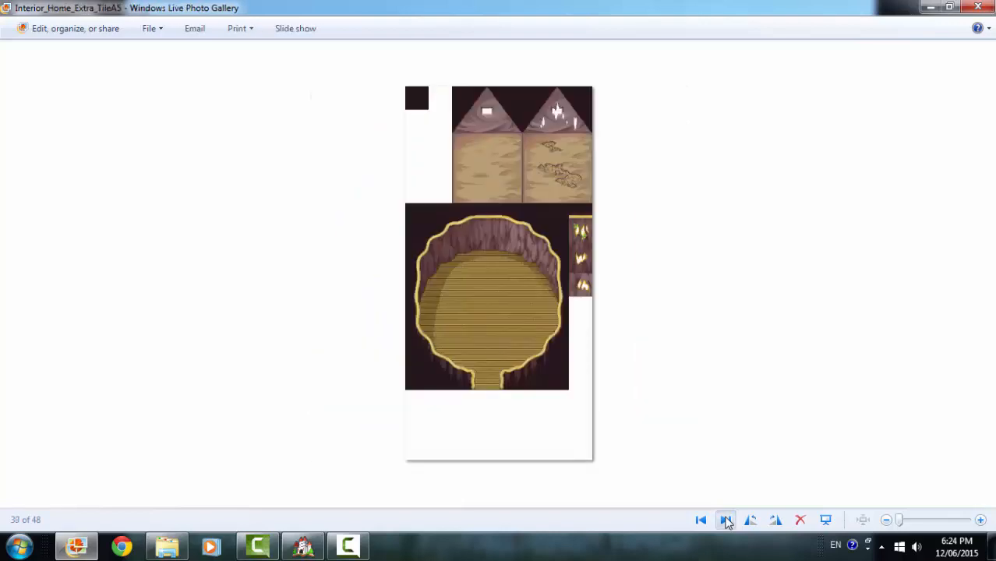
{"action": "left_click", "coordinate": [727, 521]}
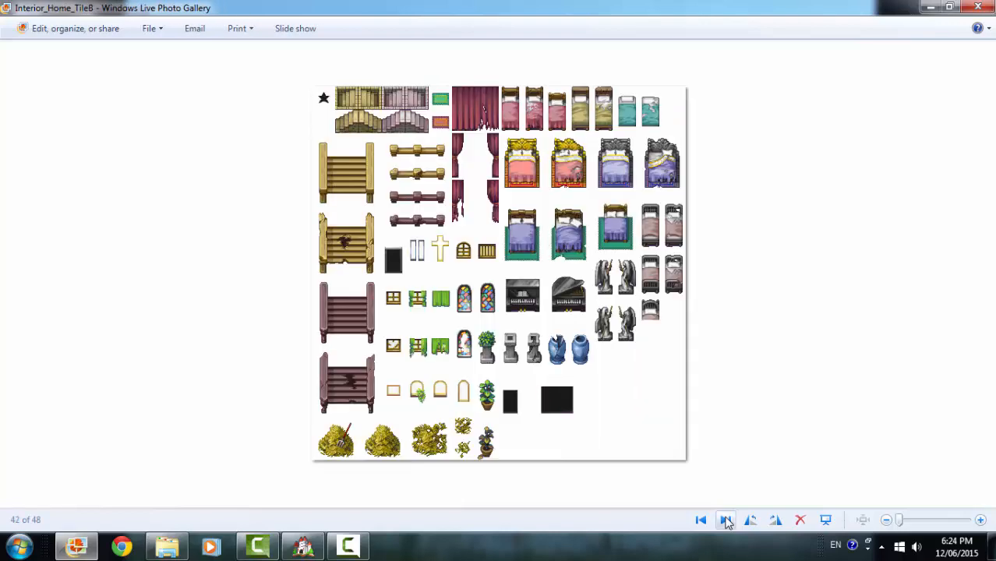
{"action": "left_click", "coordinate": [726, 521]}
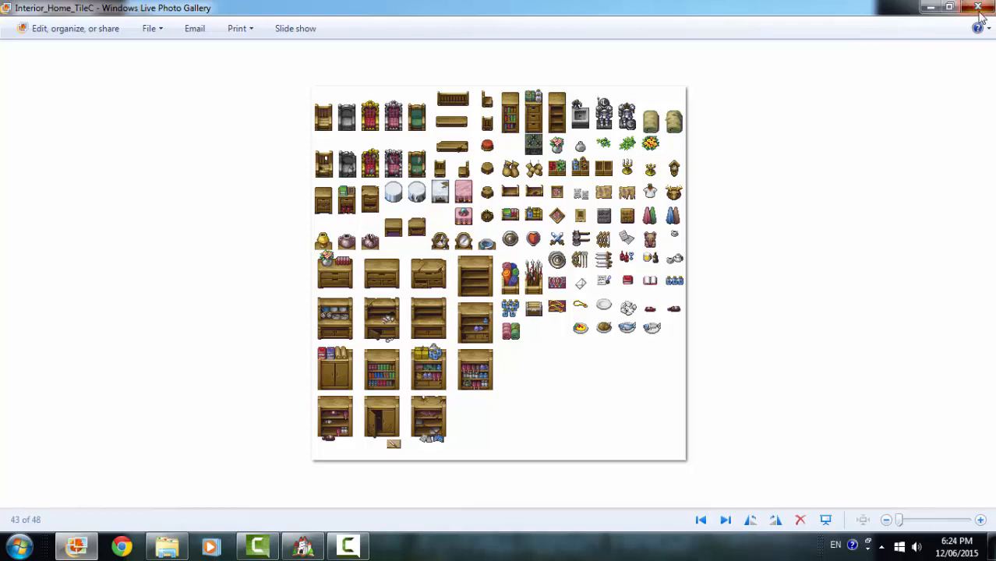
{"action": "left_click", "coordinate": [980, 6]}
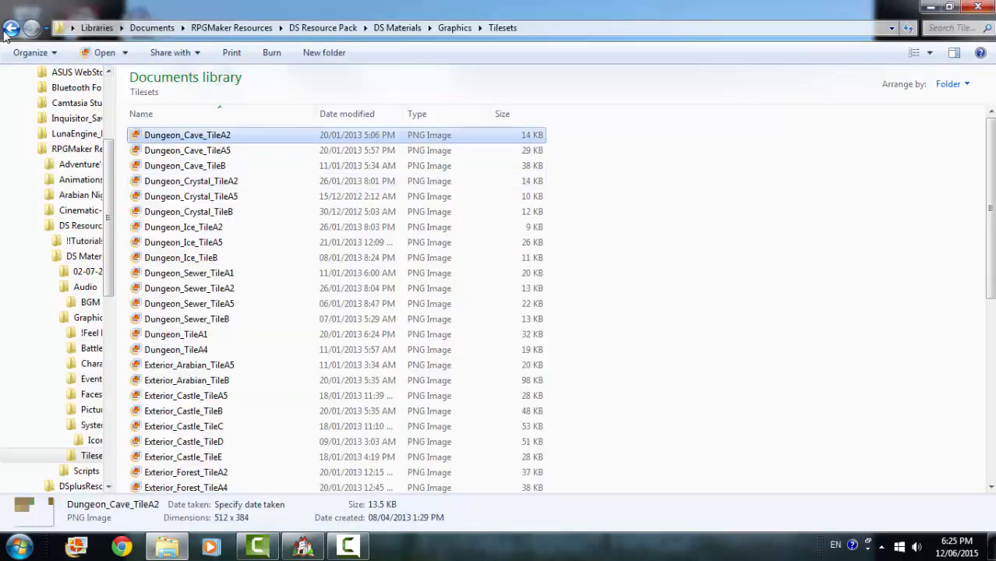
Return to the Graphics folder and point out its Characters, Faces, Tilesets and System subfolders
{"action": "left_click", "coordinate": [12, 28]}
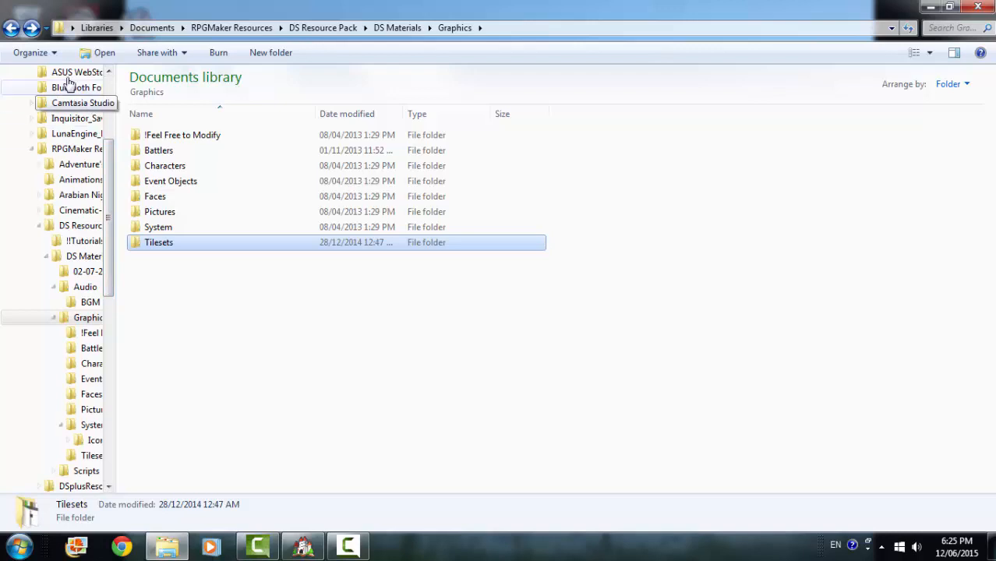
{"action": "double_click", "coordinate": [157, 241]}
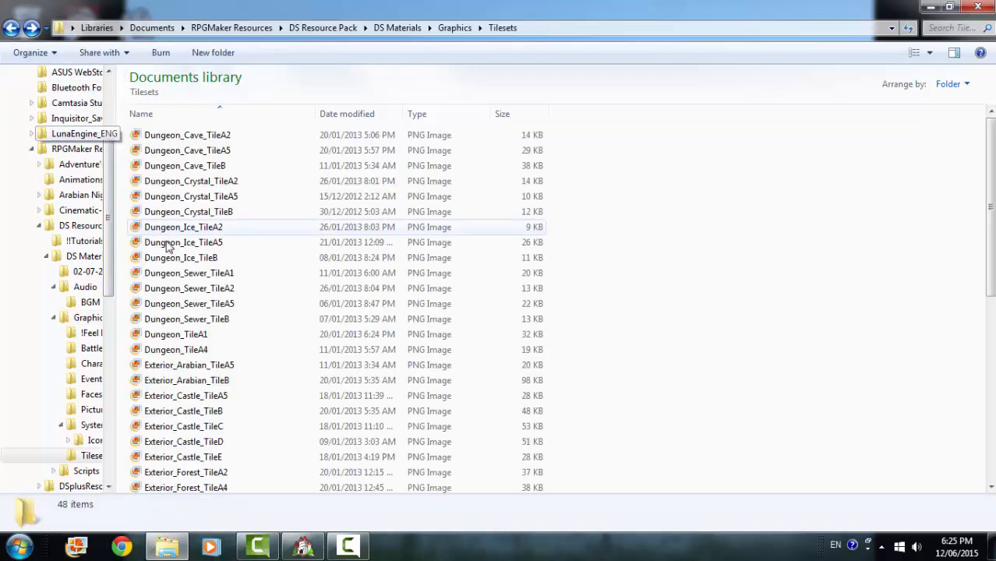
{"action": "left_click", "coordinate": [455, 28]}
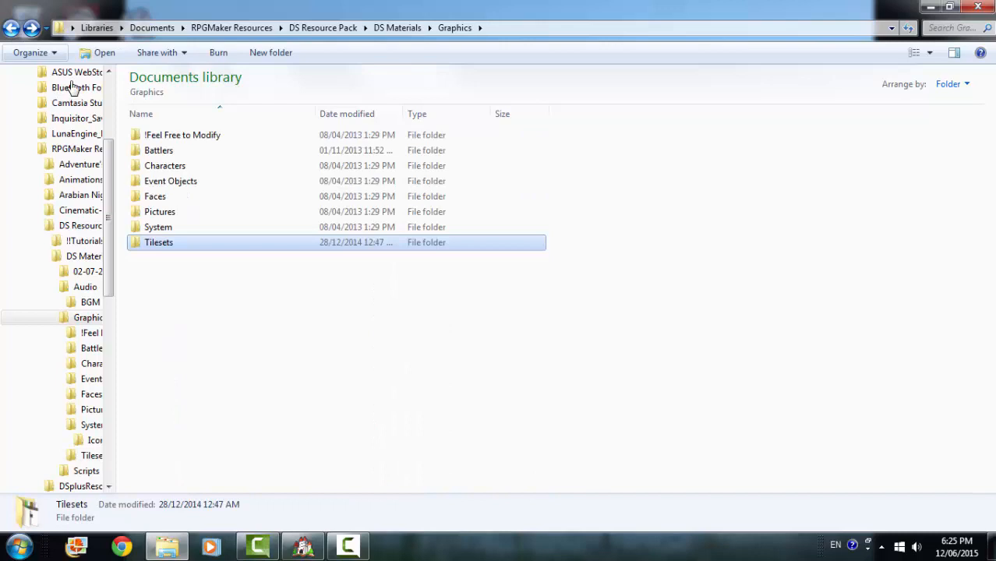
{"action": "mouse_move", "coordinate": [190, 246]}
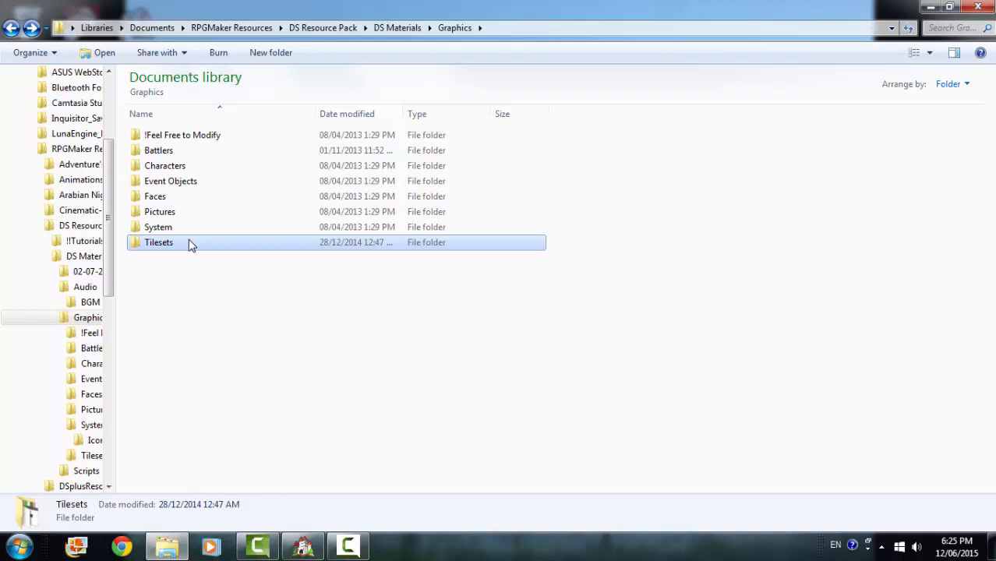
{"action": "mouse_move", "coordinate": [168, 150]}
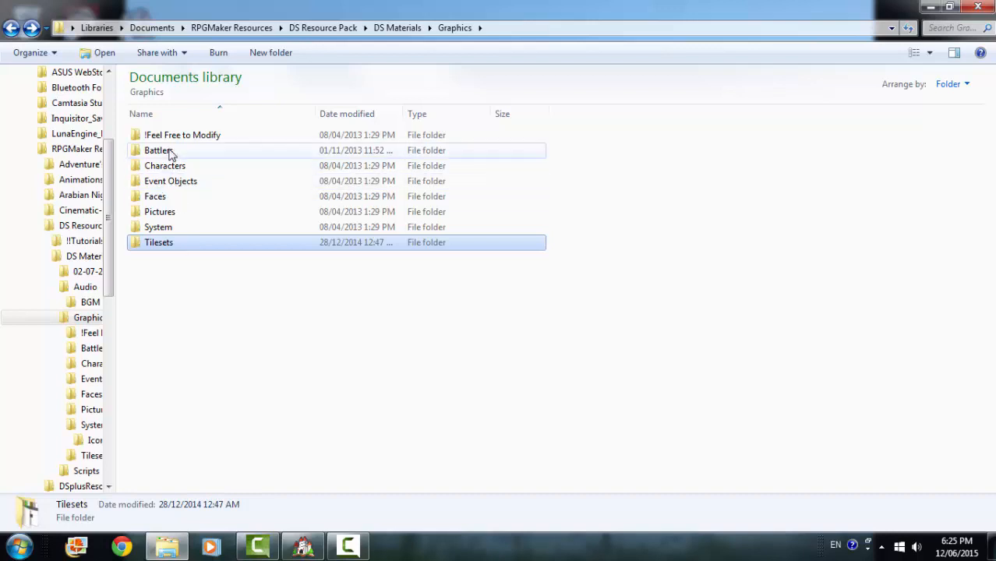
{"action": "mouse_move", "coordinate": [156, 165]}
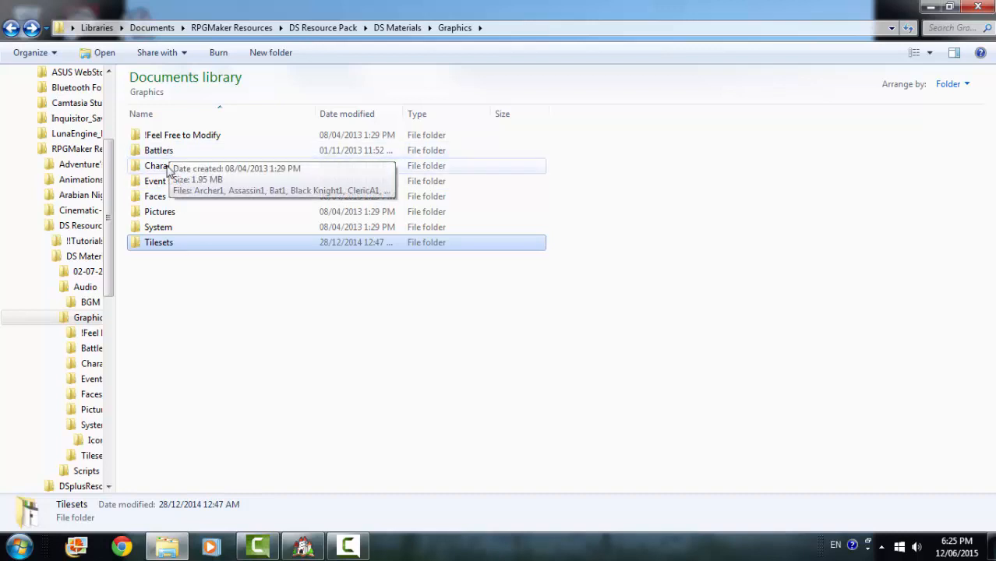
{"action": "left_click", "coordinate": [166, 166]}
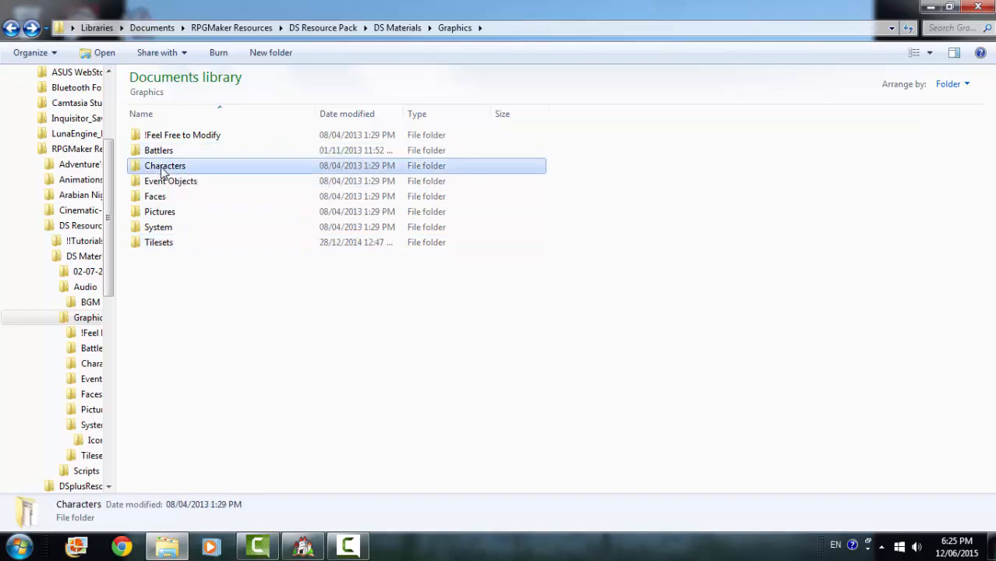
{"action": "left_click", "coordinate": [156, 197]}
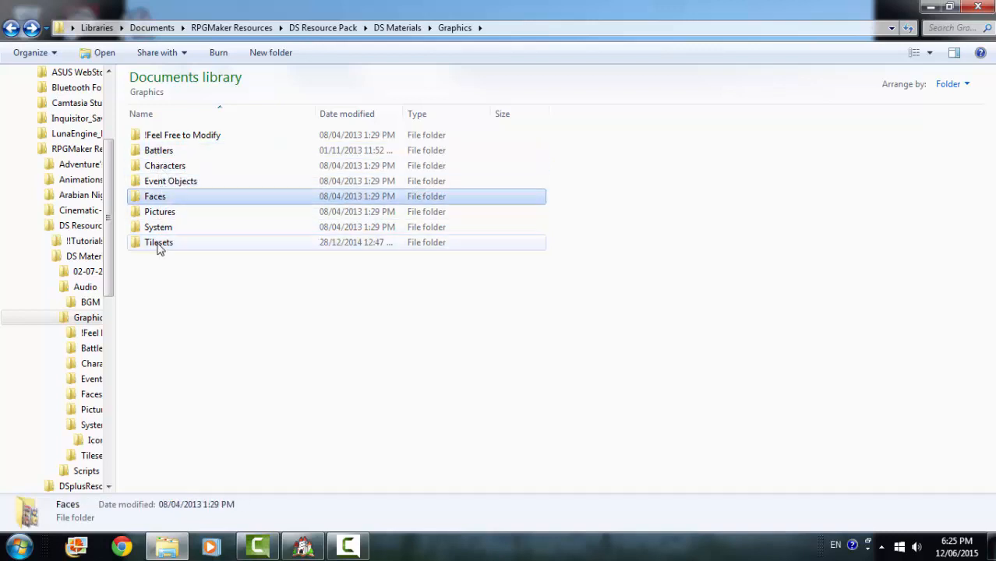
{"action": "left_click", "coordinate": [159, 242]}
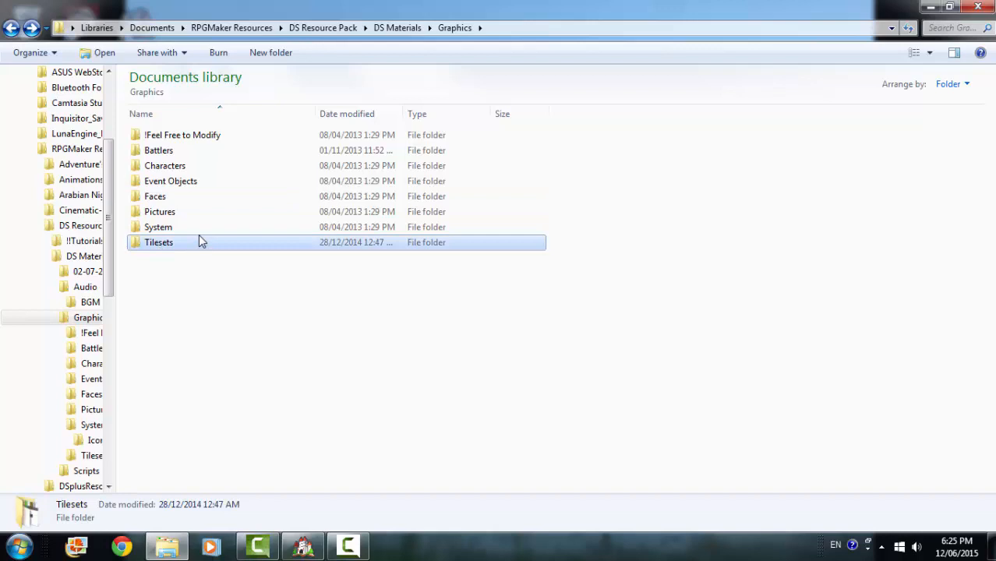
{"action": "left_click", "coordinate": [157, 227]}
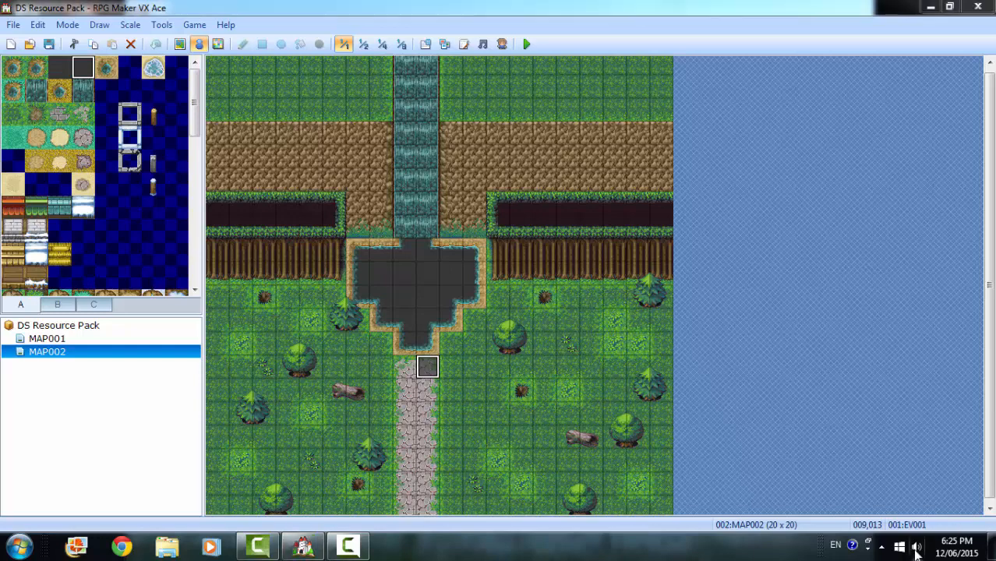
Review MAP001's properties (Field tileset, 25×28) and close them unchanged
{"action": "left_click", "coordinate": [921, 546]}
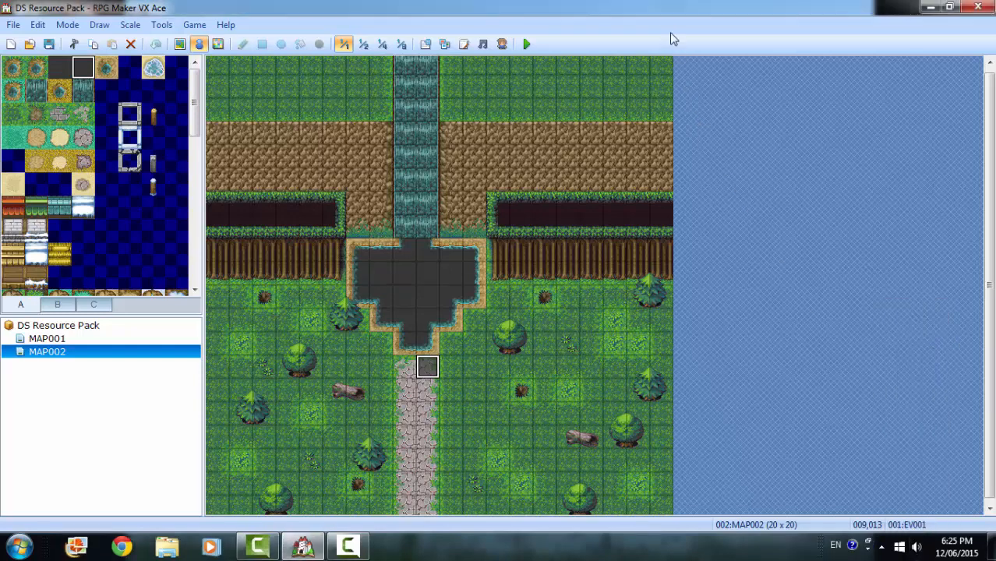
{"action": "right_click", "coordinate": [47, 337]}
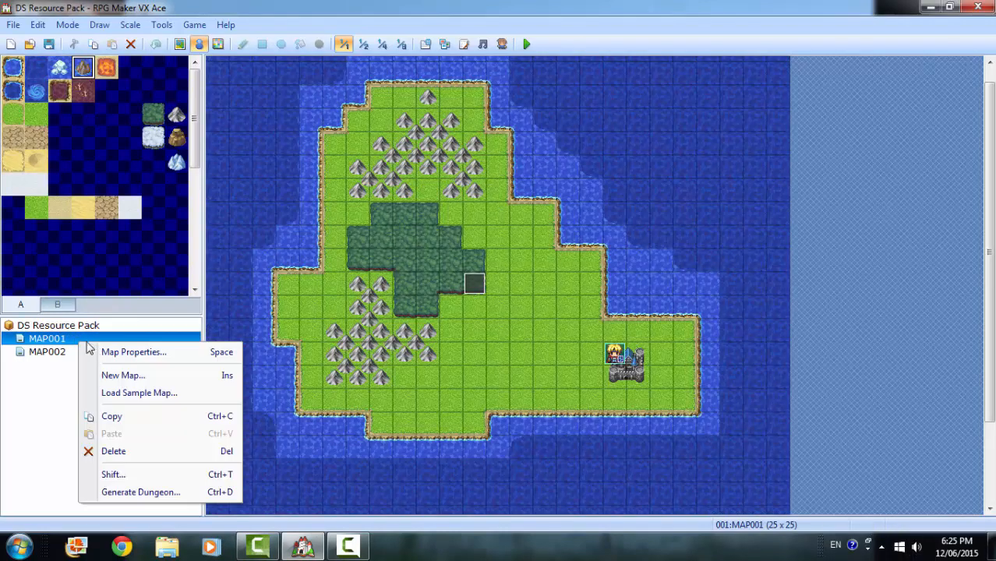
{"action": "left_click", "coordinate": [133, 352]}
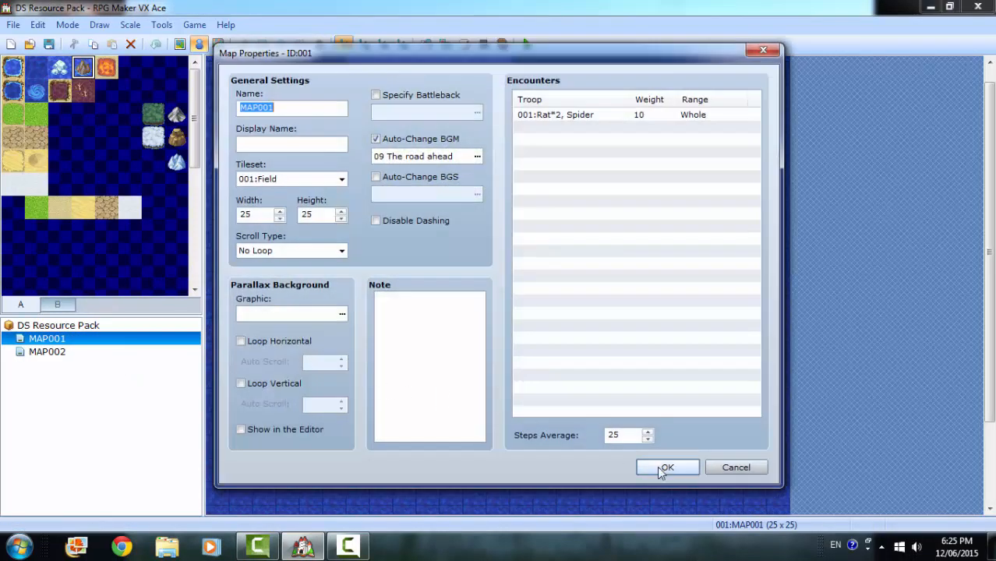
{"action": "left_click", "coordinate": [667, 468]}
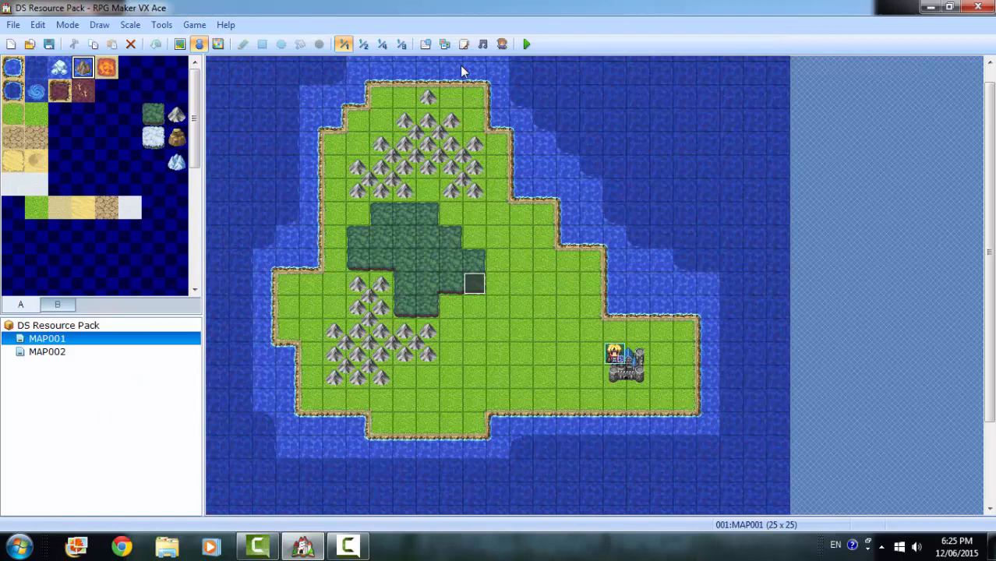
{"action": "mouse_move", "coordinate": [353, 166]}
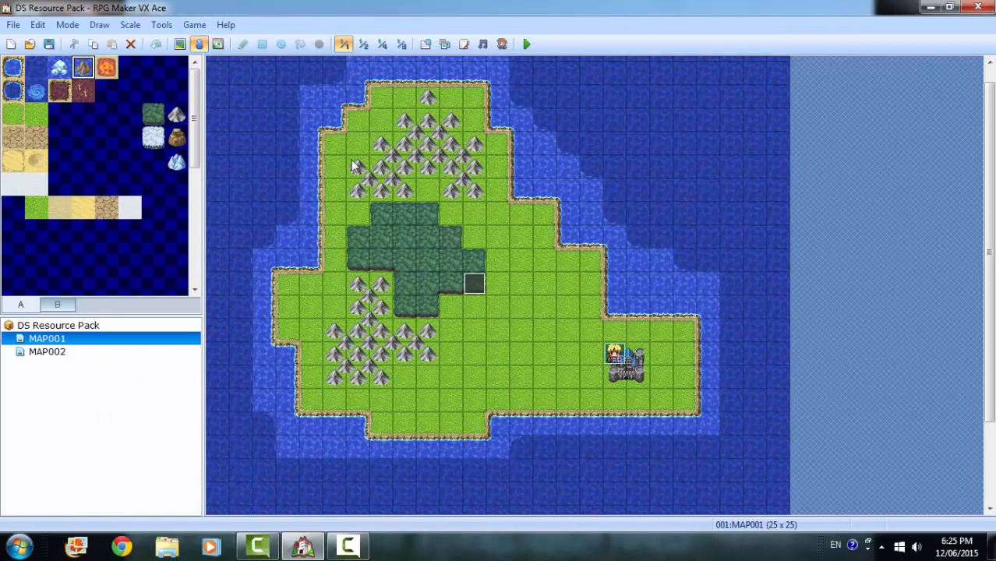
View the forest map MAP002, then return to the island world map MAP001
{"action": "left_click", "coordinate": [47, 352]}
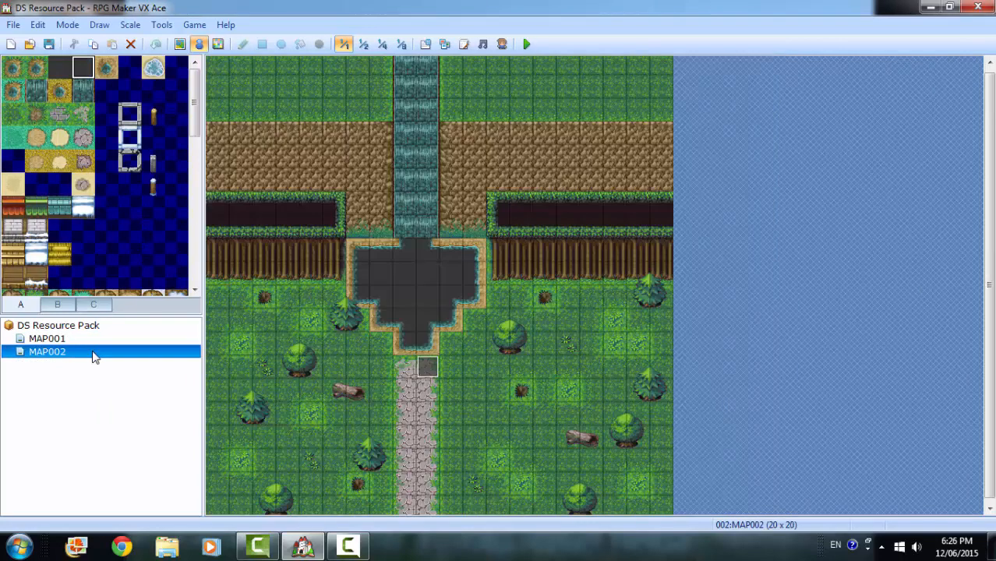
{"action": "left_click", "coordinate": [47, 339]}
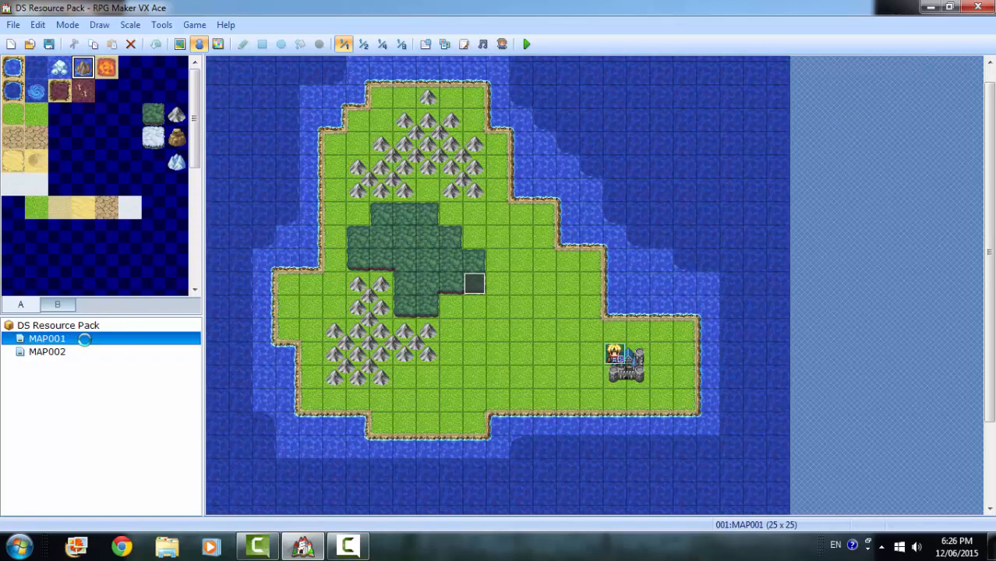
{"action": "mouse_move", "coordinate": [527, 44]}
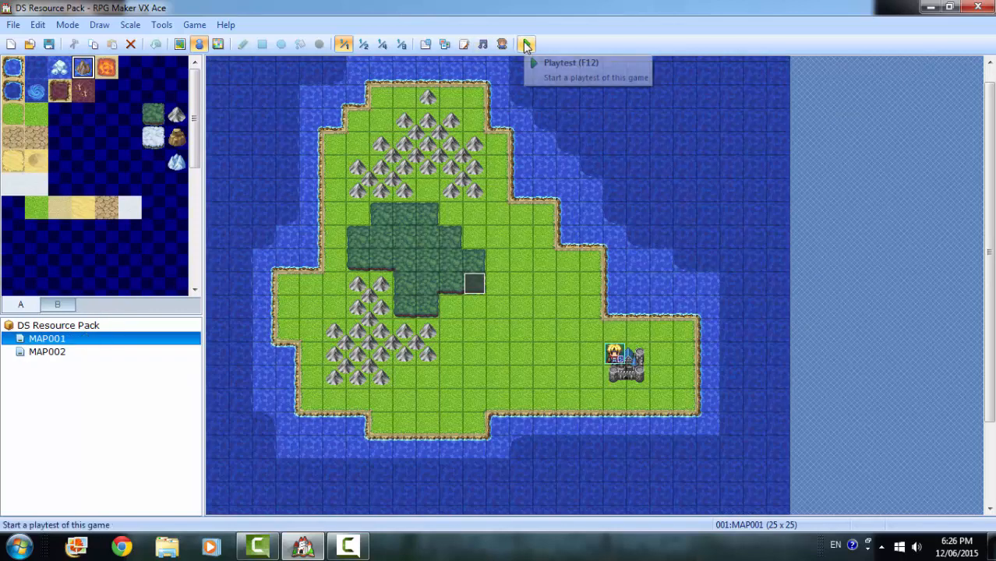
Playtest the game and choose to fight the rats and spider encounter
{"action": "left_click", "coordinate": [527, 44]}
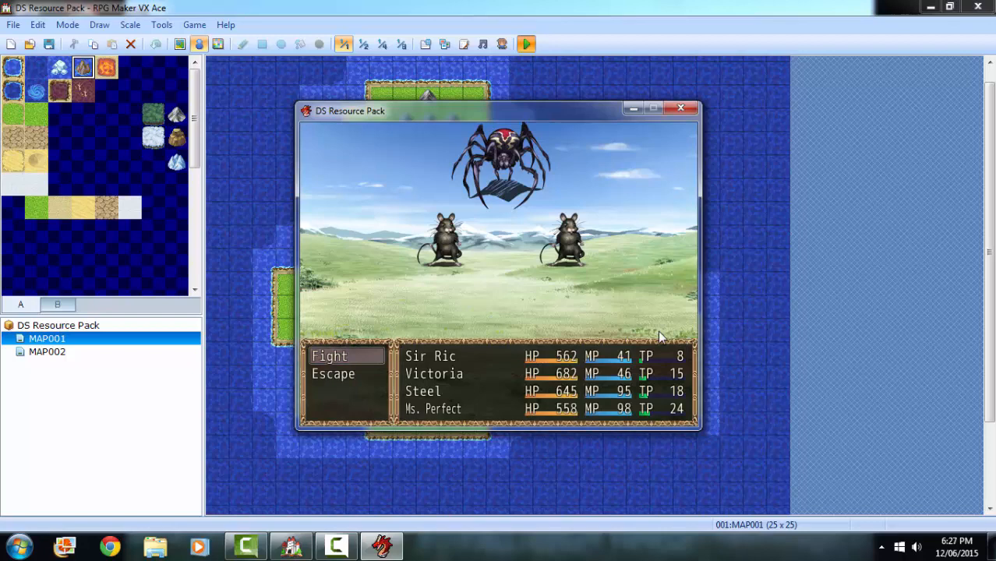
{"action": "left_click", "coordinate": [330, 355]}
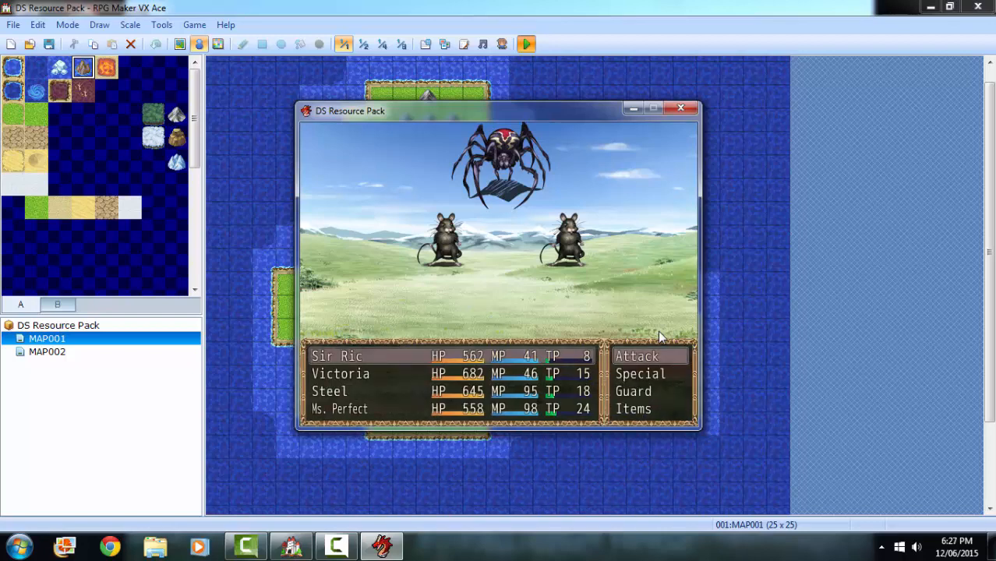
{"action": "left_click", "coordinate": [636, 356]}
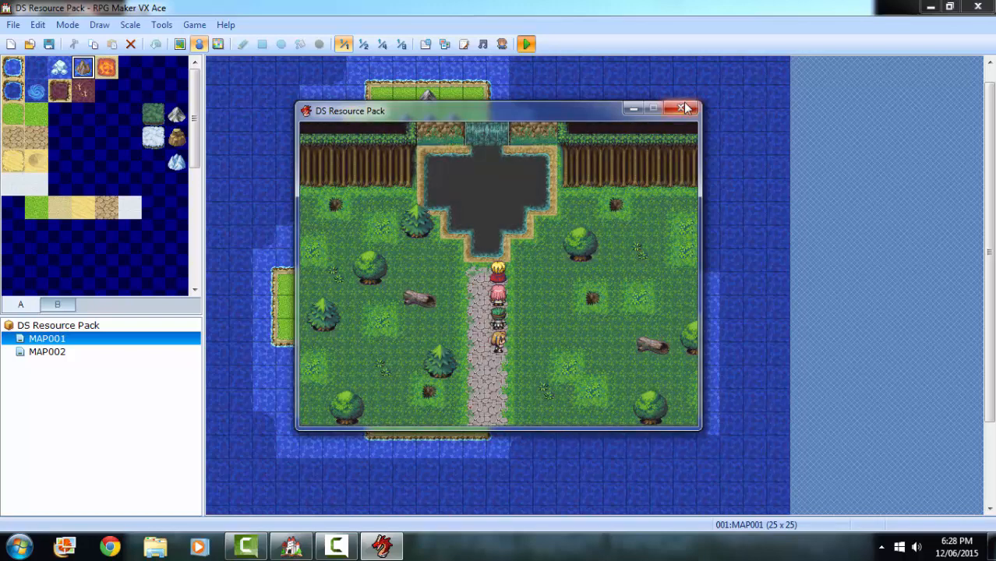
End the playtest and bring up the Sound Test for music tracks
{"action": "left_click", "coordinate": [683, 108]}
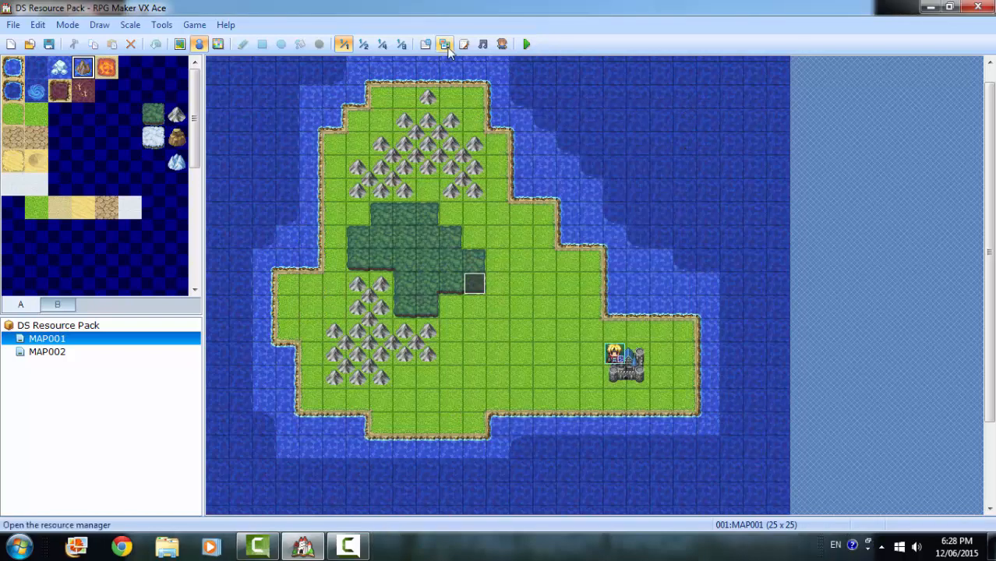
{"action": "left_click", "coordinate": [483, 43]}
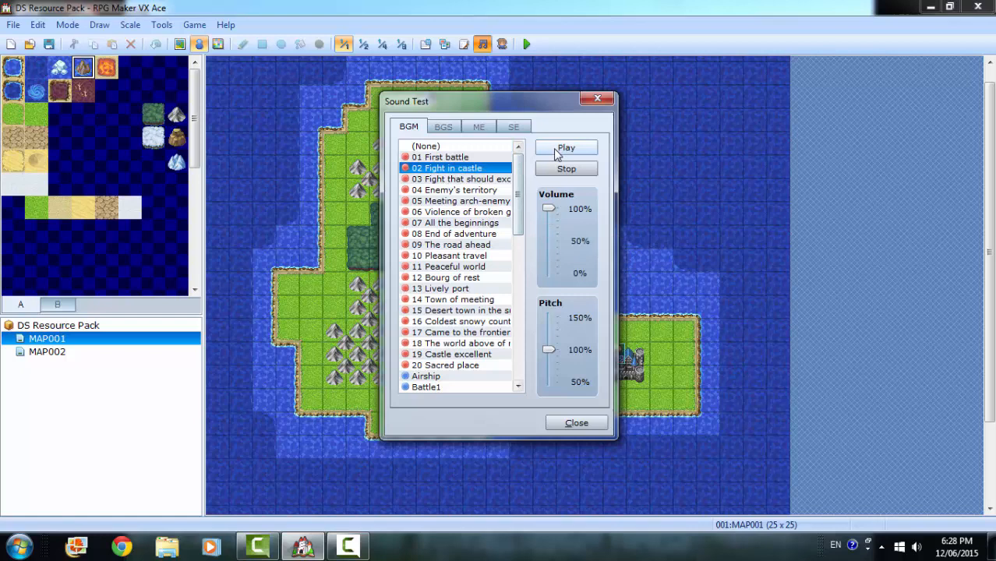
{"action": "mouse_move", "coordinate": [491, 186]}
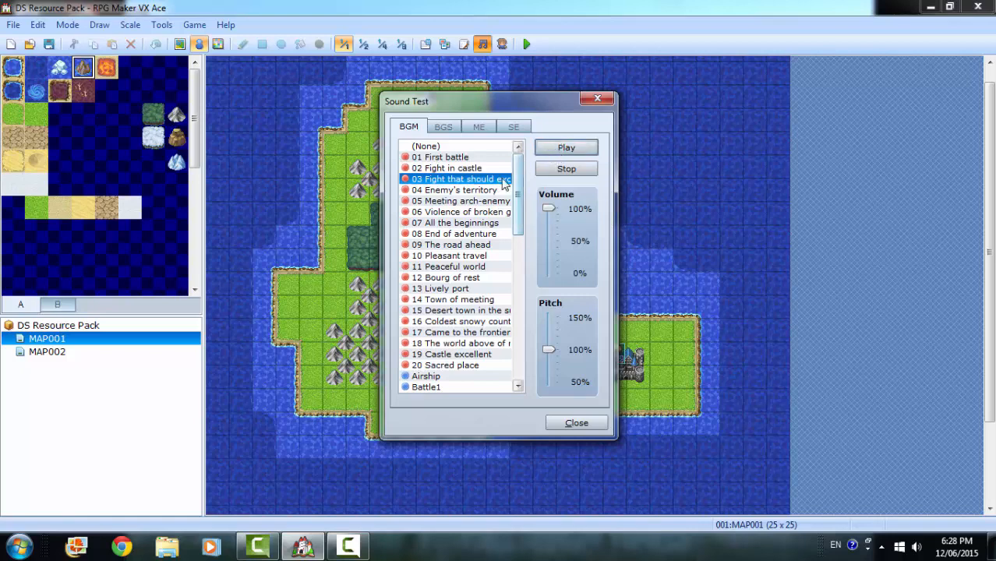
{"action": "mouse_move", "coordinate": [493, 195]}
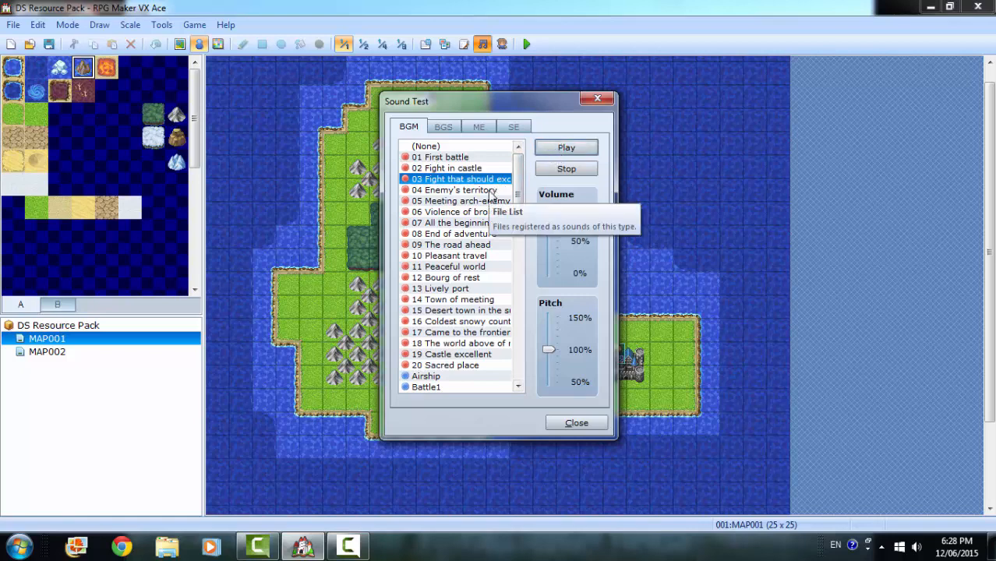
Preview BGM '04 Enemy's territory' and the sixth track, then close the Sound Test
{"action": "left_click", "coordinate": [455, 190]}
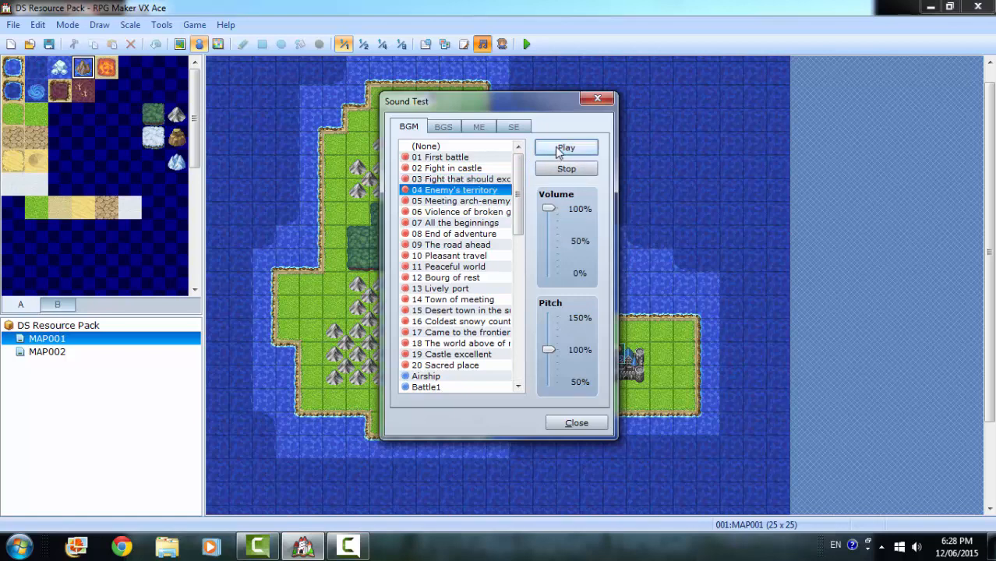
{"action": "mouse_move", "coordinate": [493, 209]}
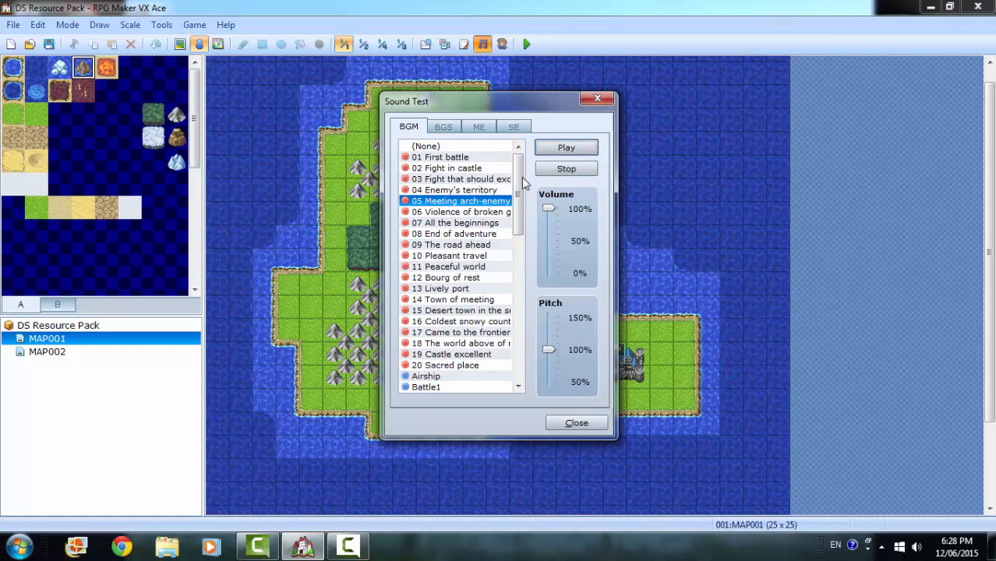
{"action": "left_click", "coordinate": [460, 212]}
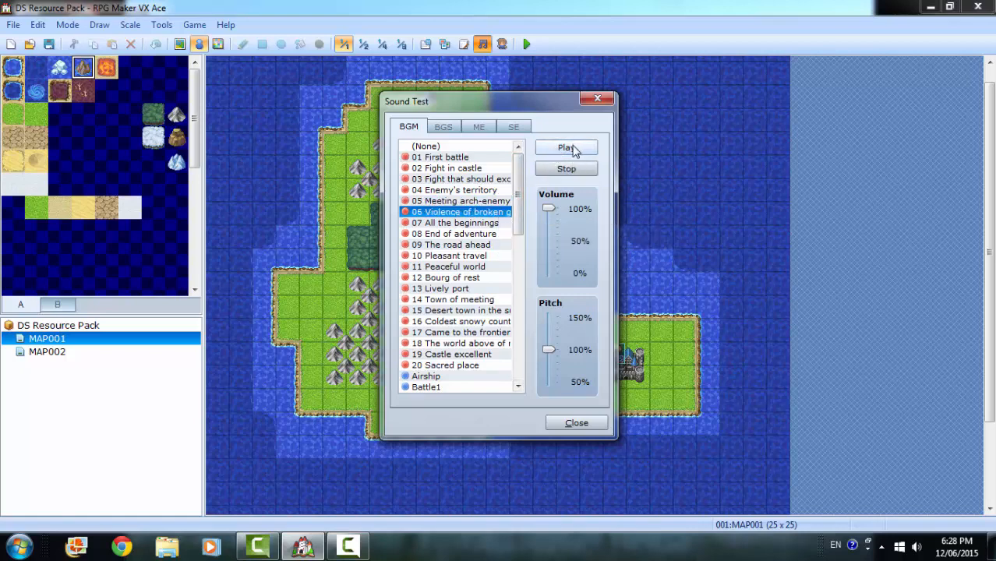
{"action": "left_click", "coordinate": [566, 148]}
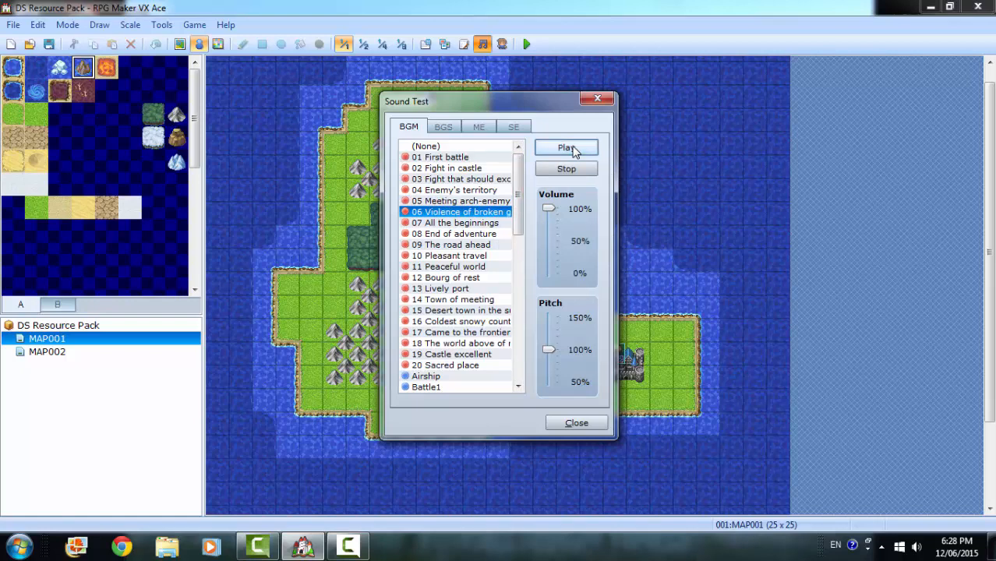
{"action": "mouse_move", "coordinate": [566, 169]}
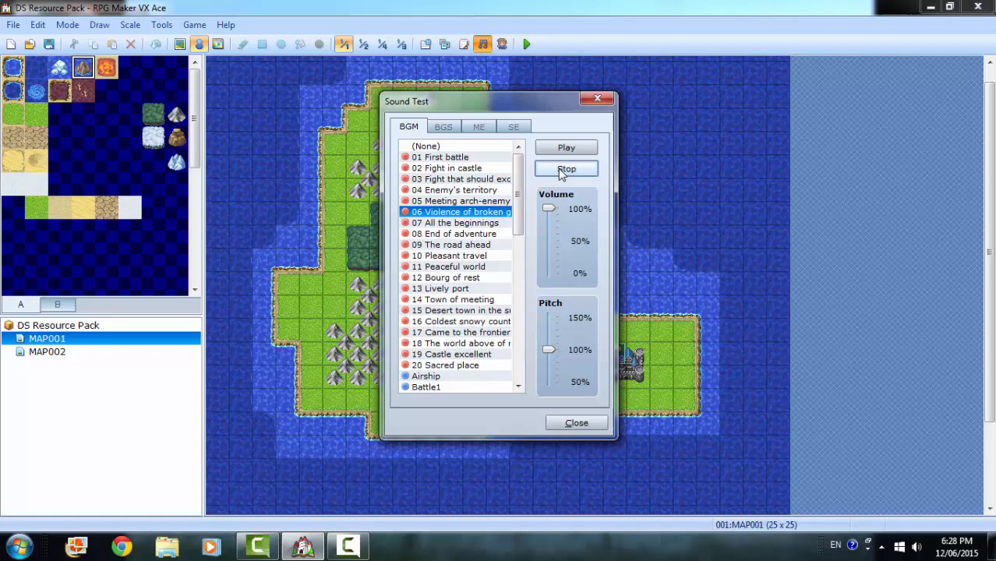
{"action": "mouse_move", "coordinate": [565, 116]}
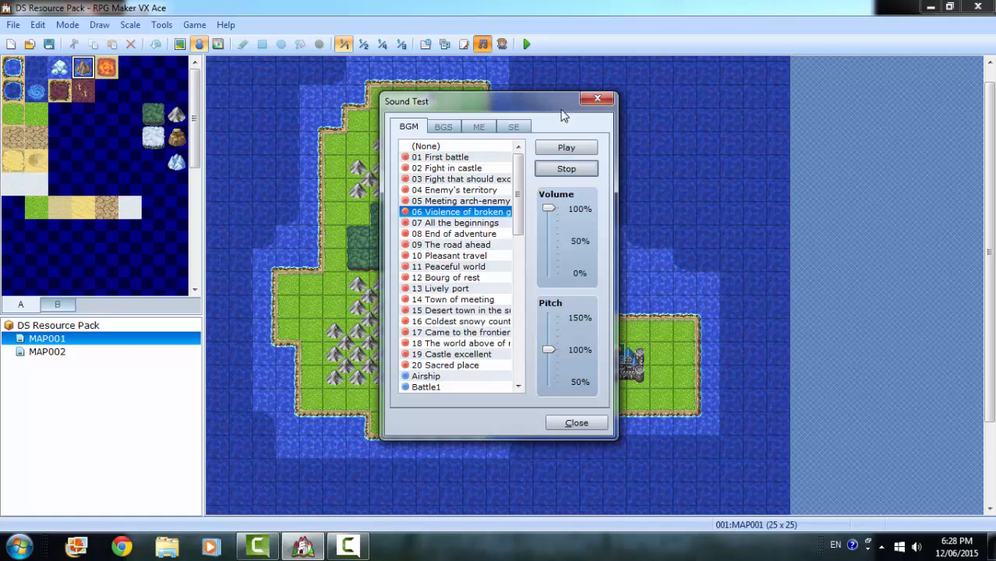
{"action": "left_click", "coordinate": [577, 423]}
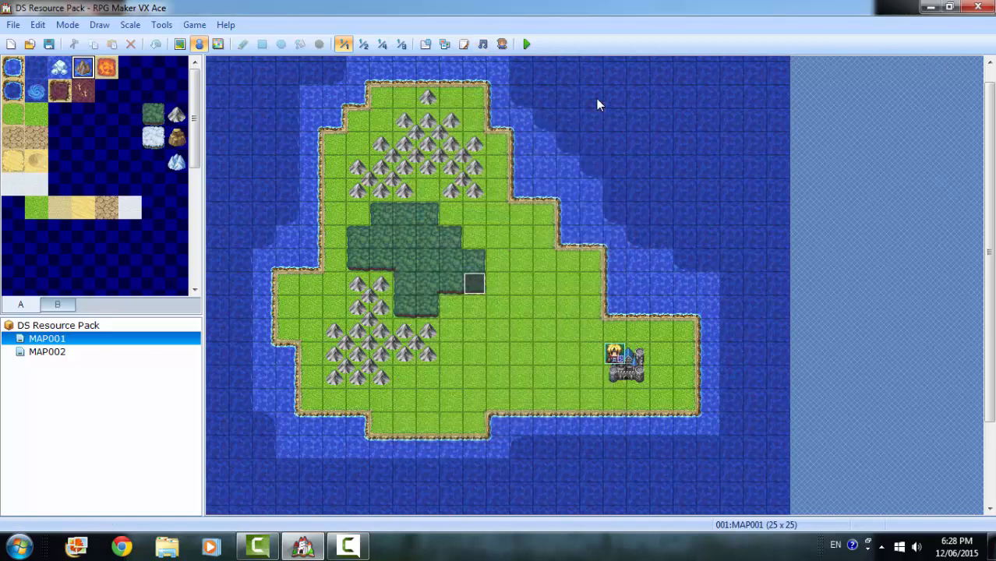
{"action": "mouse_move", "coordinate": [642, 95]}
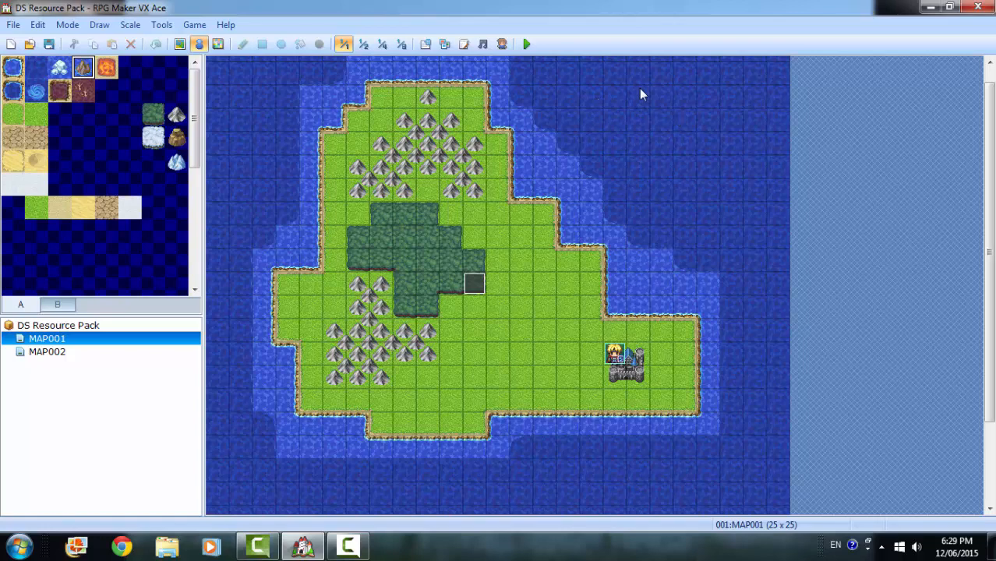
{"action": "mouse_move", "coordinate": [580, 6]}
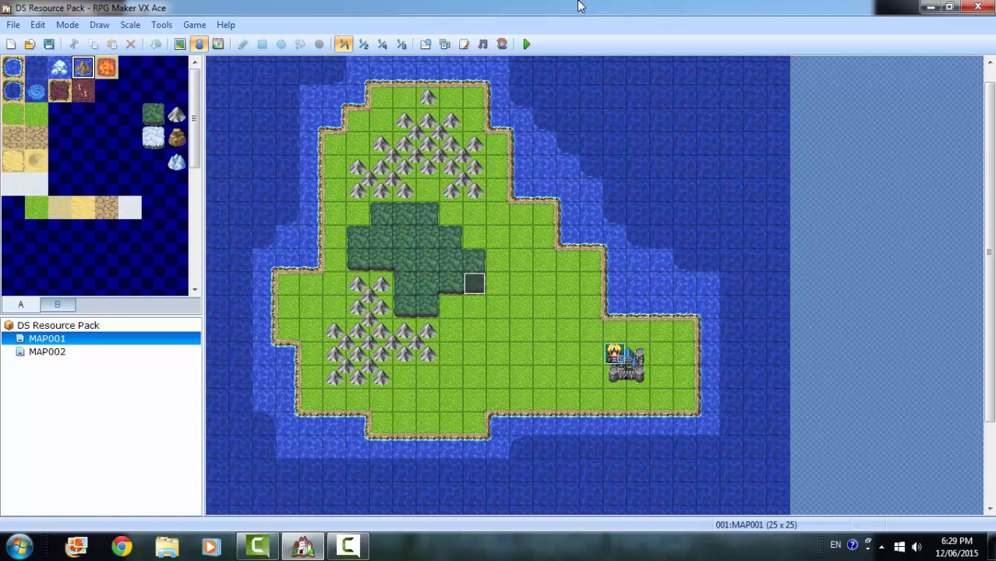